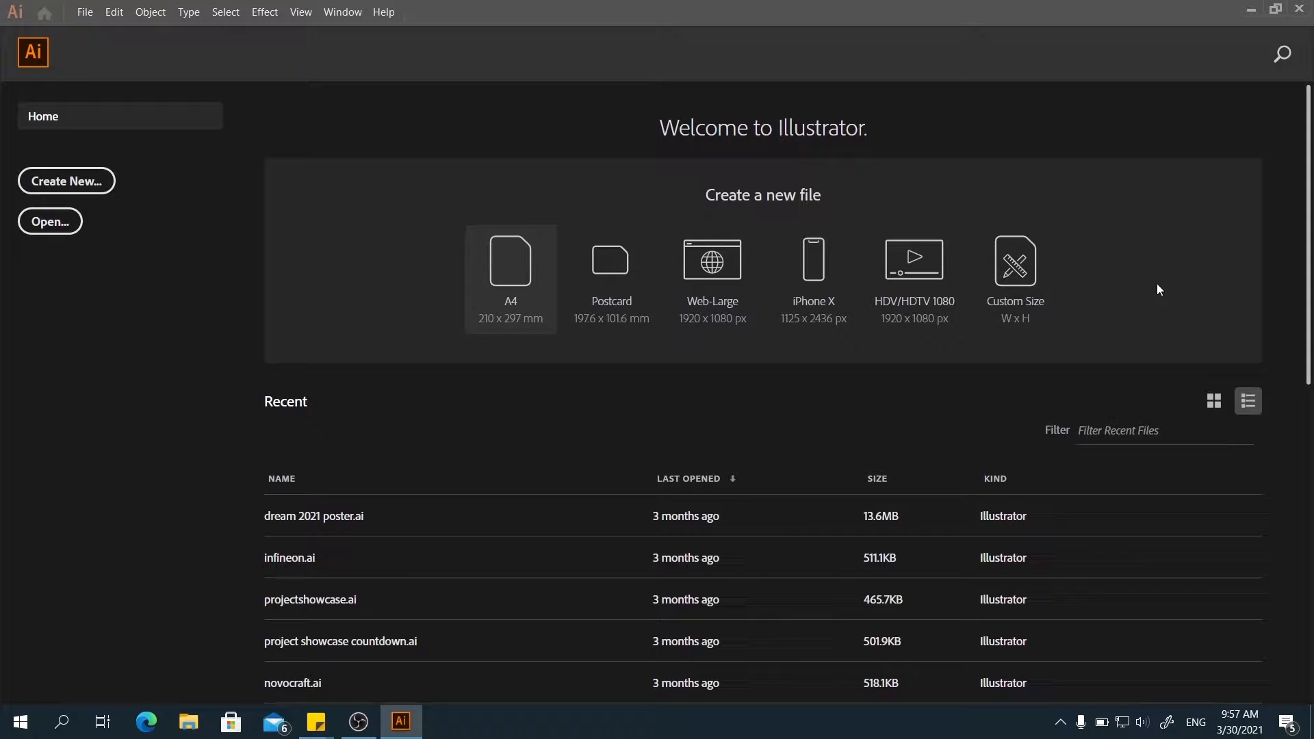
mouse_move(489, 277)
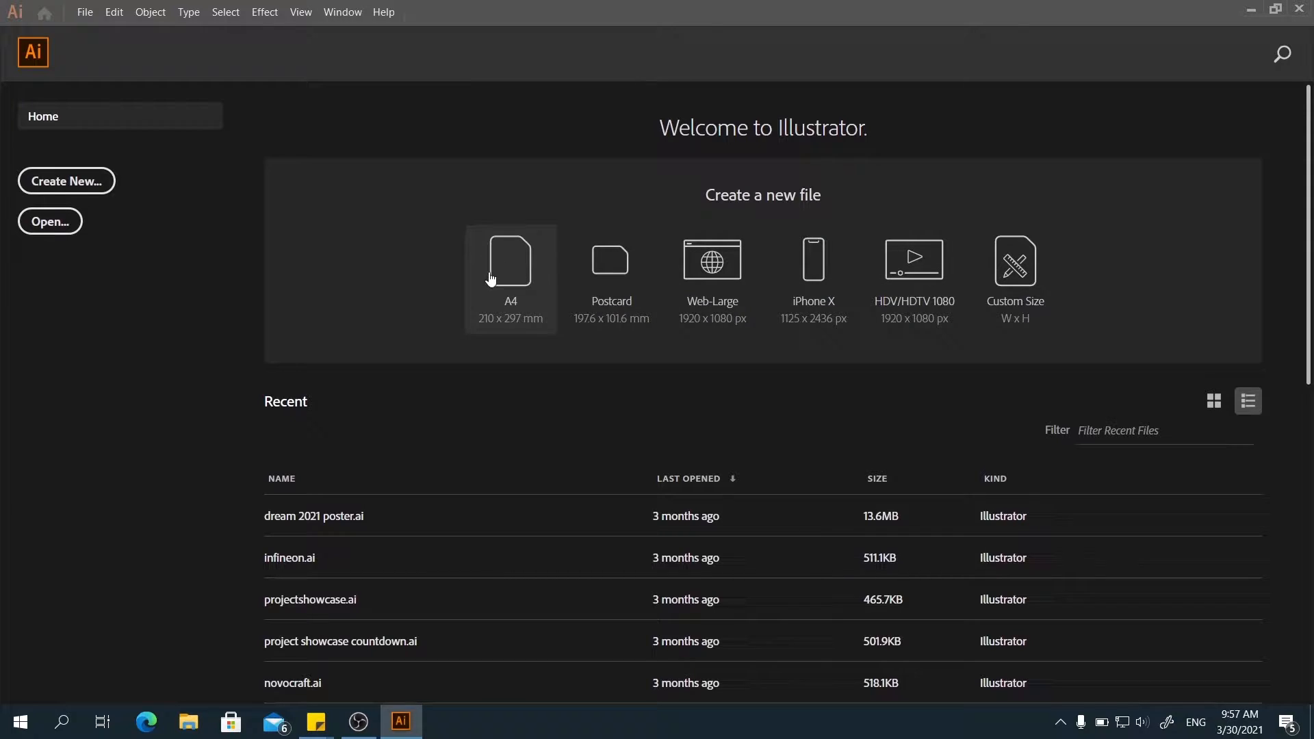
mouse_move(542, 319)
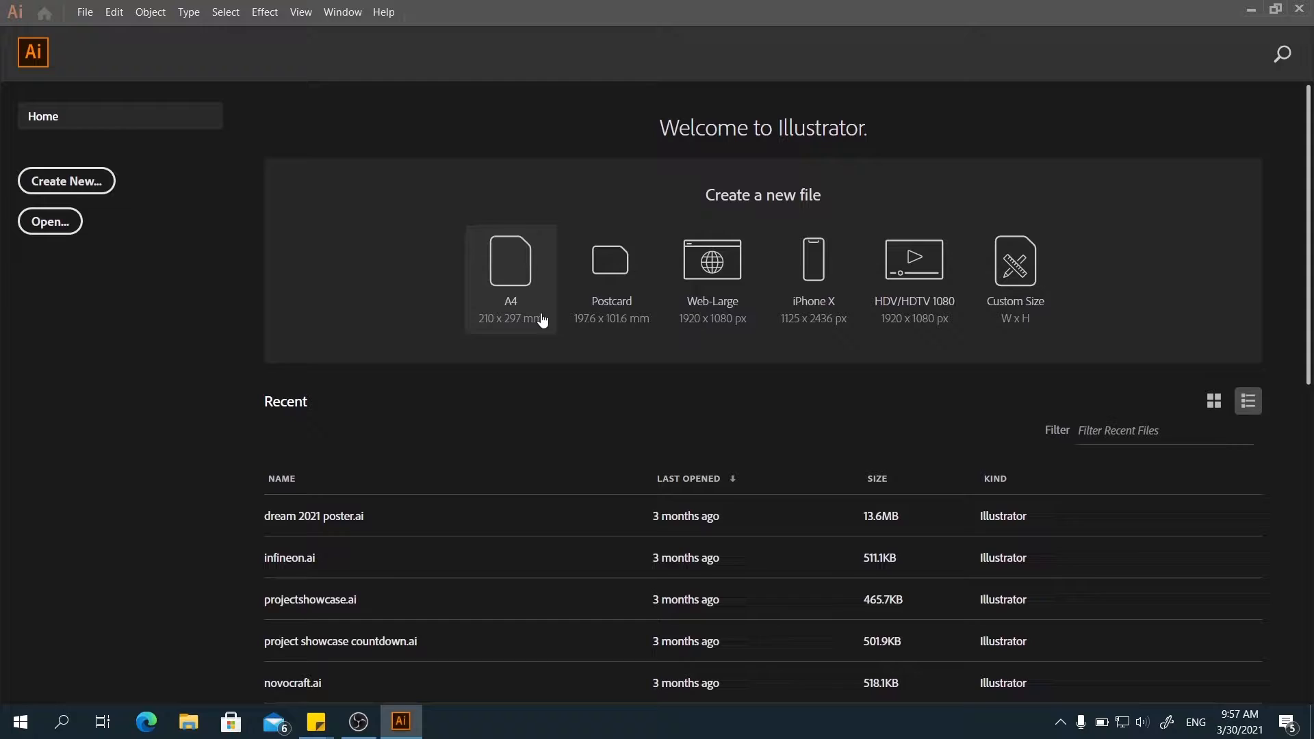
mouse_move(1058, 355)
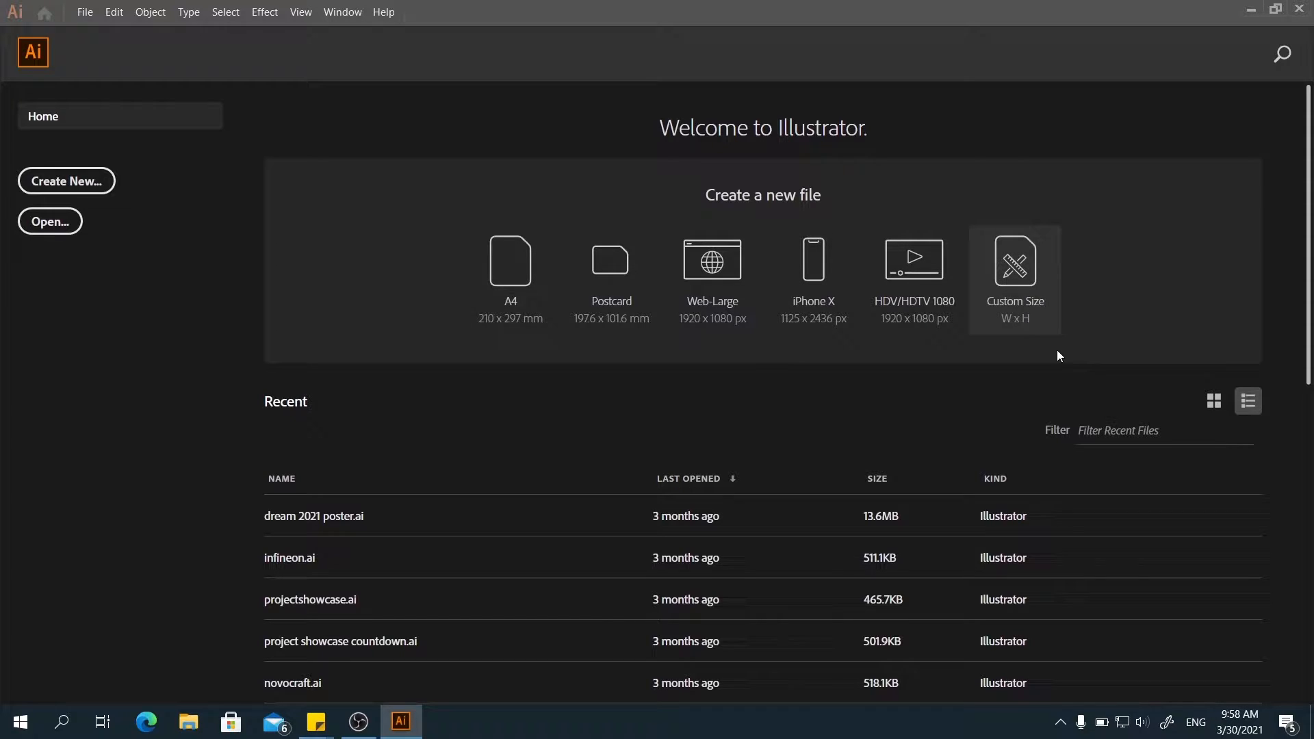
Open new-document settings, browse Mobile and Print presets, and return to the Recent A4 preset.
click(66, 180)
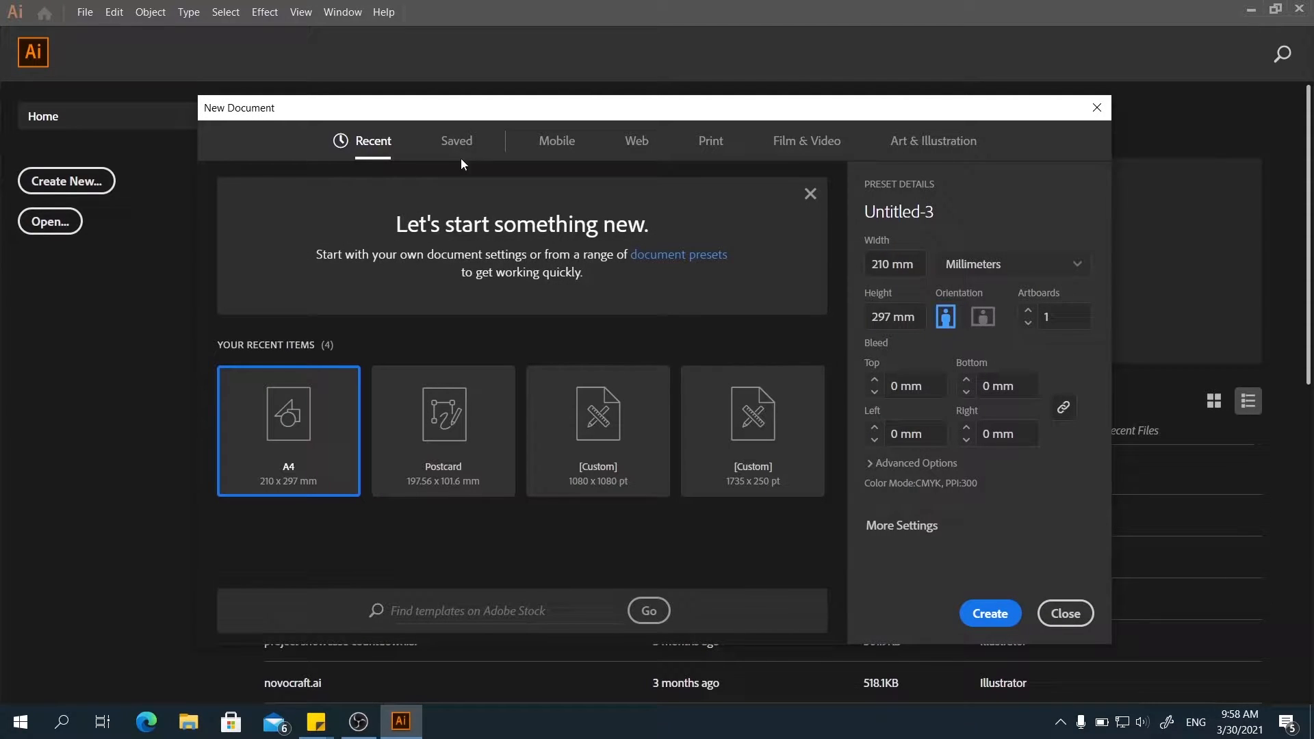
click(556, 140)
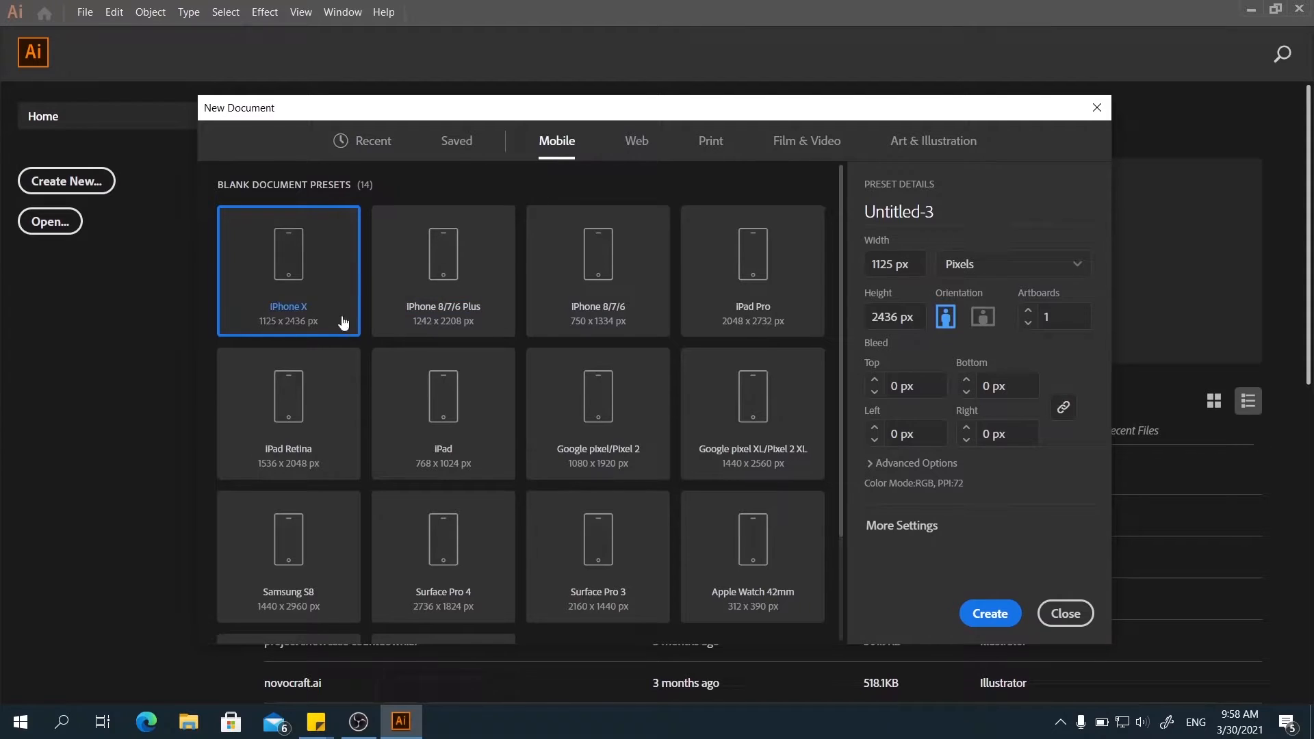
click(709, 141)
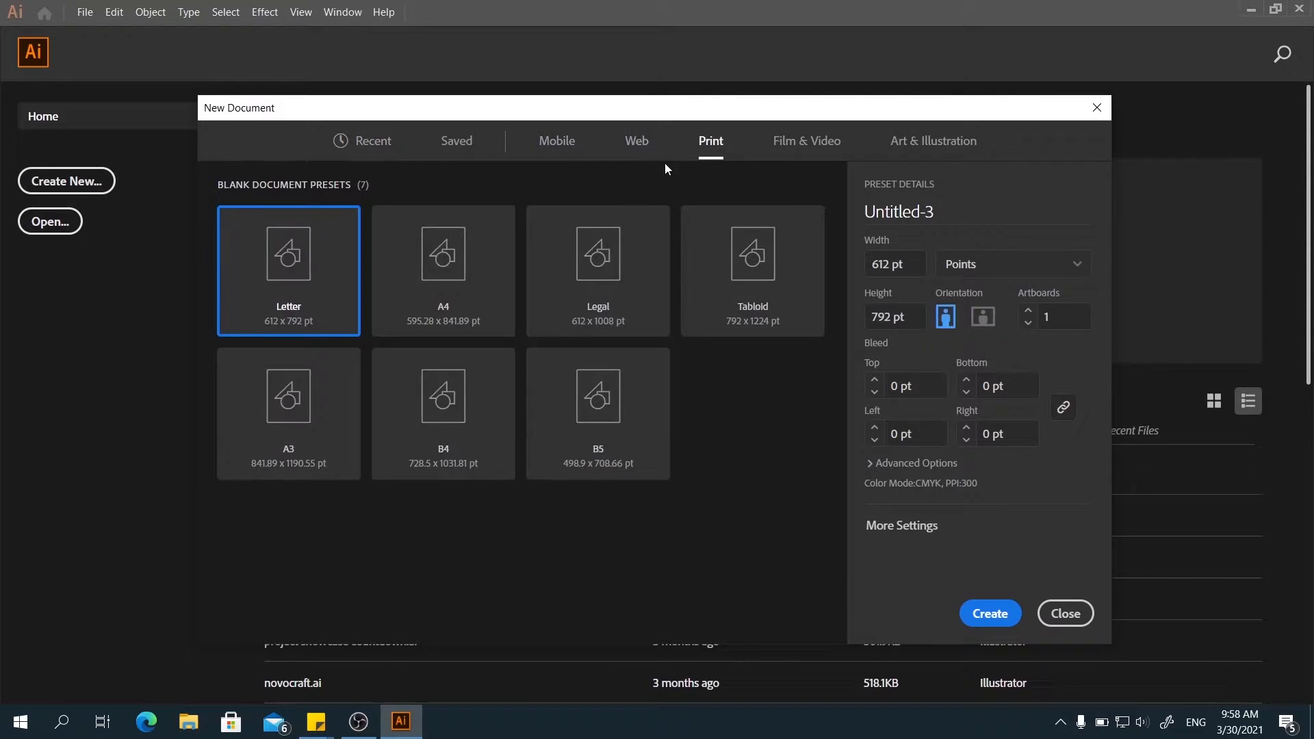
click(373, 140)
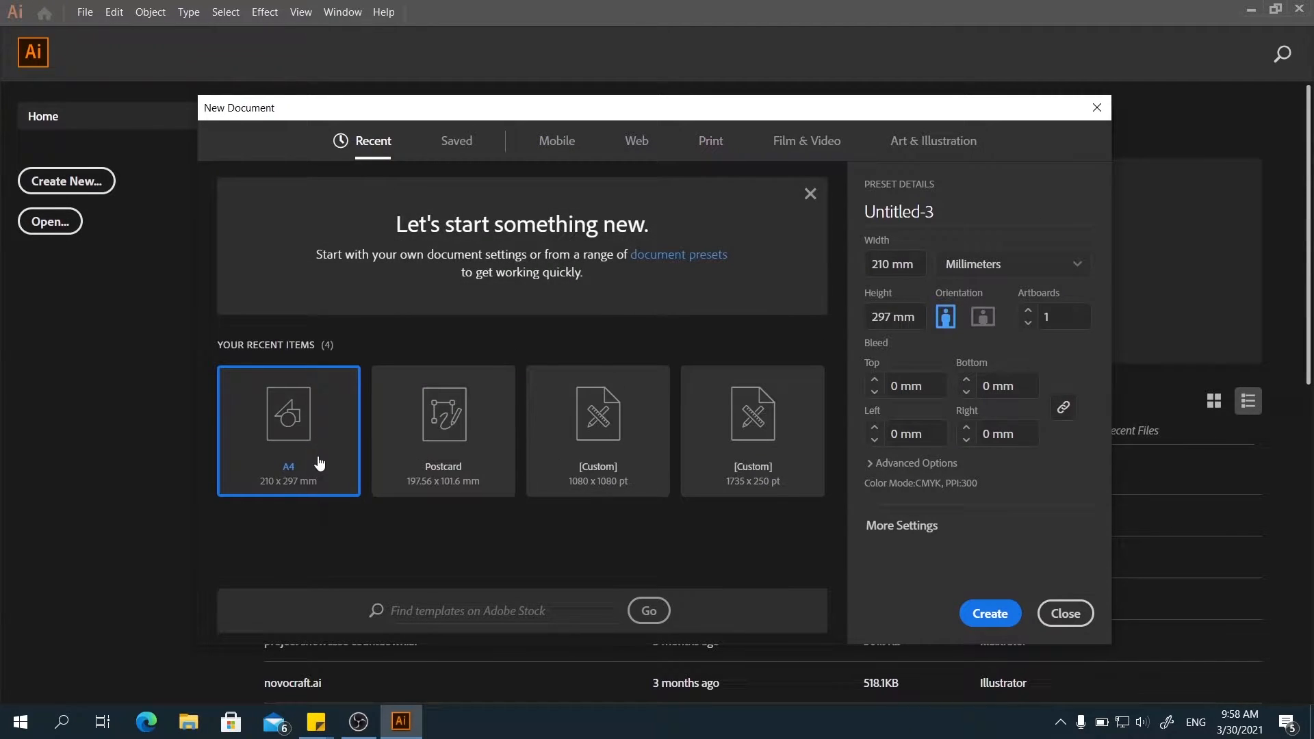
mouse_move(989, 613)
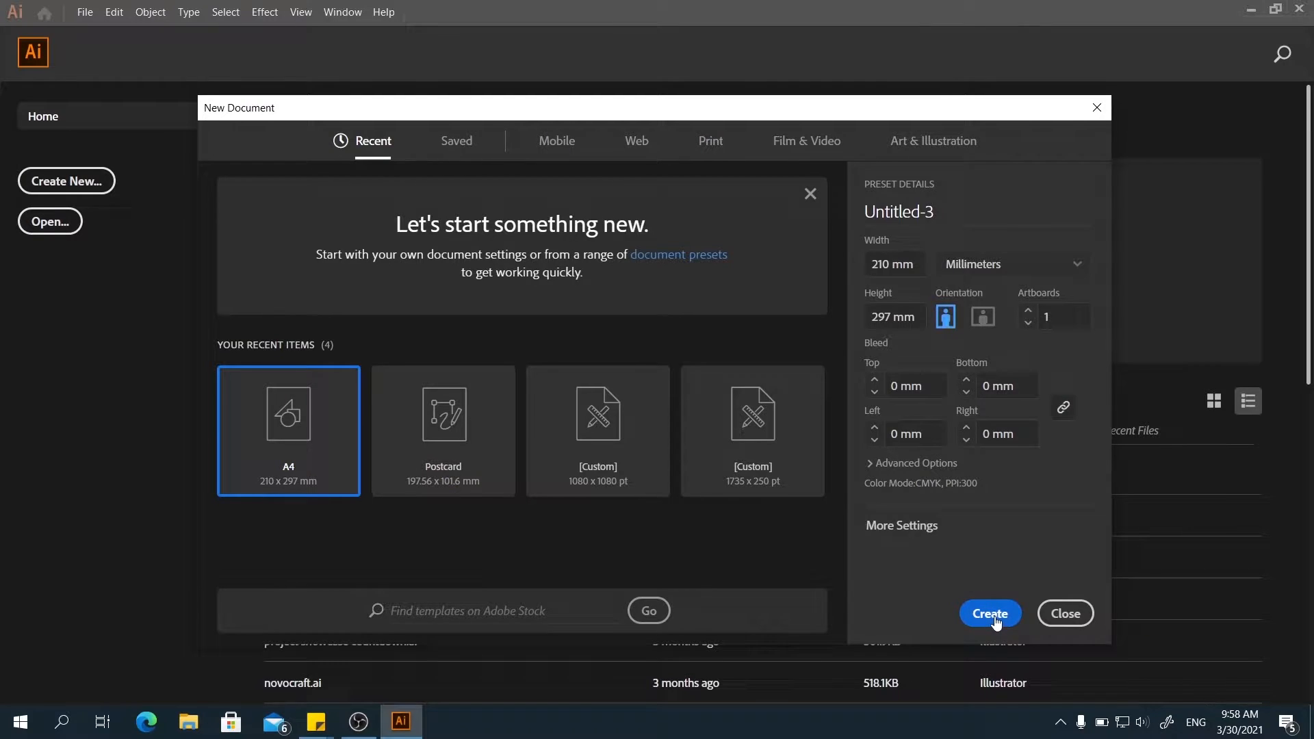
Create the blank A4 document and switch to the Essentials Classic workspace.
click(988, 613)
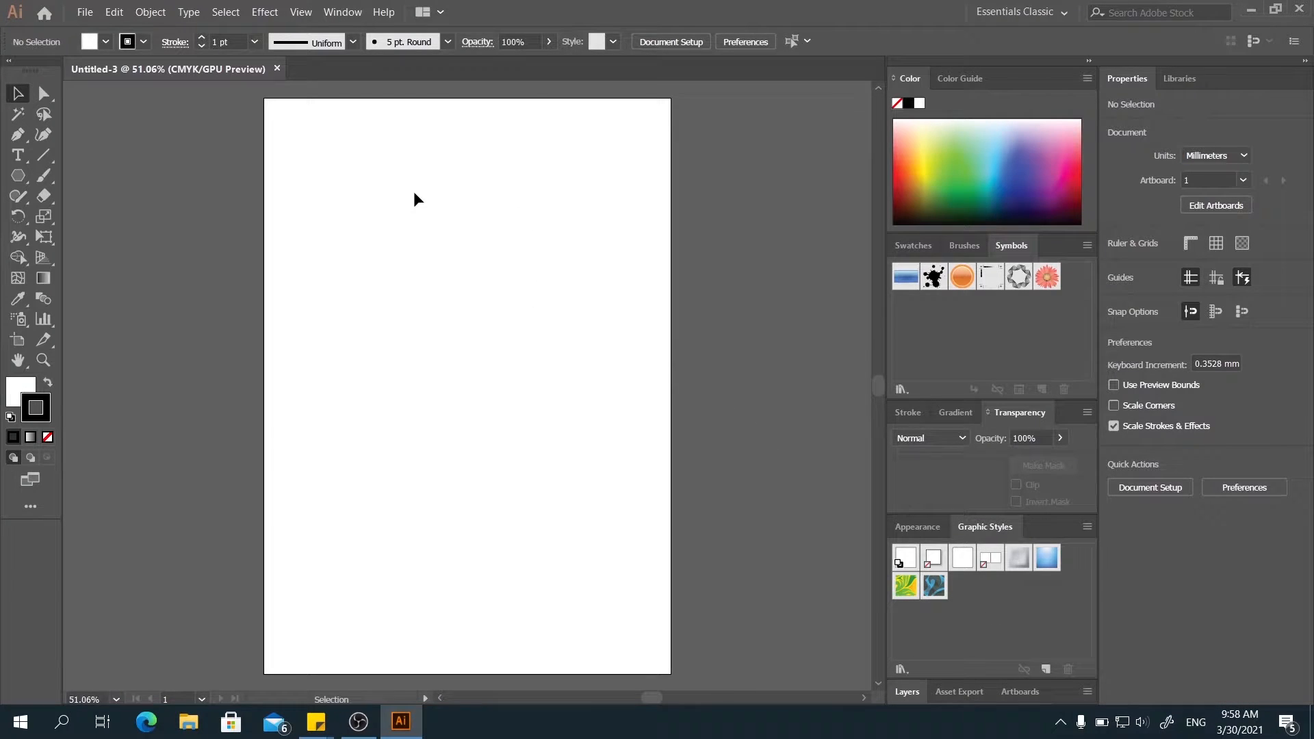
mouse_move(623, 501)
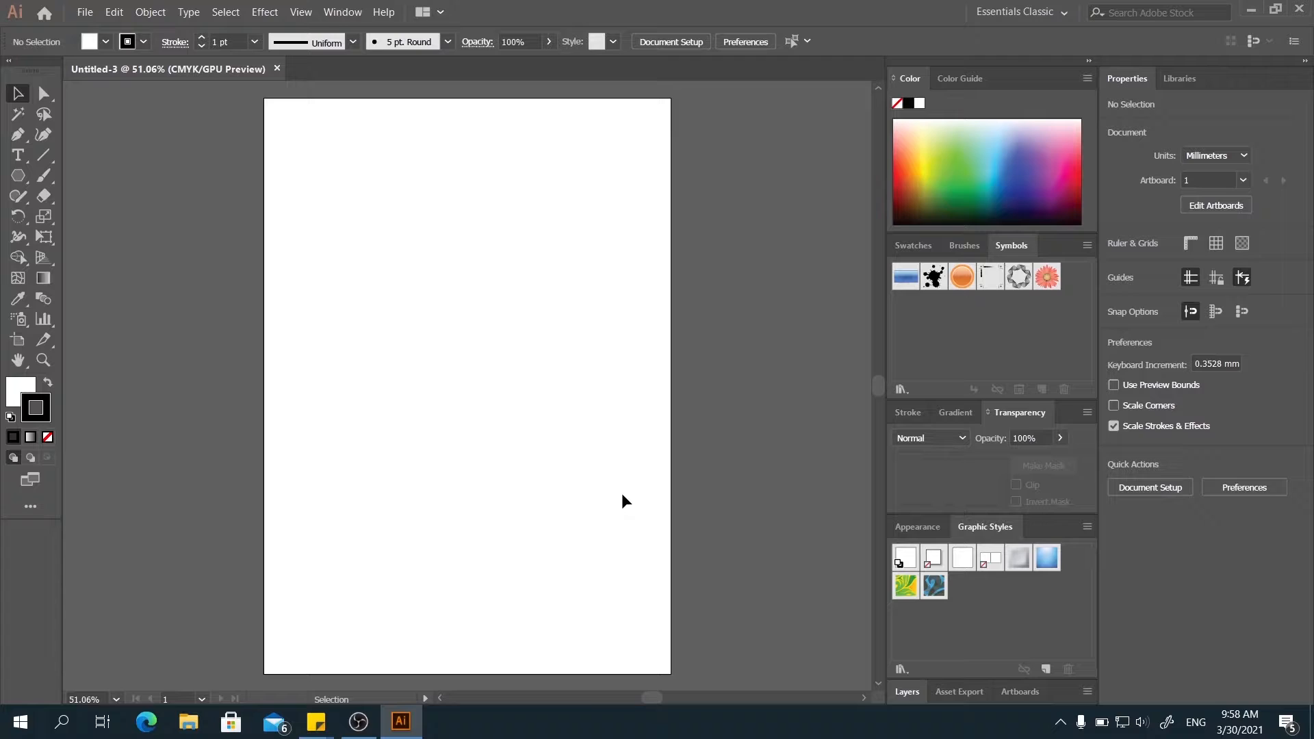
mouse_move(341, 7)
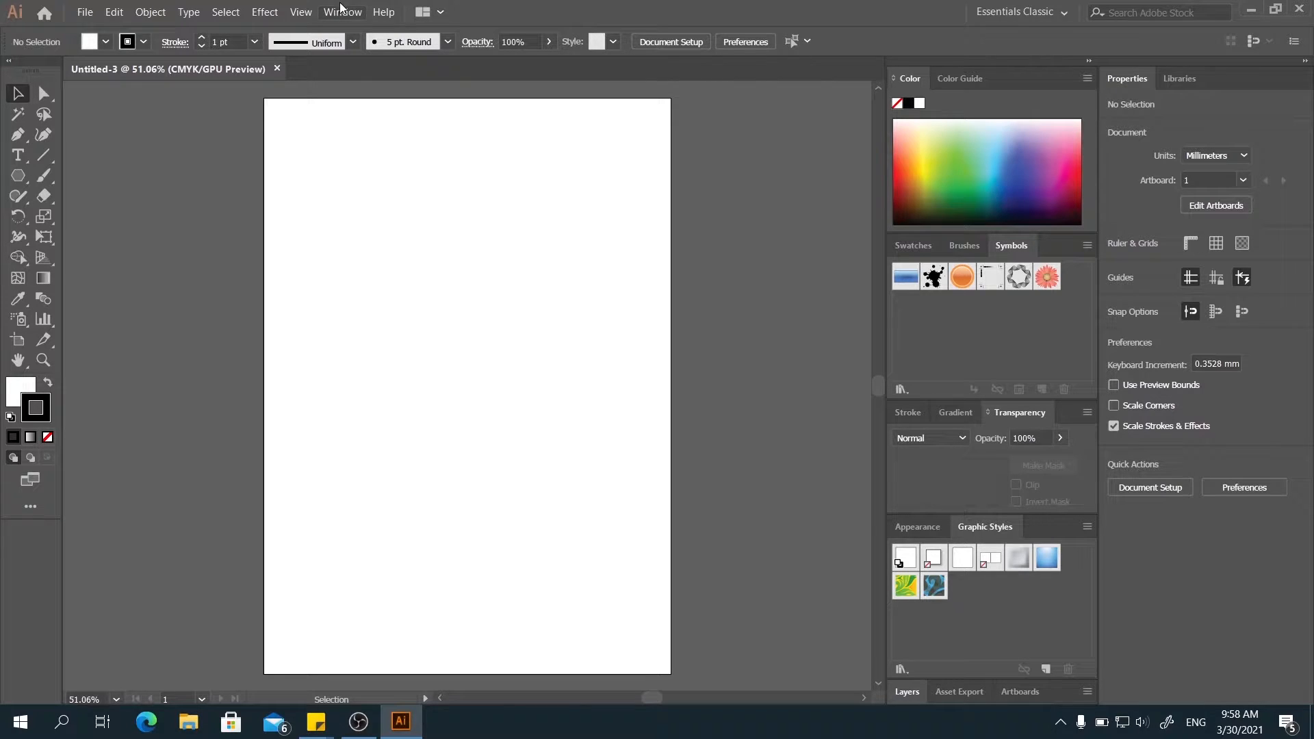
mouse_move(829, 180)
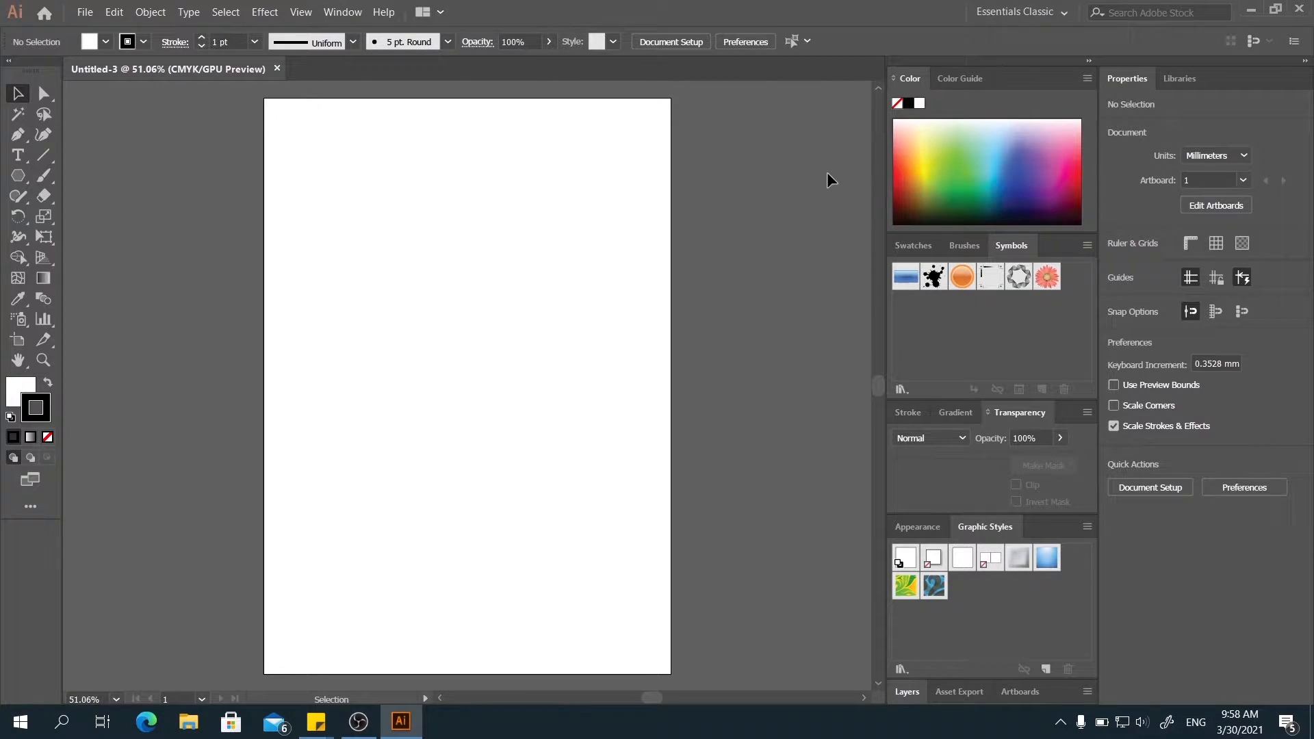
mouse_move(299, 76)
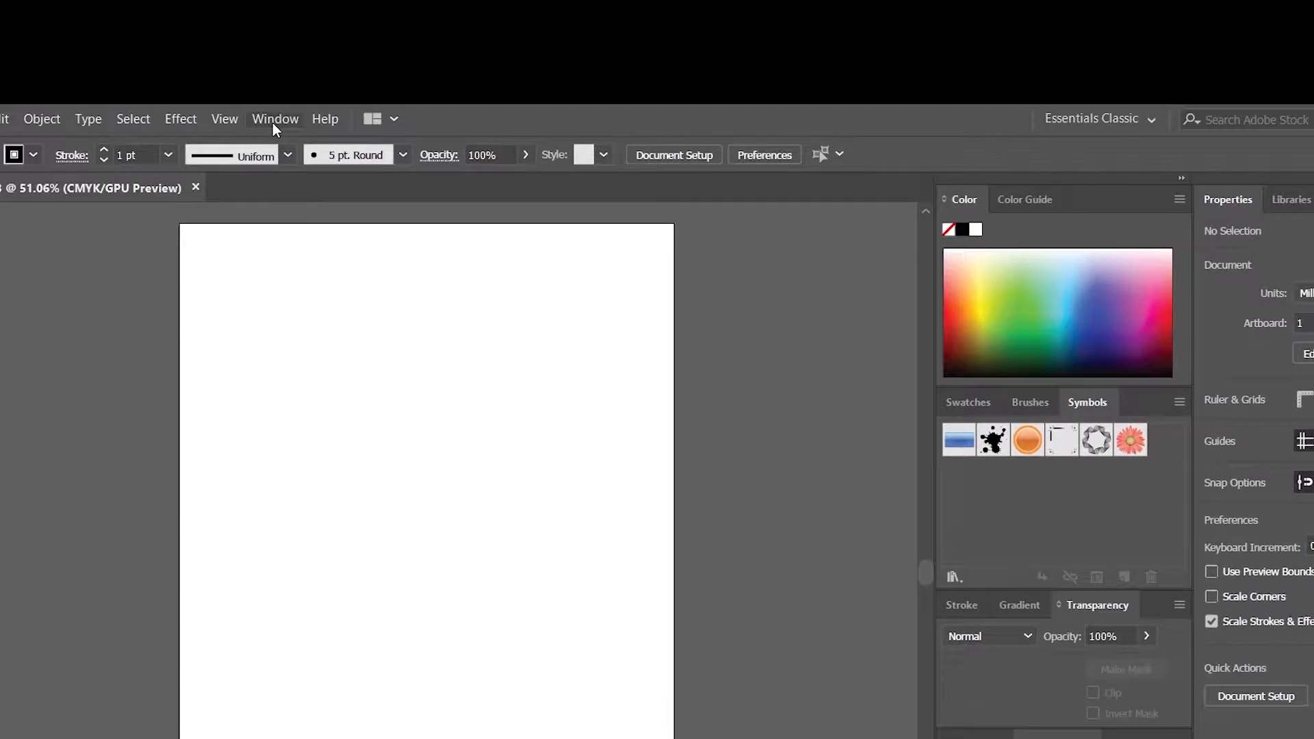
click(275, 119)
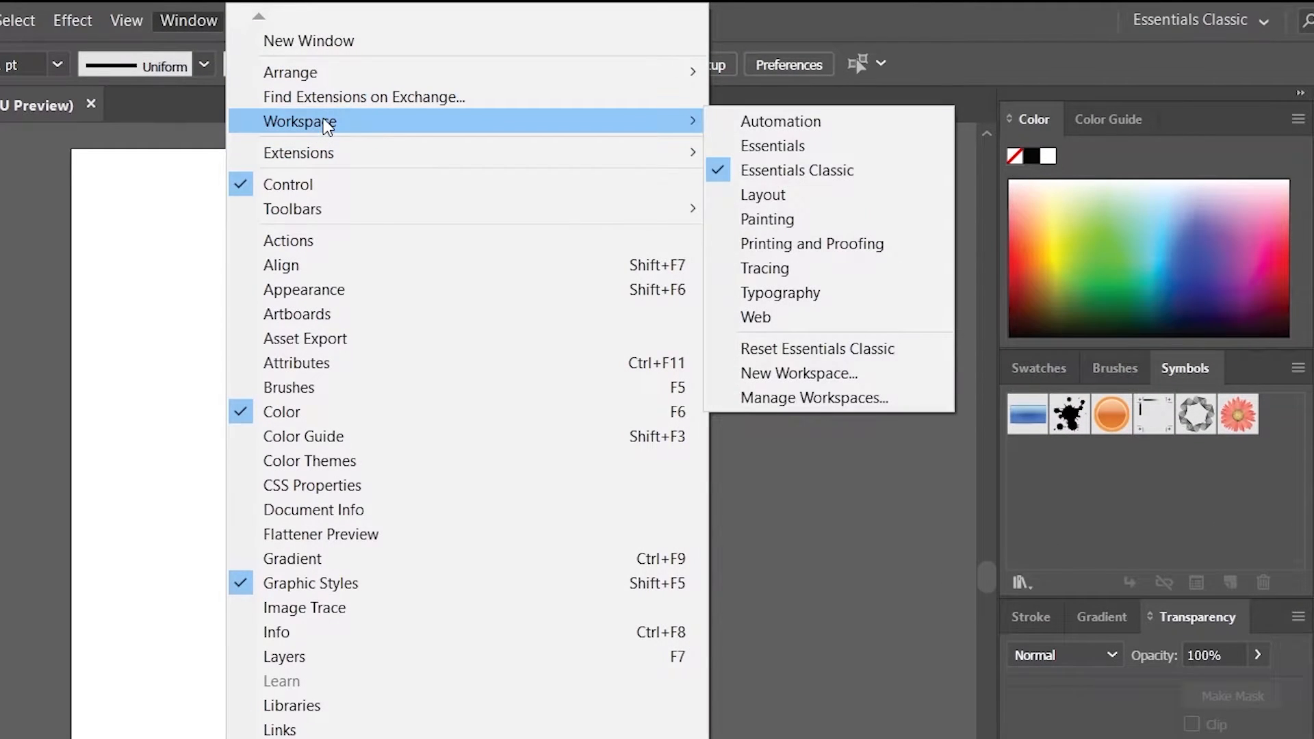
click(796, 171)
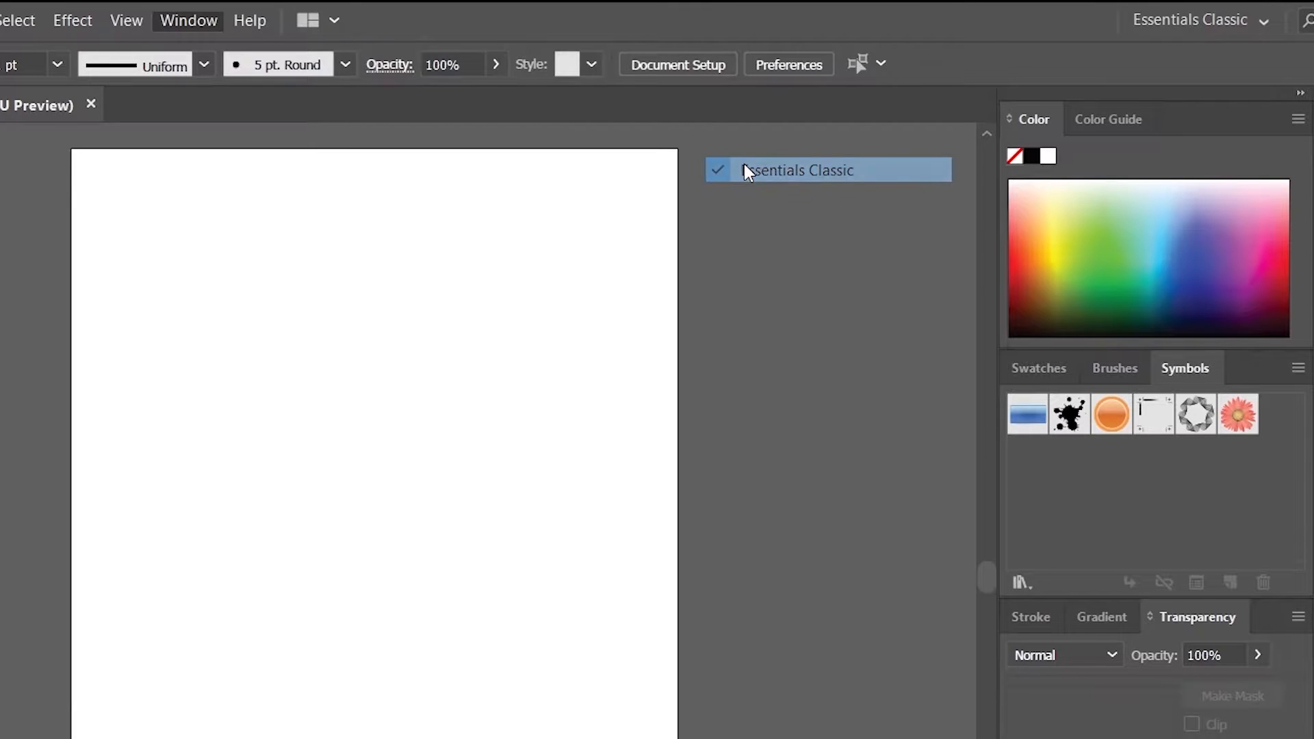
click(187, 20)
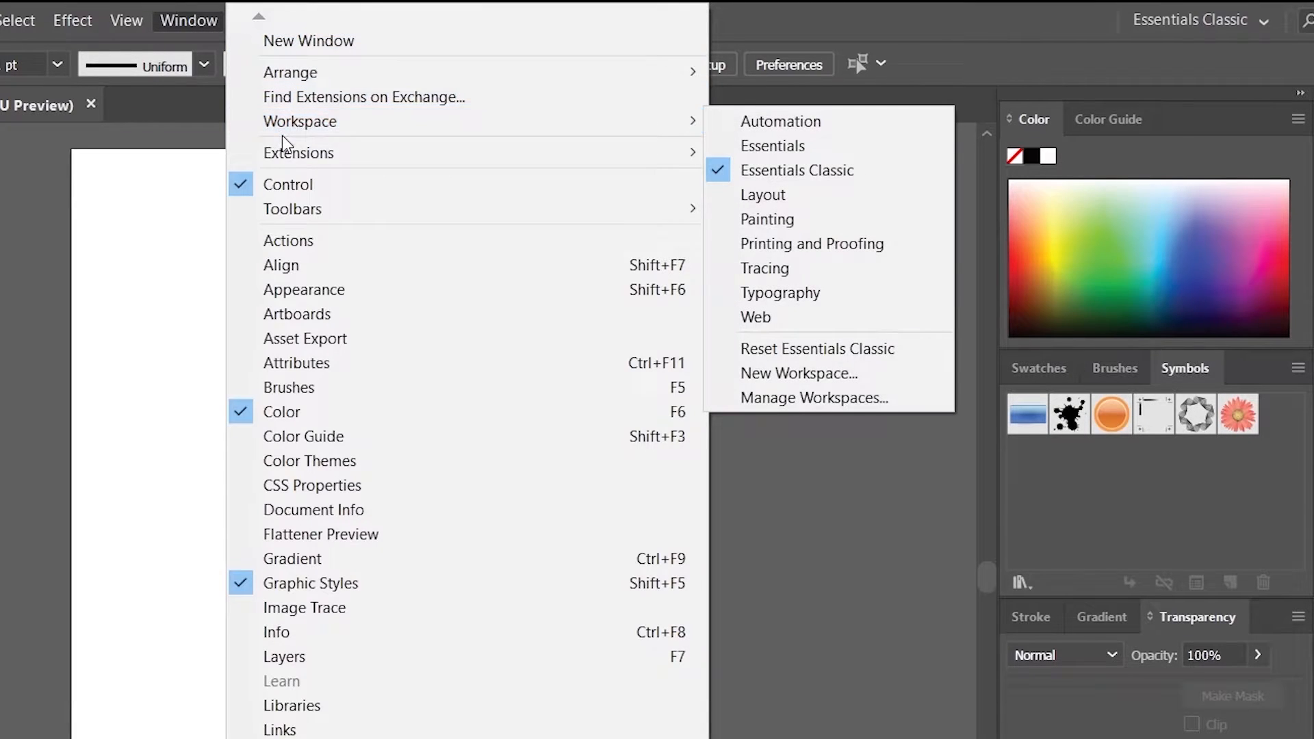
mouse_move(299, 121)
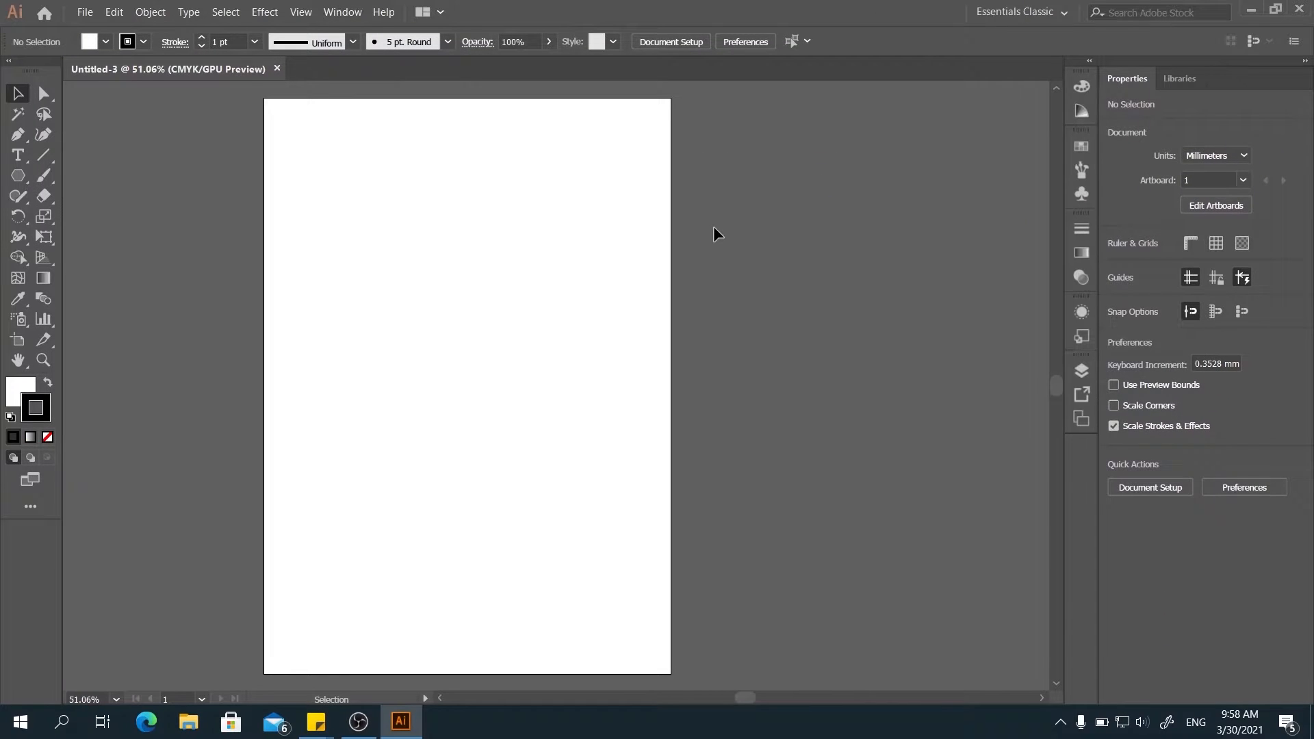
mouse_move(48, 477)
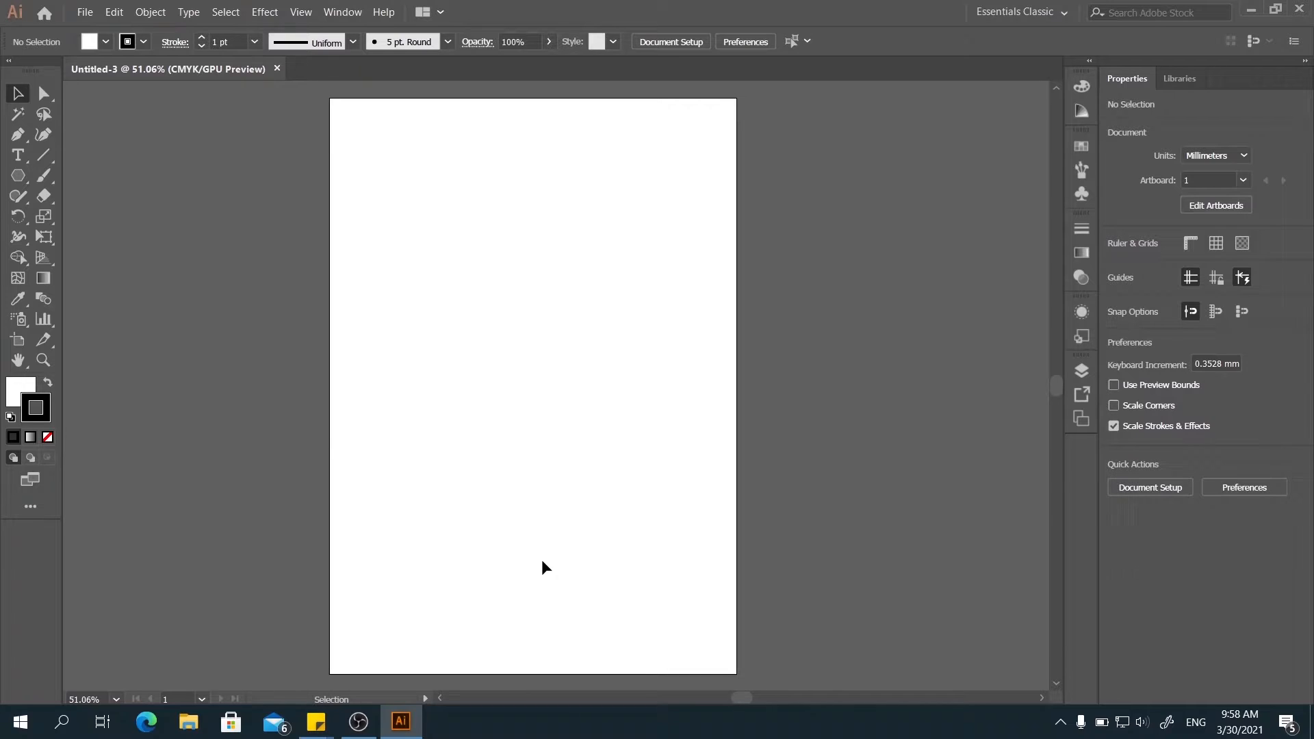
mouse_move(478, 72)
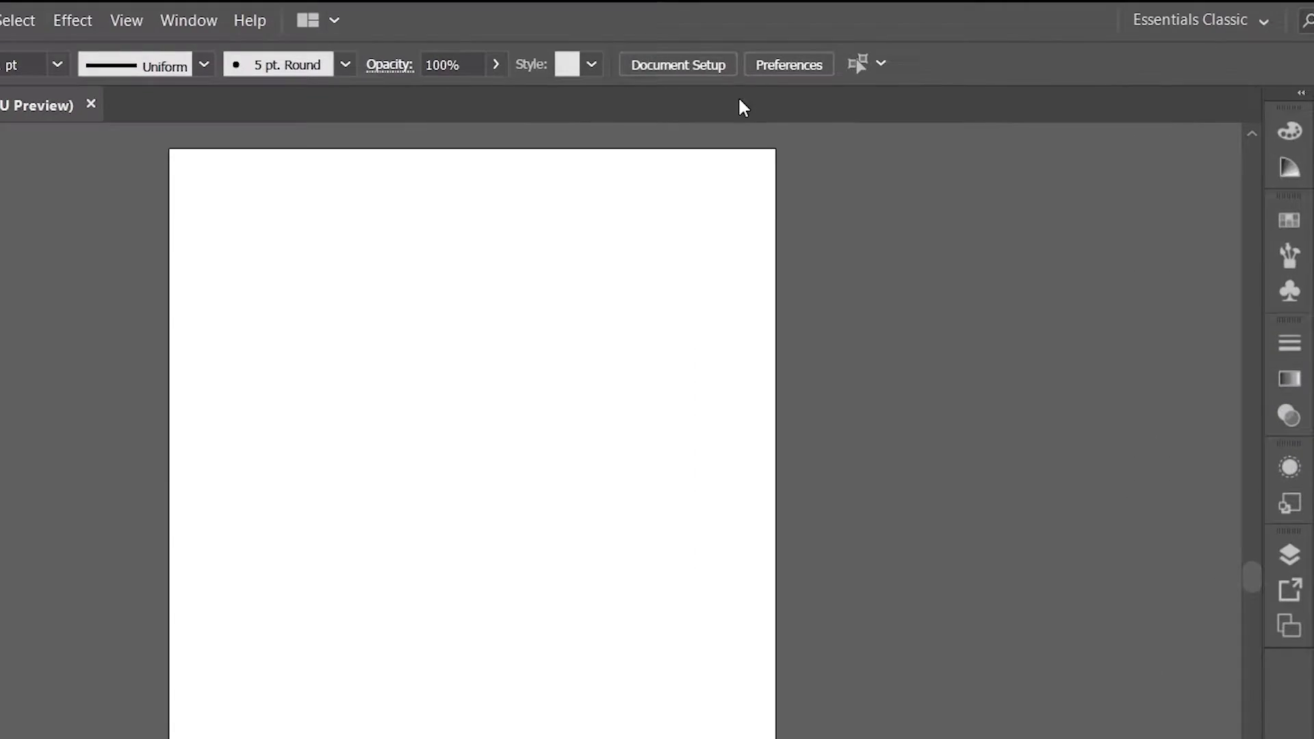
Use Document Setup's Edit Artboards to widen the artboard into a near-square page.
click(676, 65)
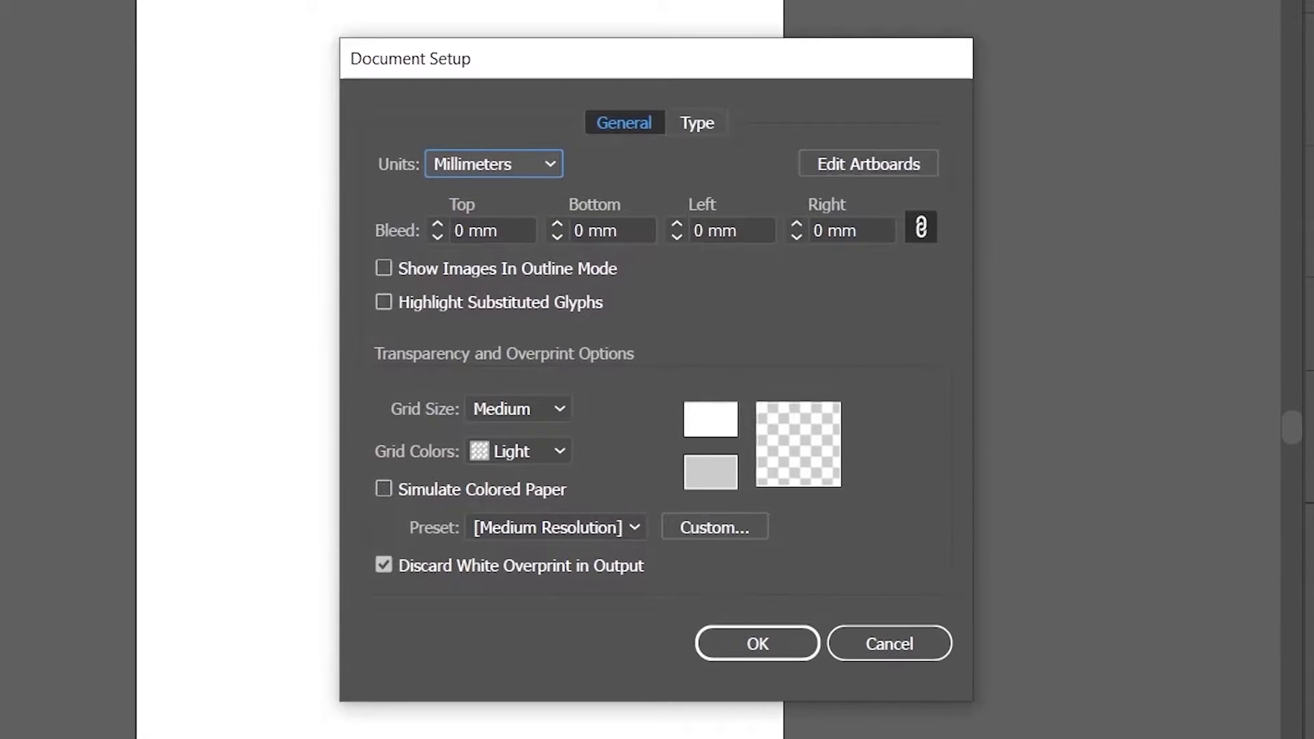
mouse_move(468, 138)
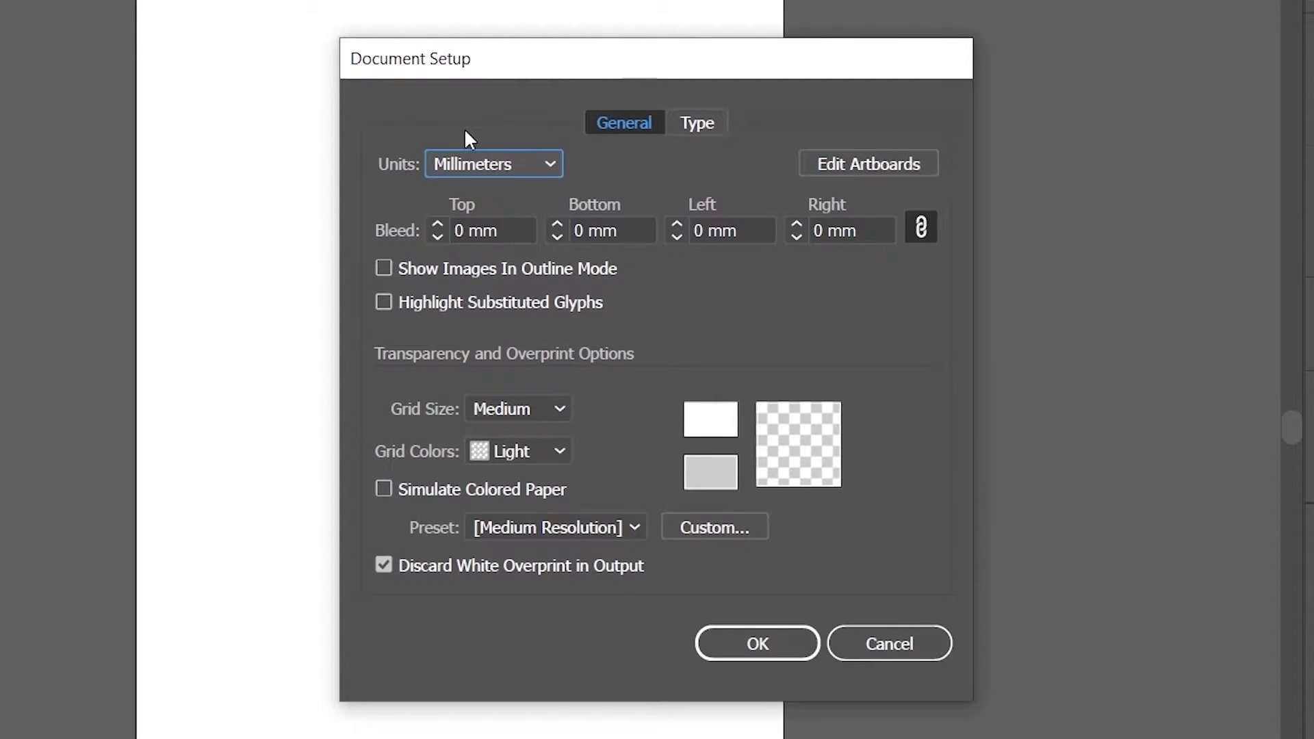
mouse_move(490, 257)
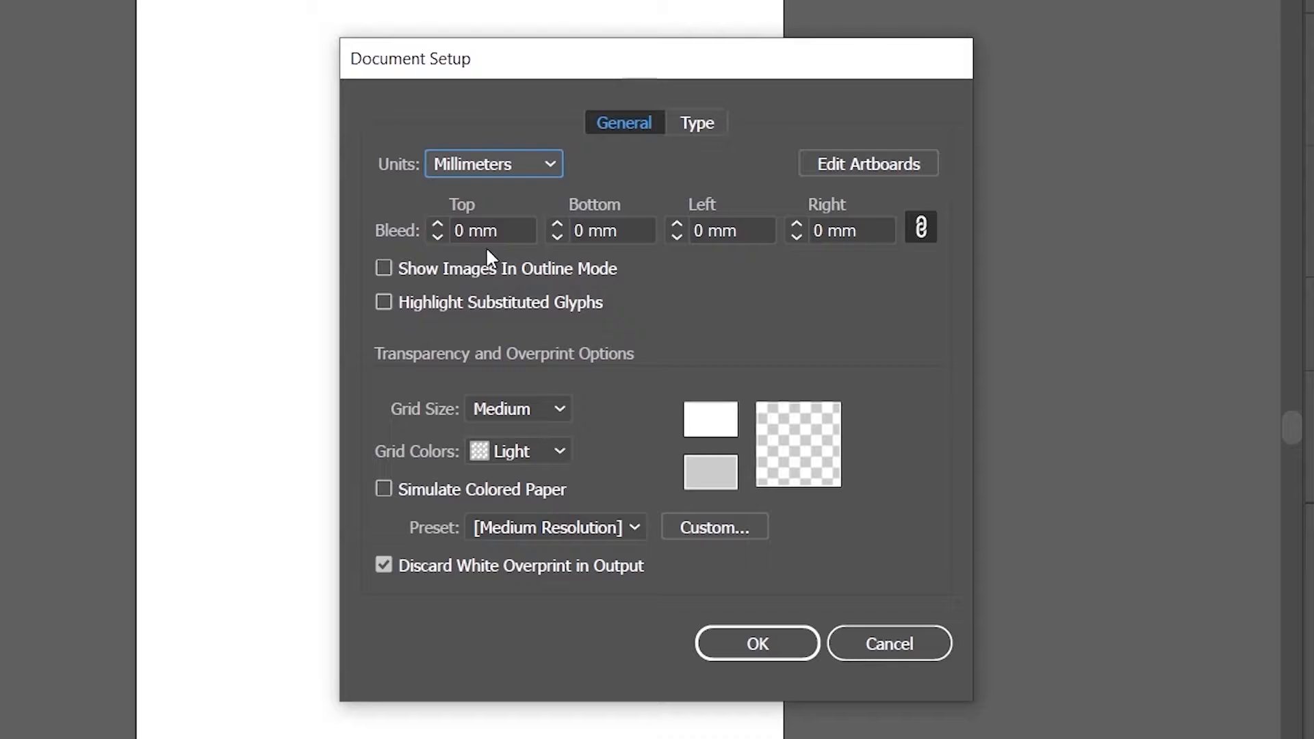
mouse_move(867, 163)
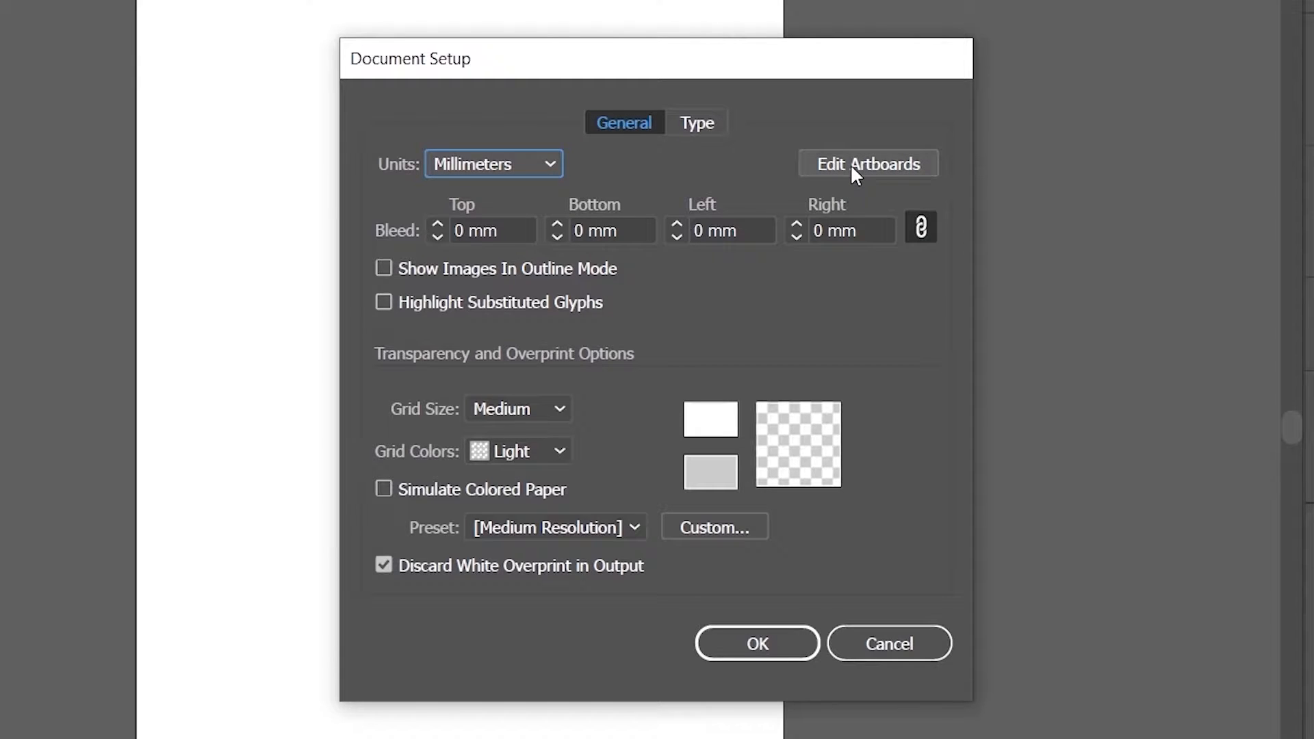
click(867, 163)
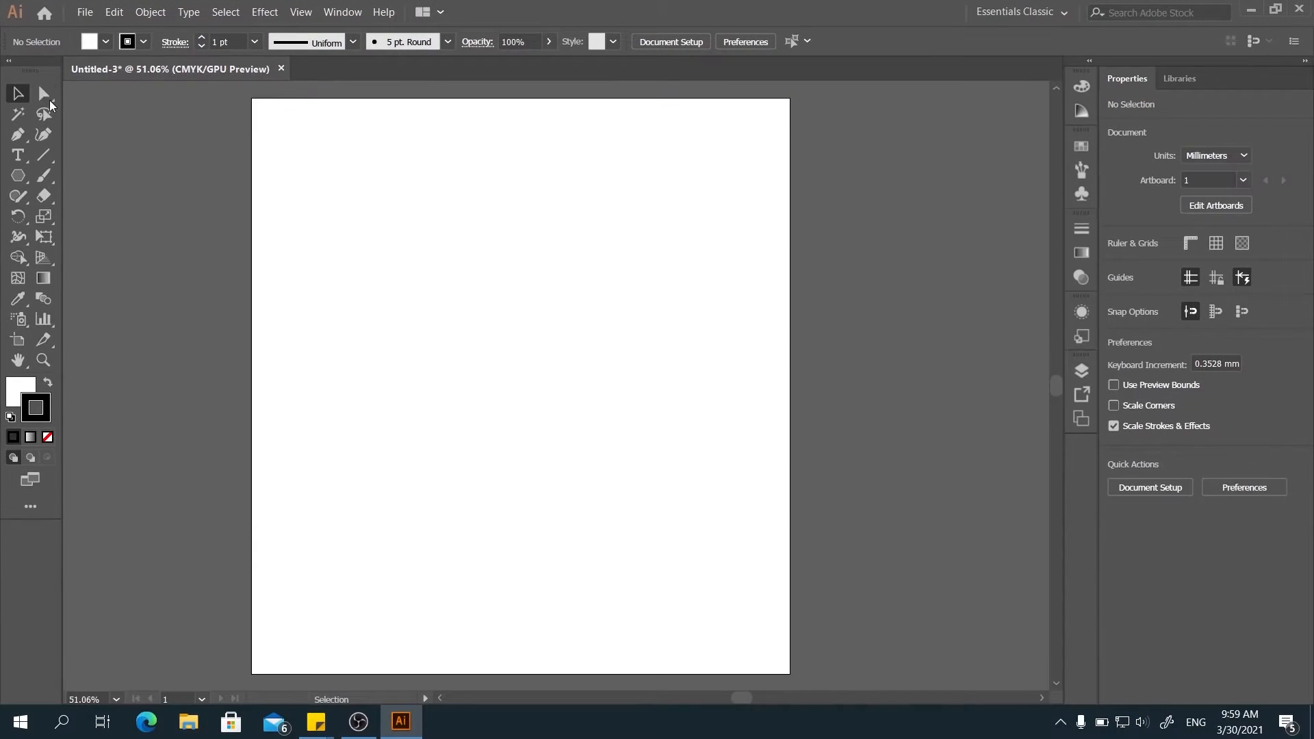
mouse_move(299, 116)
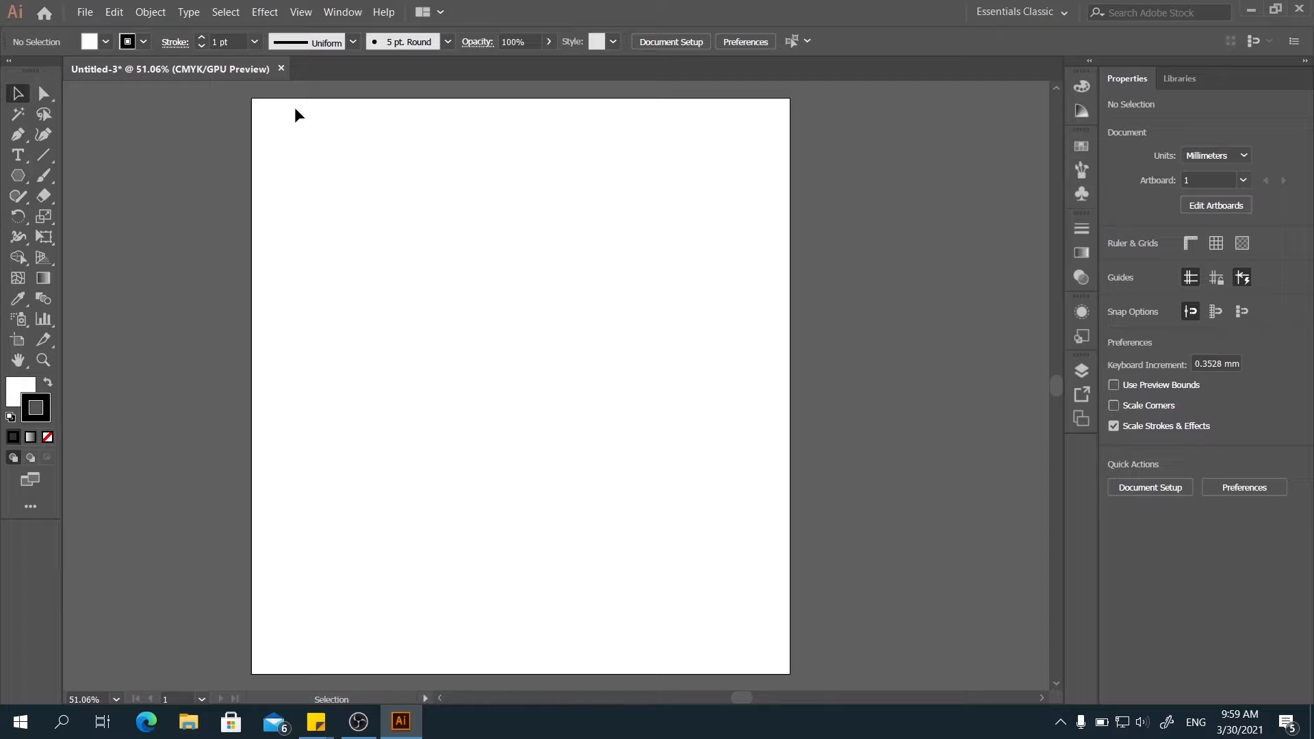
mouse_move(373, 124)
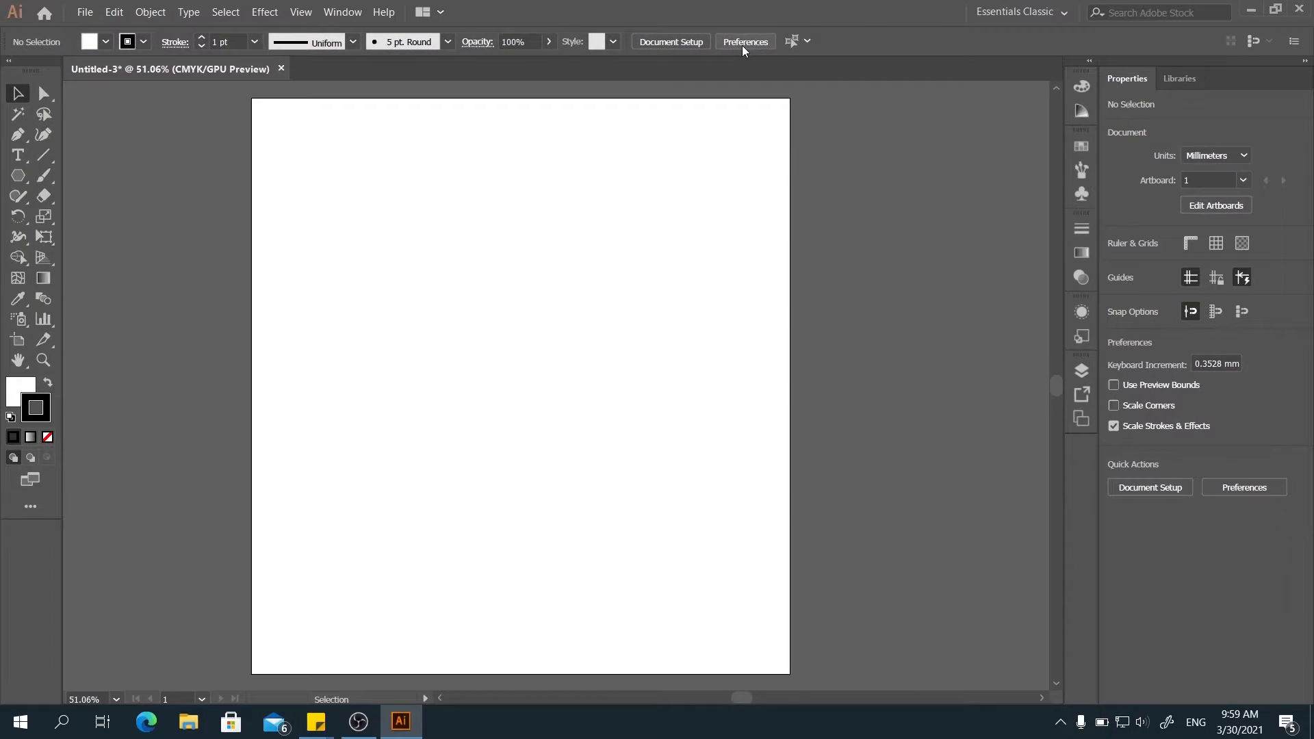
Compare dark, medium and light interface brightness, then confirm Medium Dark in Preferences.
click(743, 42)
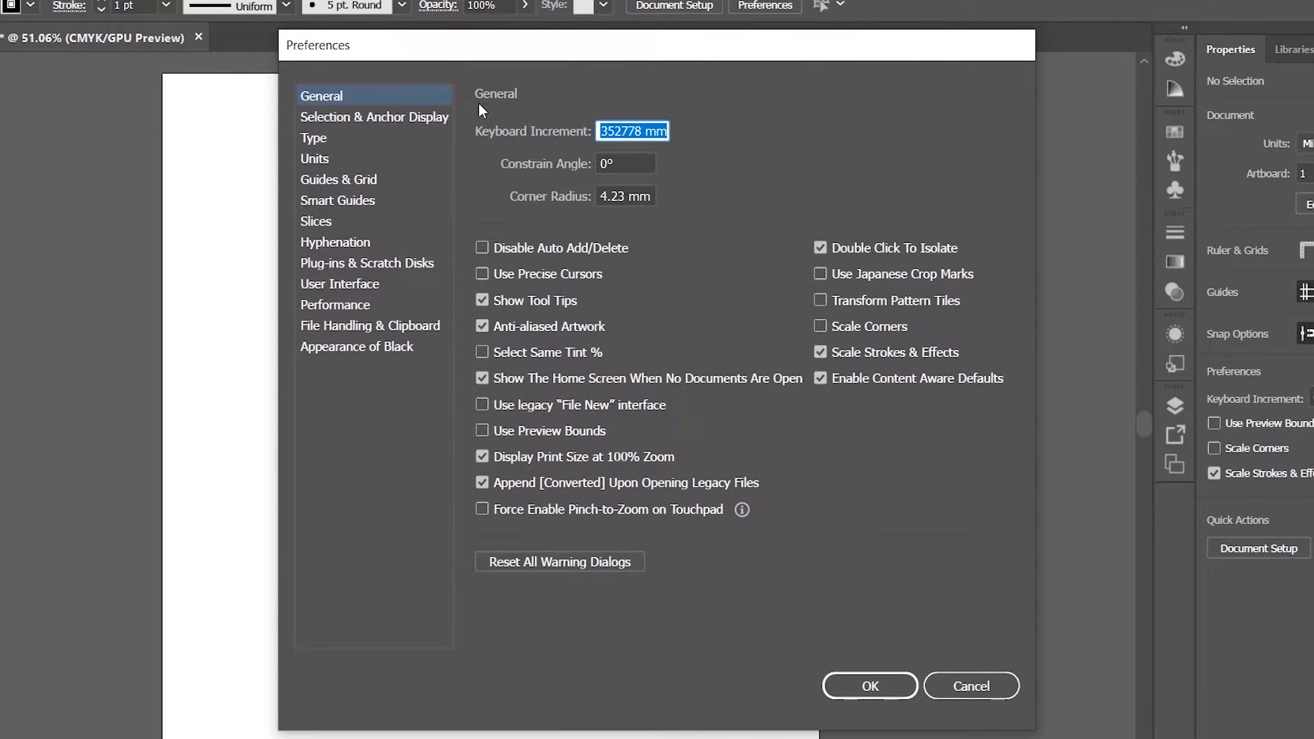
mouse_move(411, 113)
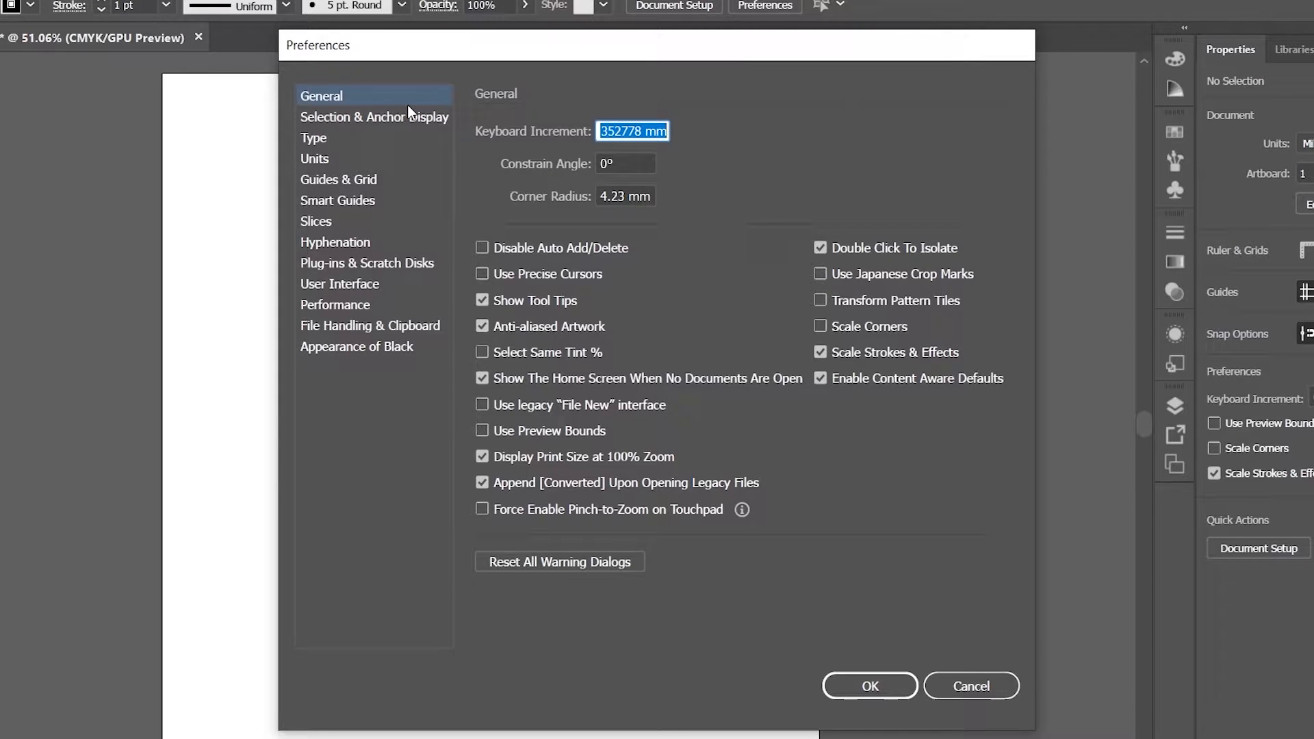
mouse_move(365, 290)
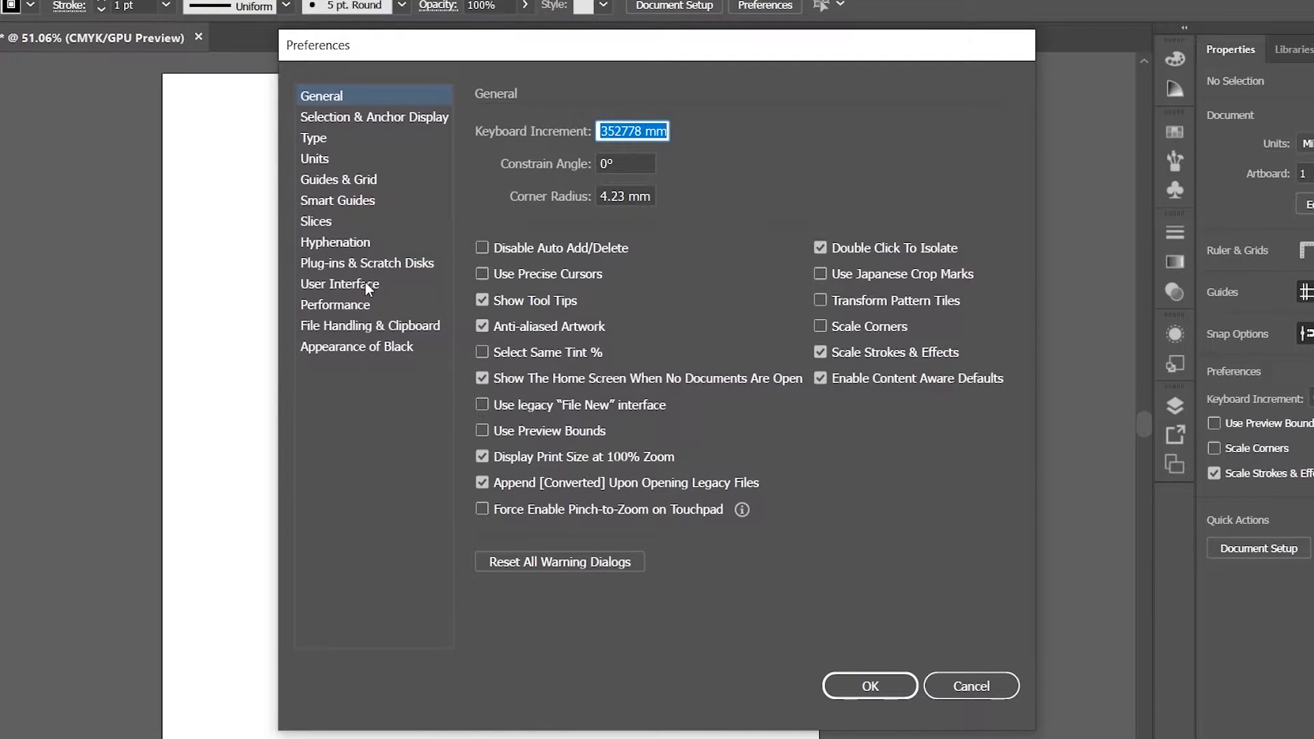
click(340, 283)
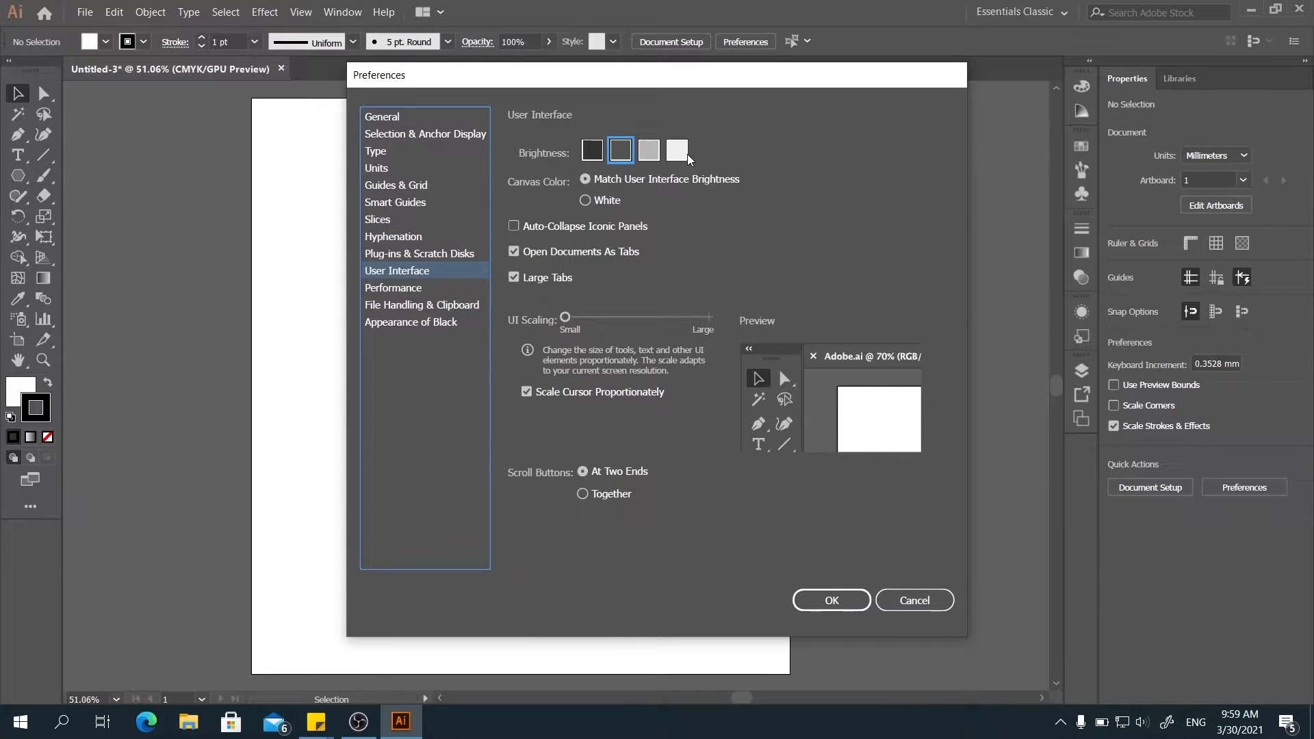
click(591, 150)
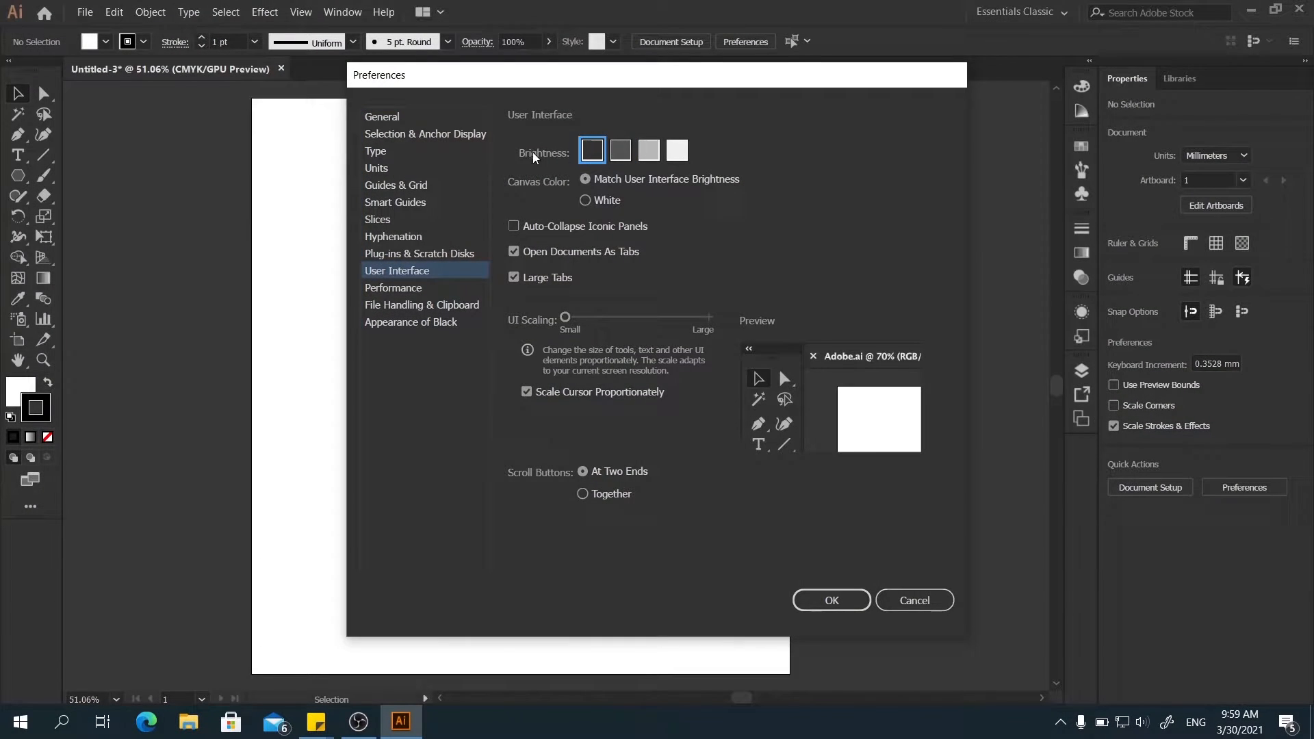
click(619, 149)
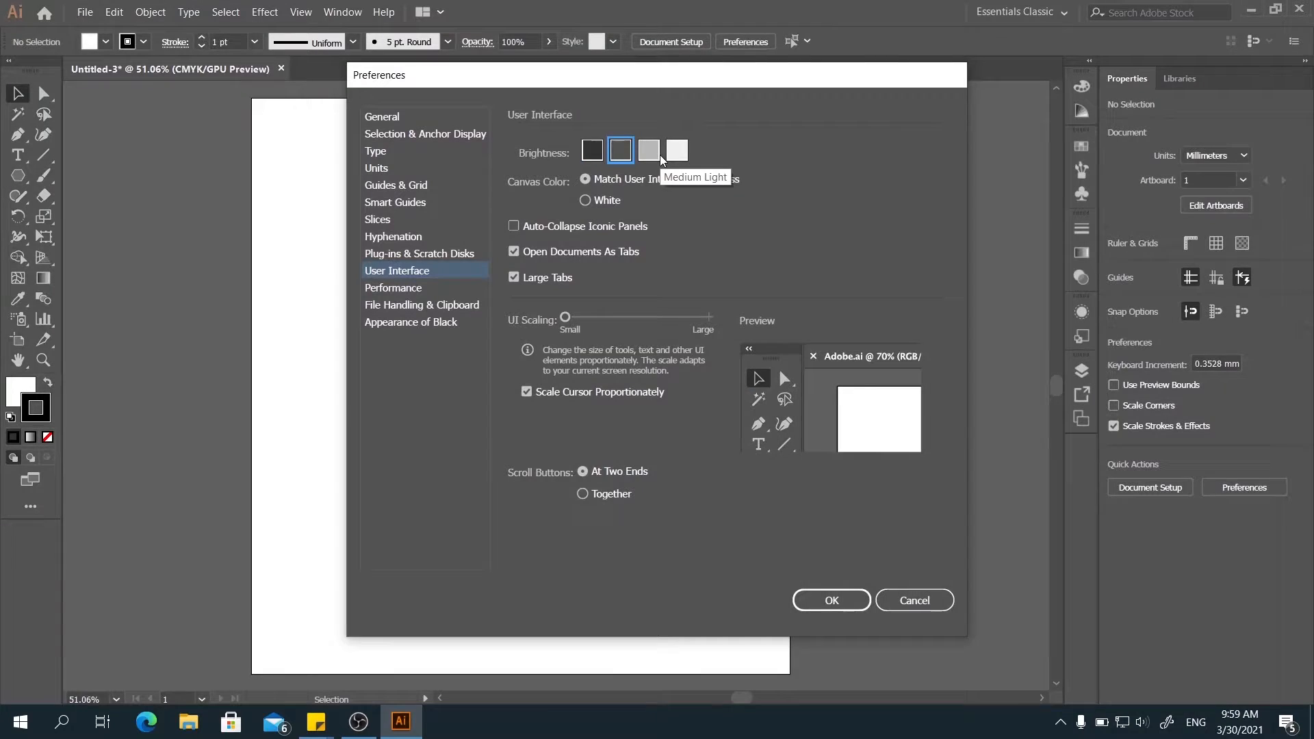
click(648, 151)
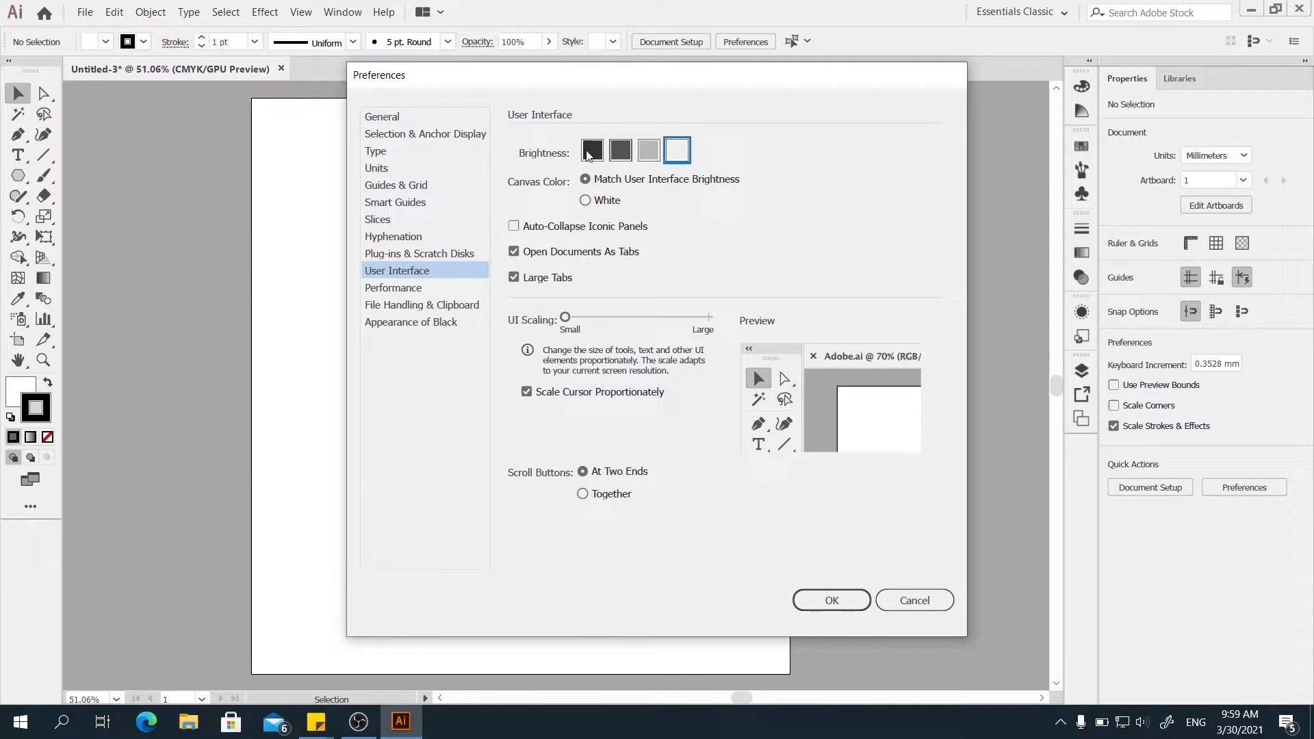
click(619, 150)
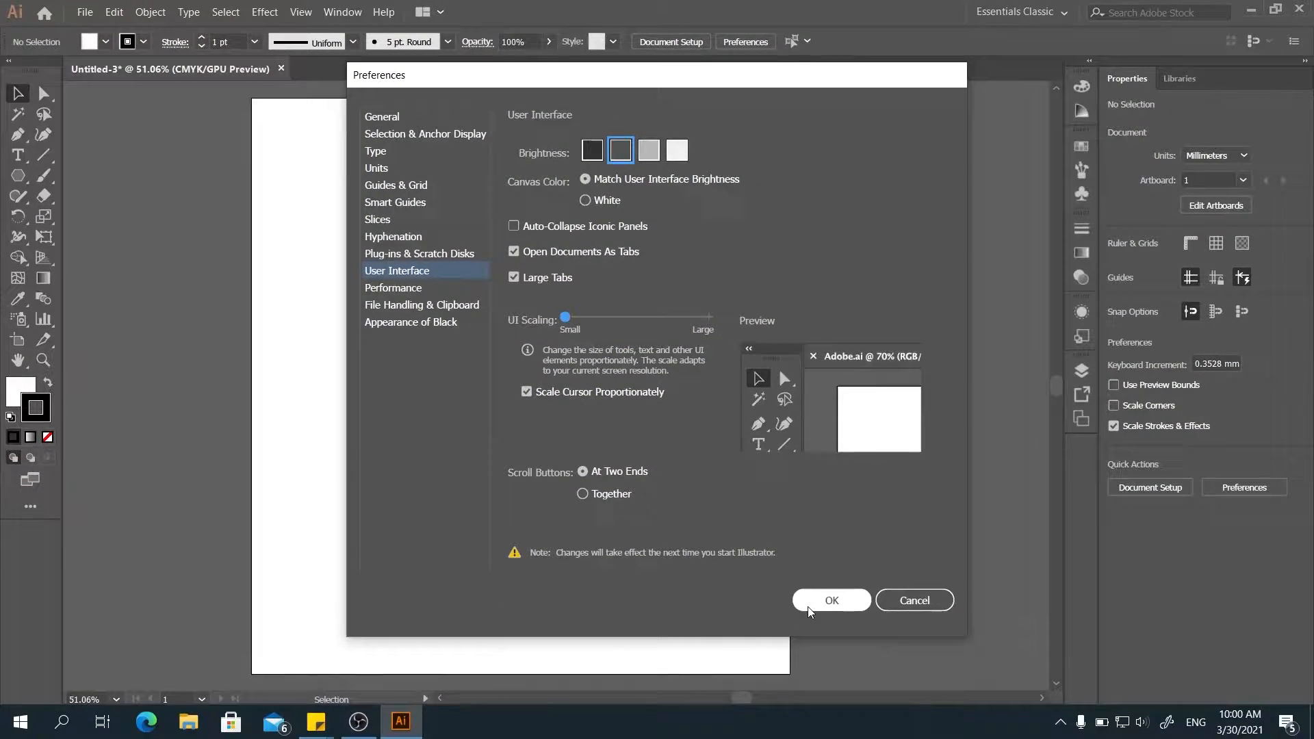
click(830, 600)
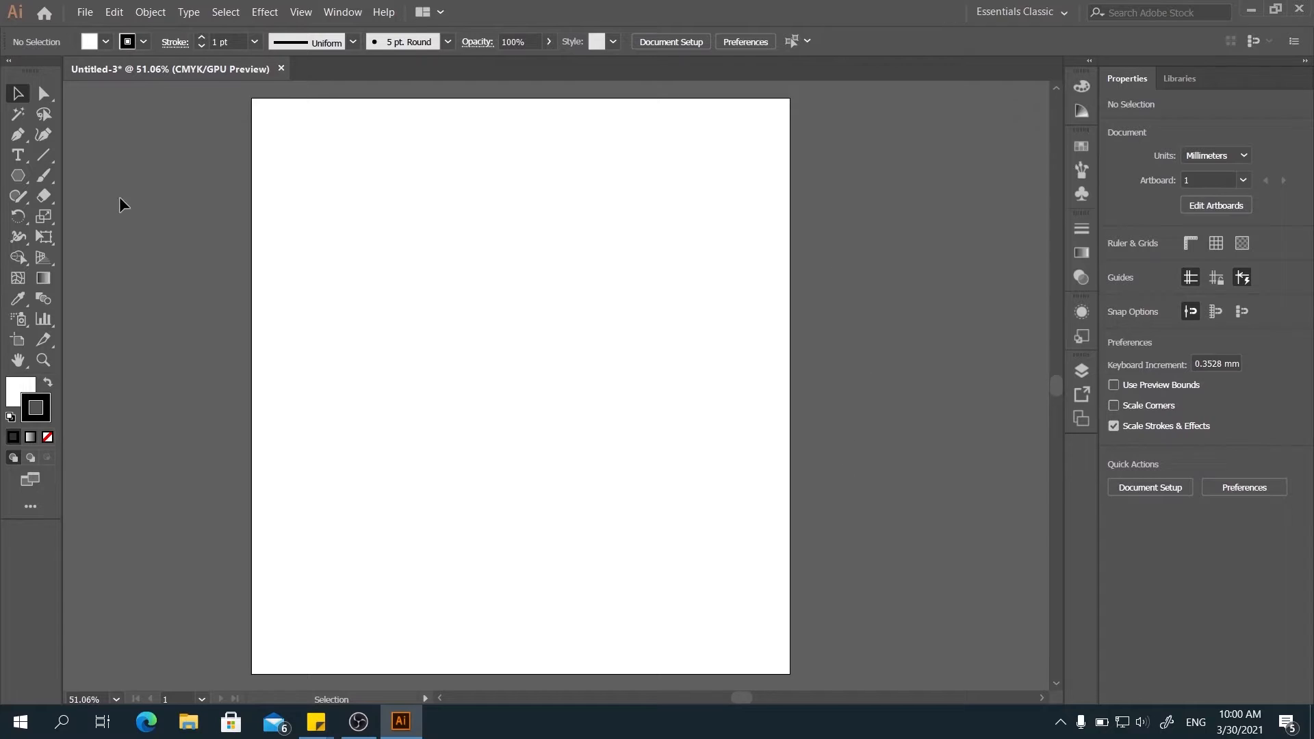
mouse_move(180, 157)
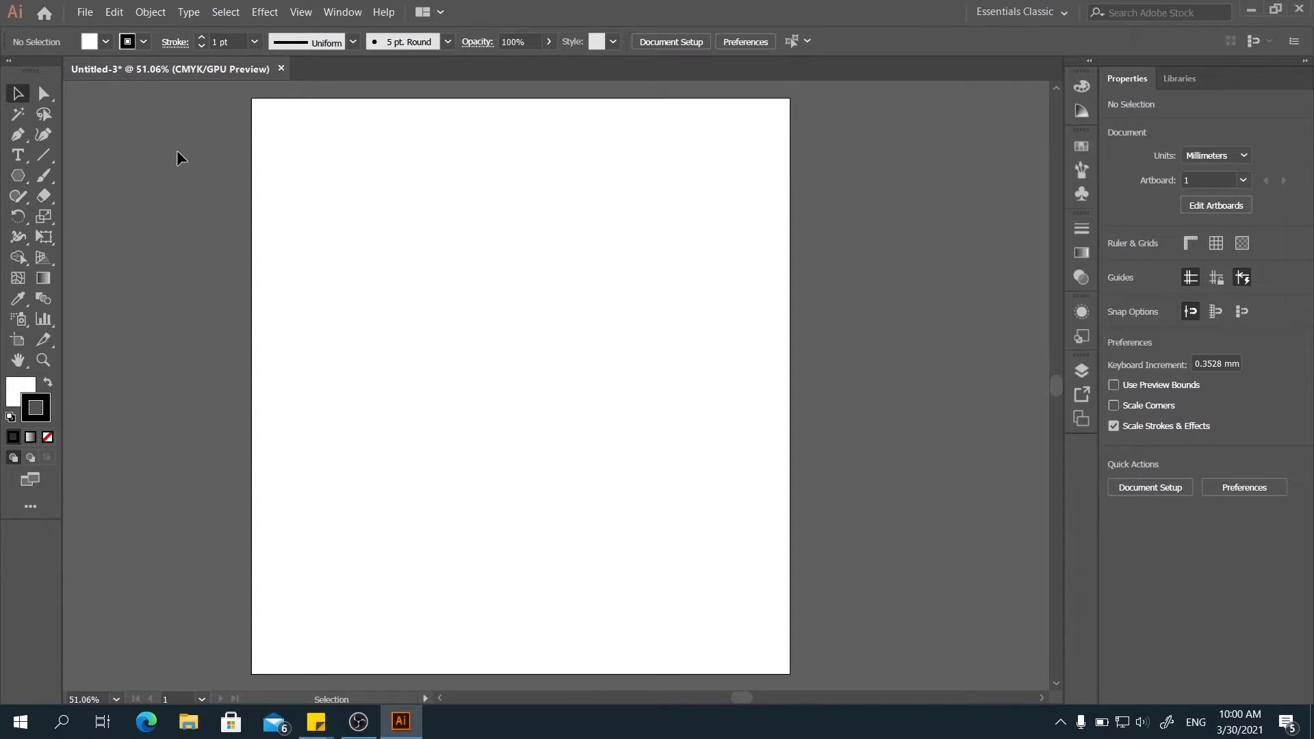
mouse_move(3, 265)
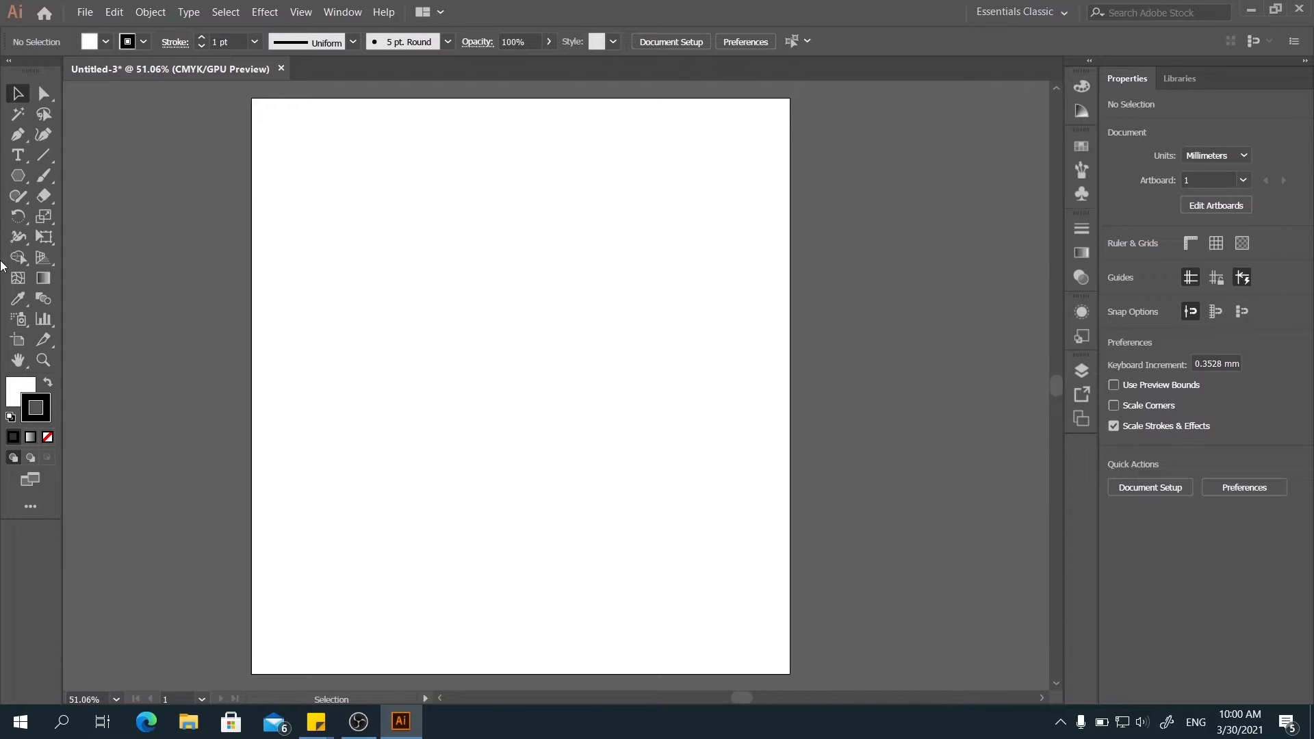
mouse_move(15, 94)
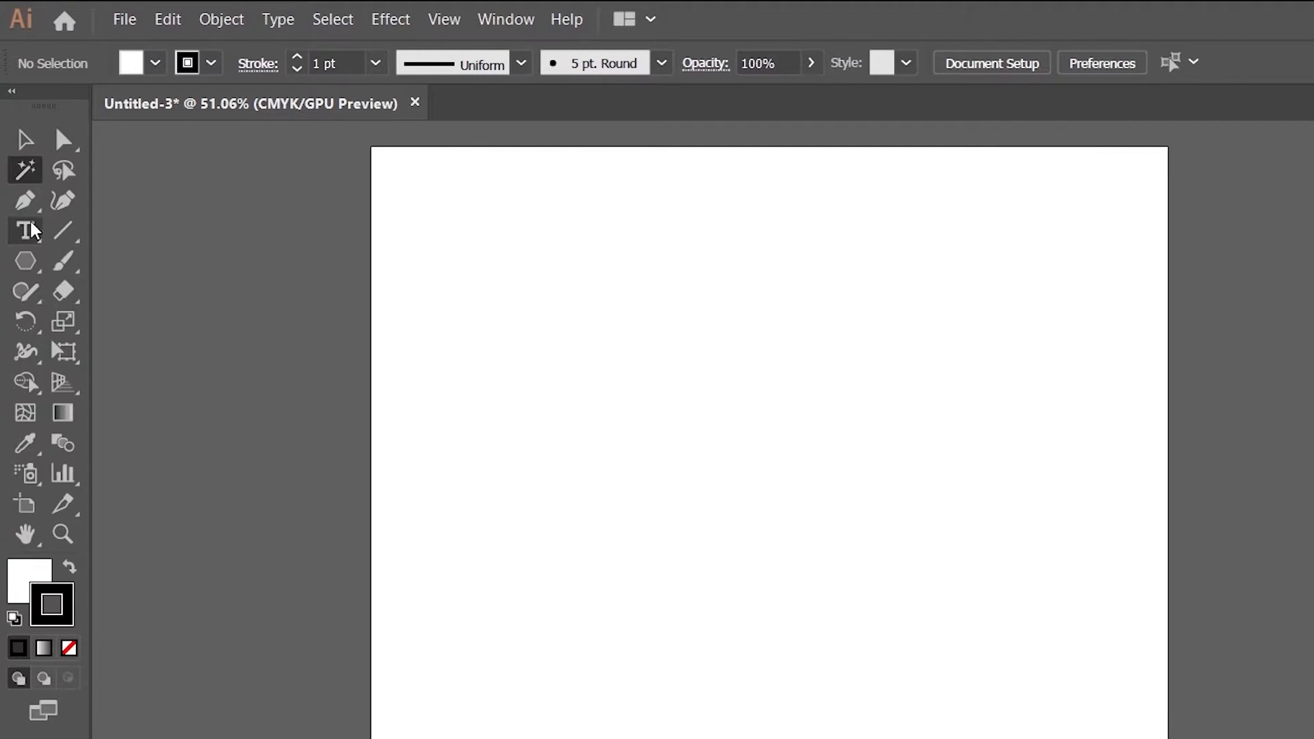
Tear the shape tools off into a floating panel and select the Polygon tool.
click(25, 140)
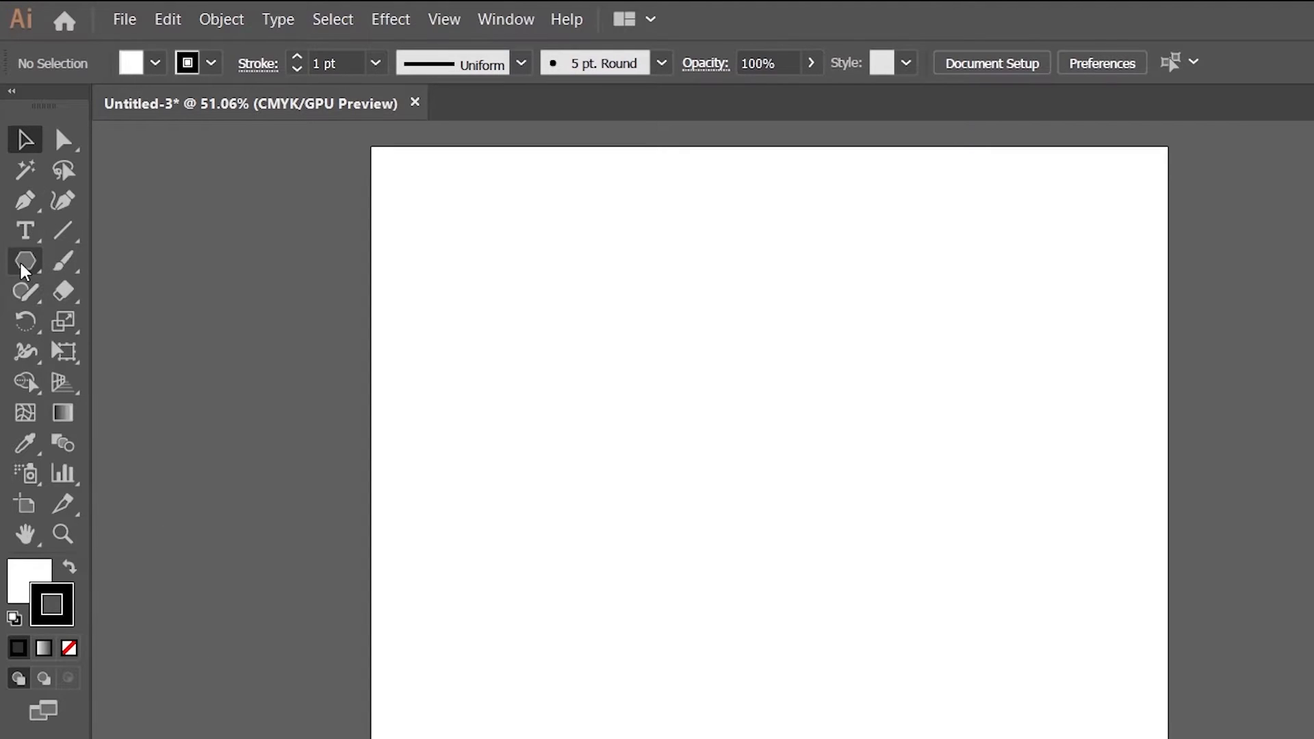
click(23, 261)
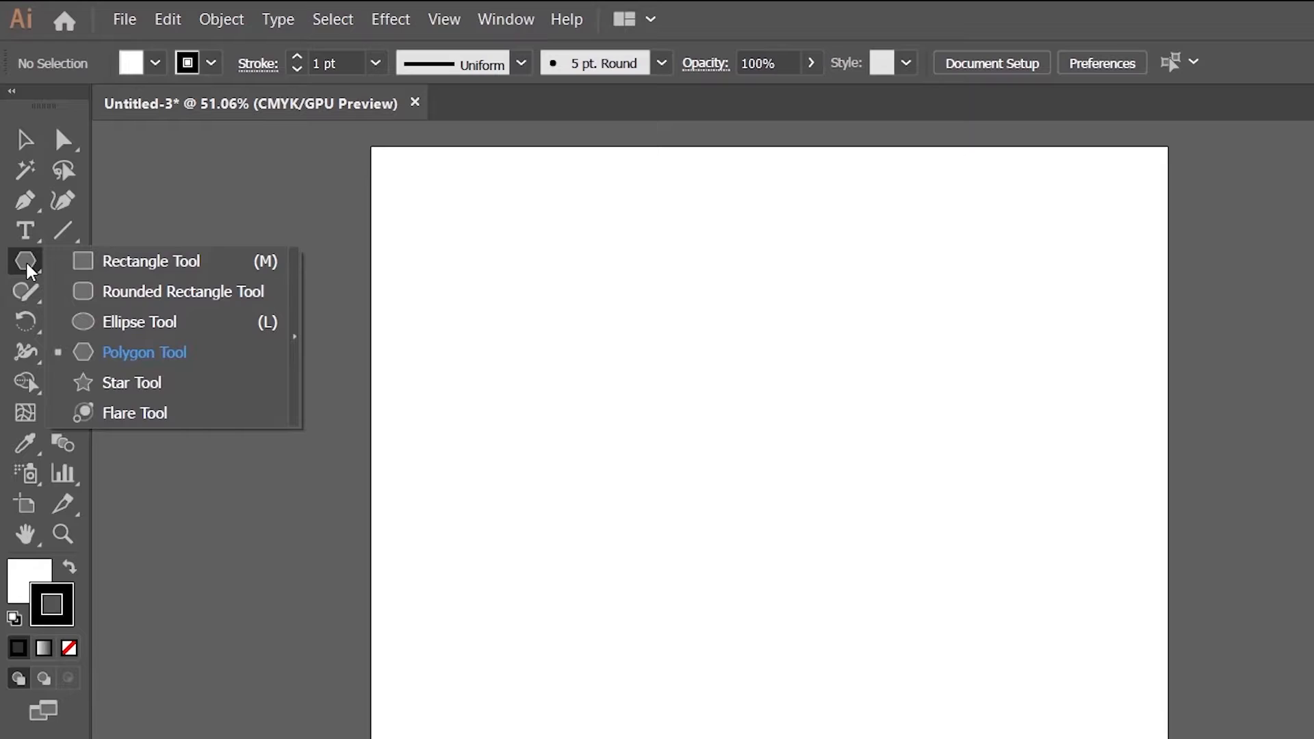
click(150, 261)
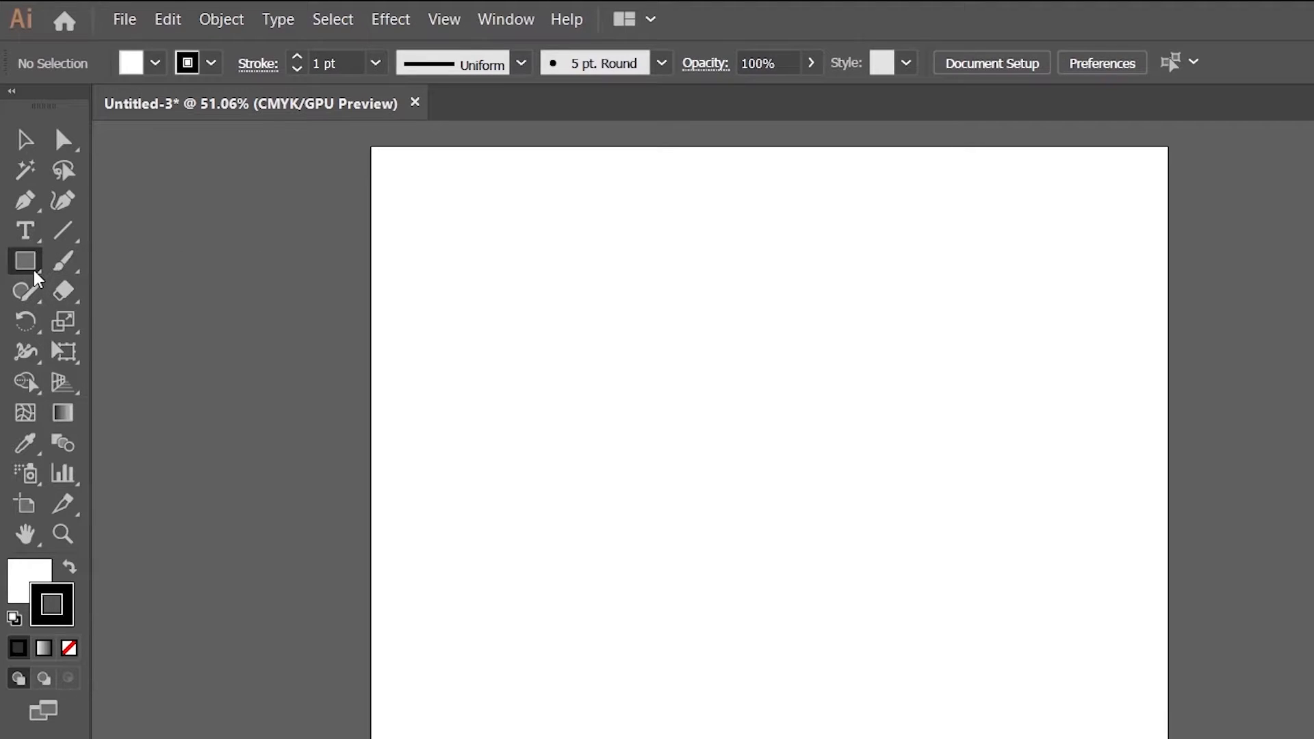
mouse_move(24, 260)
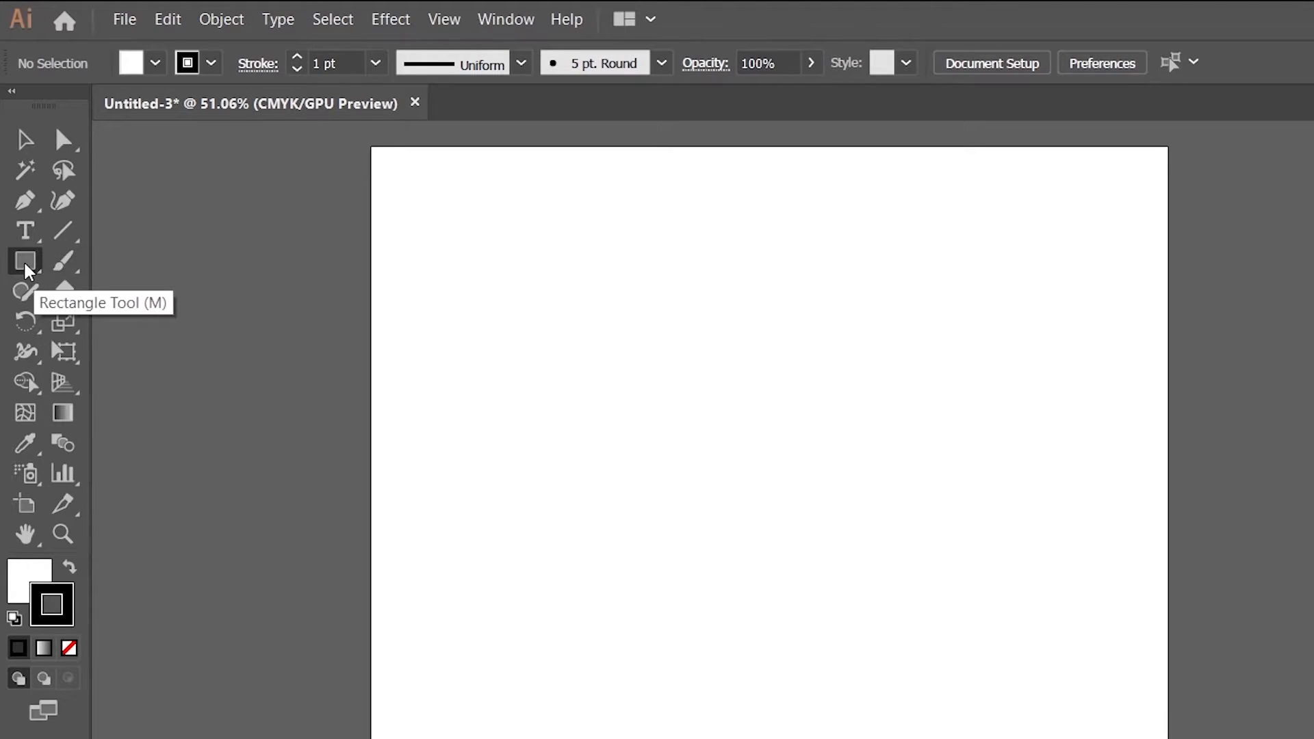
click(26, 260)
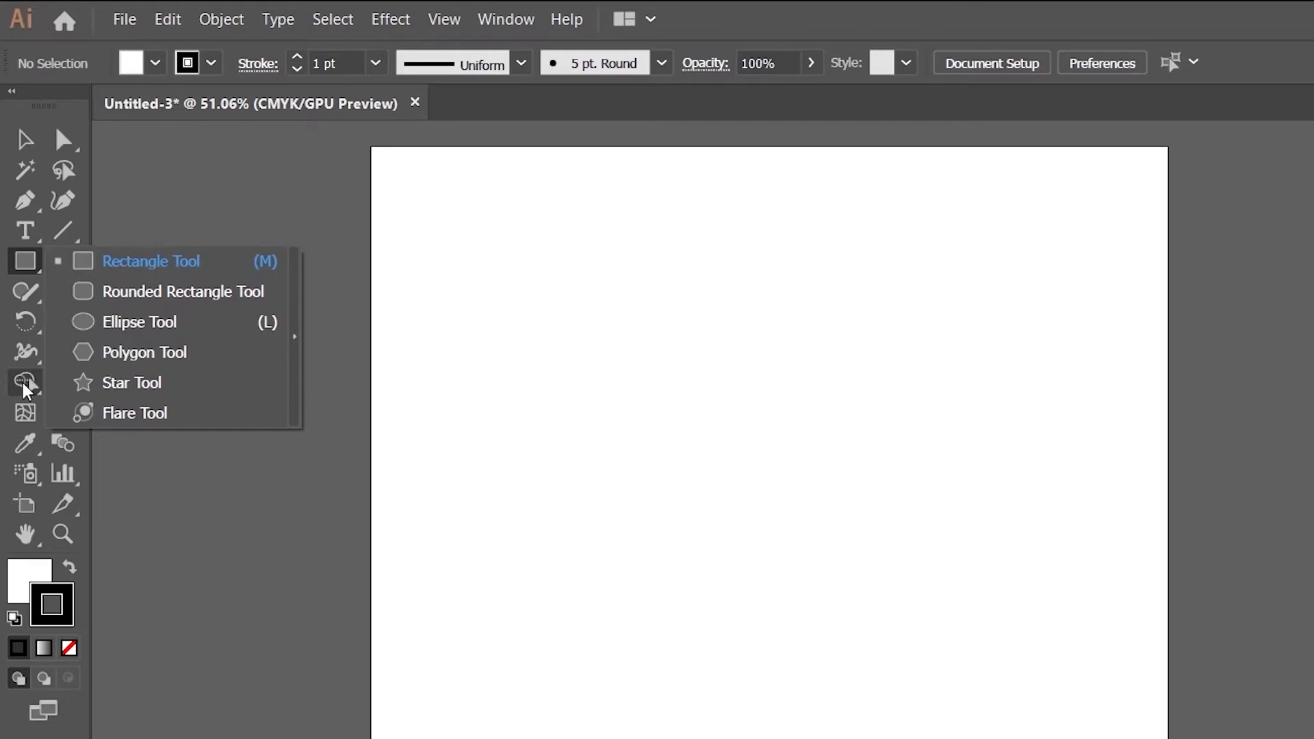
mouse_move(71, 266)
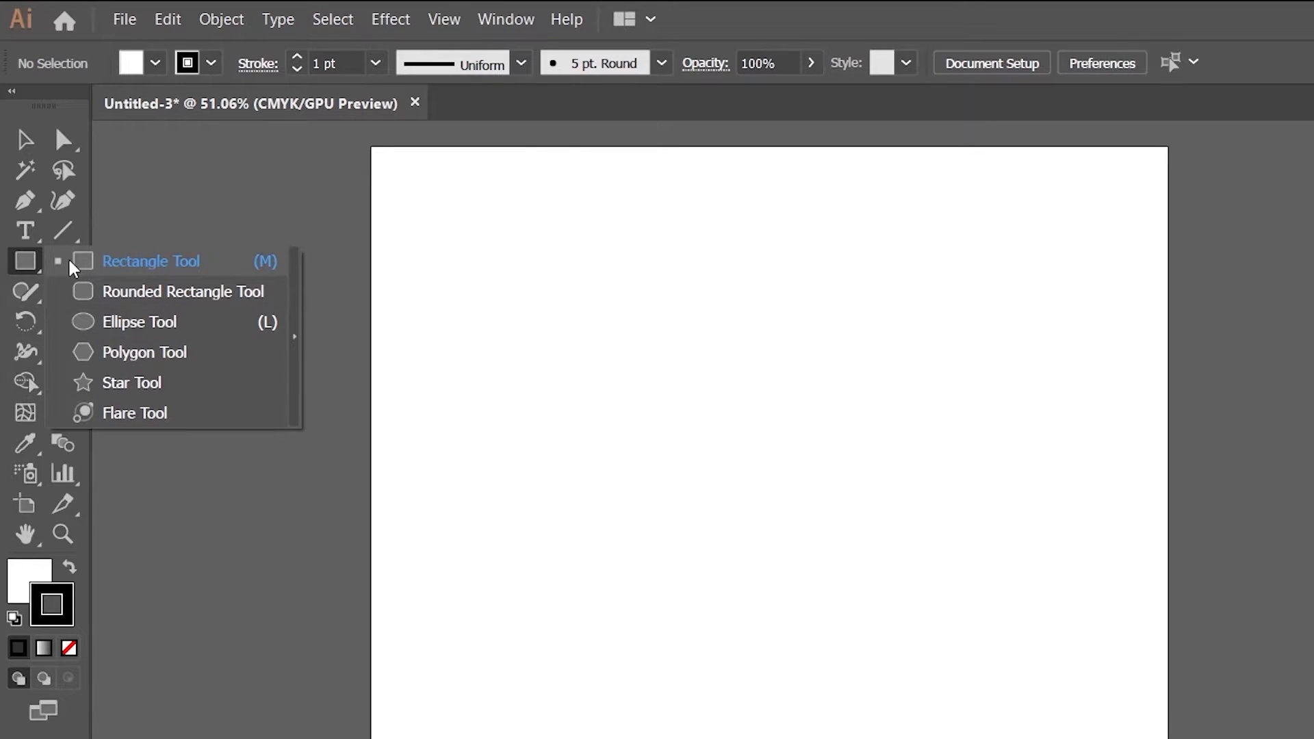
mouse_move(34, 272)
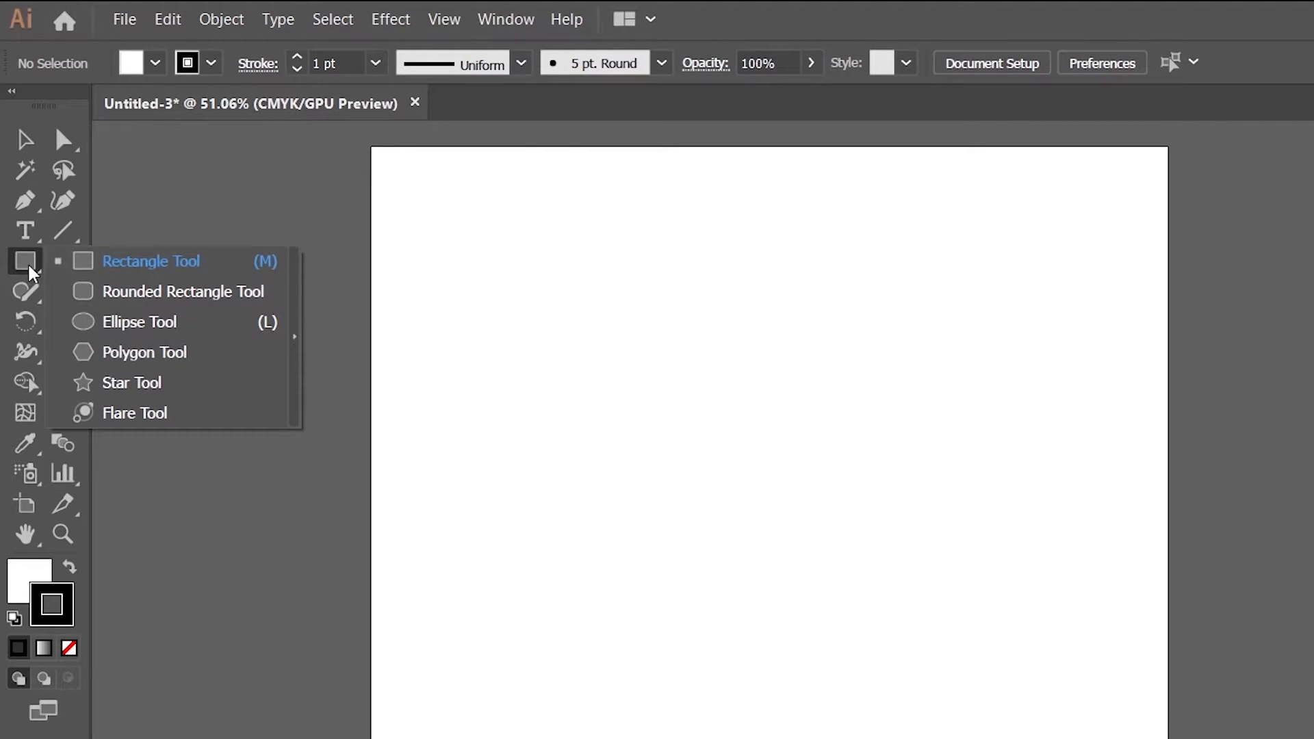
mouse_move(289, 313)
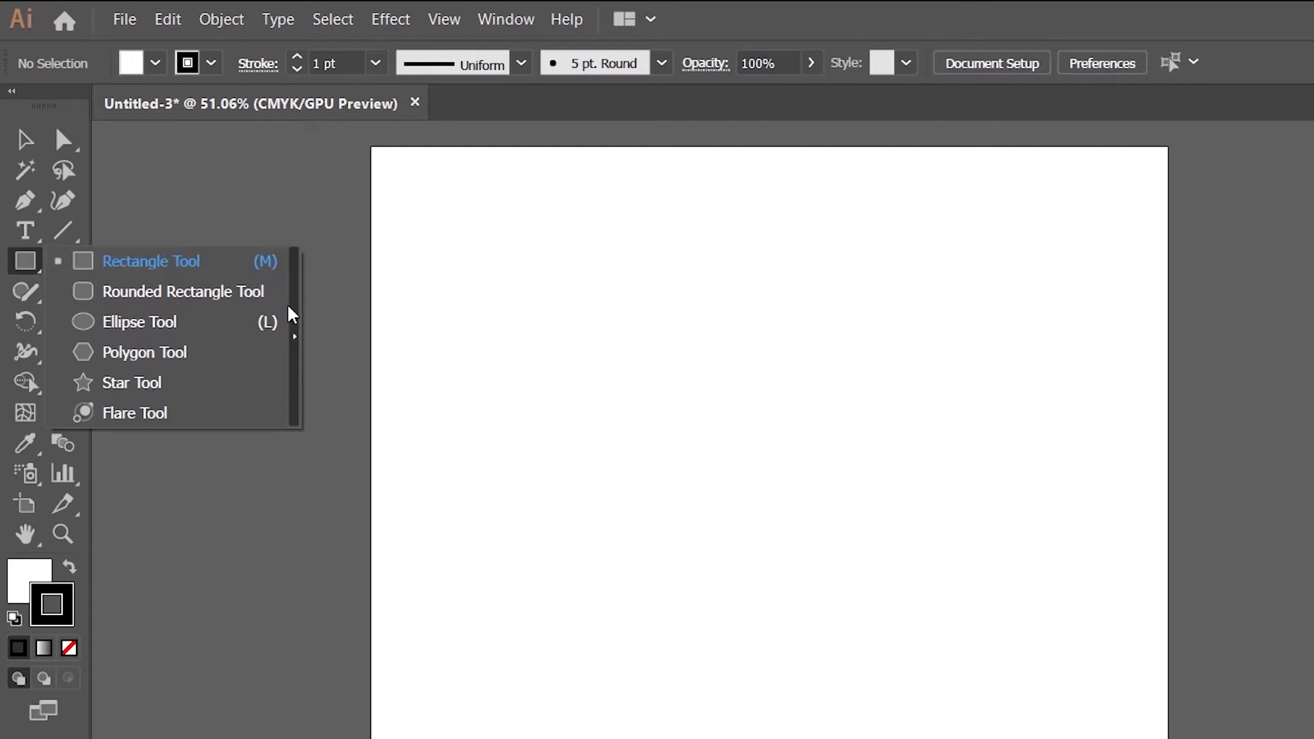
click(294, 335)
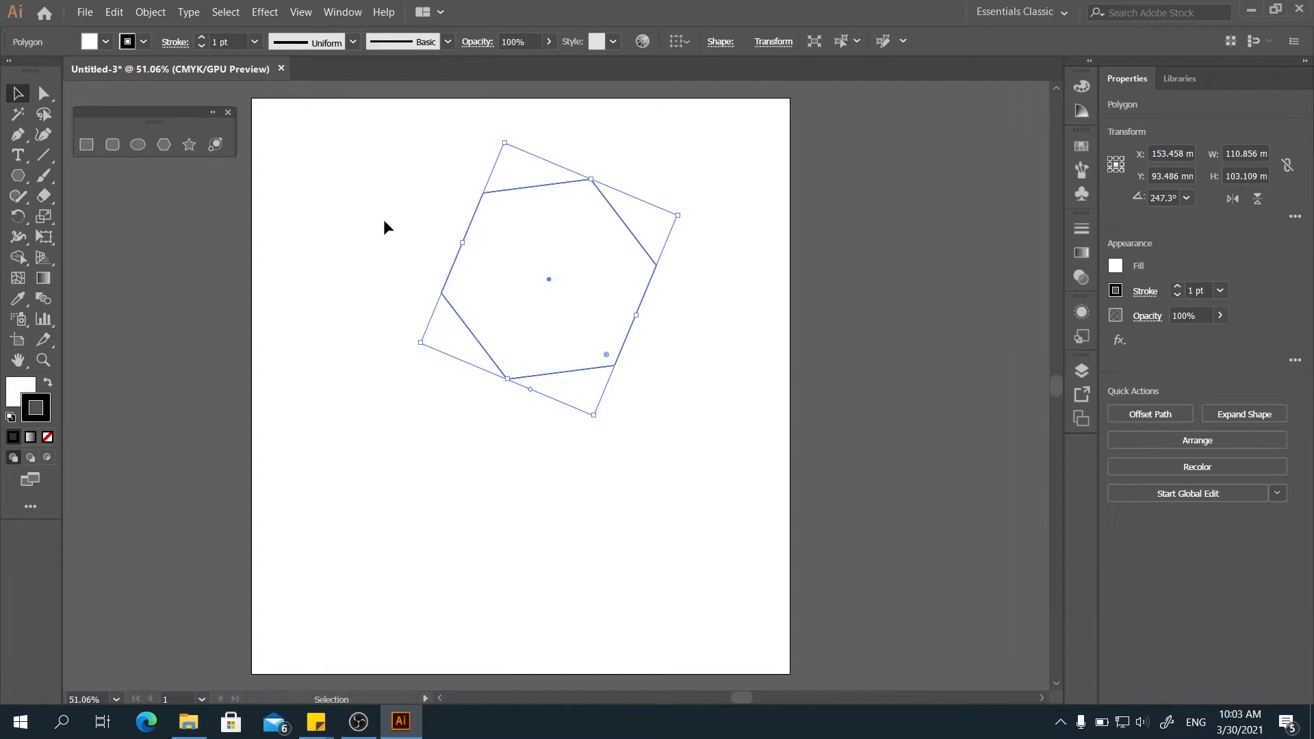
click(163, 144)
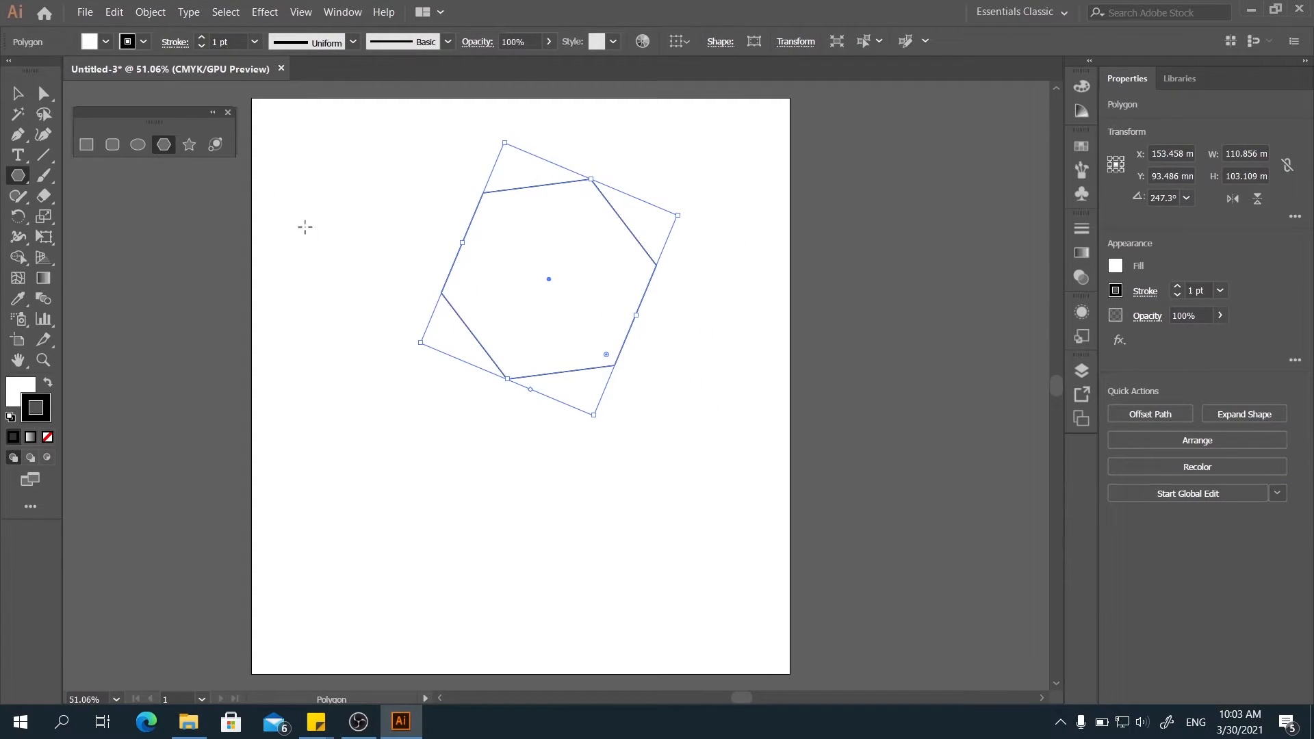
mouse_move(340, 239)
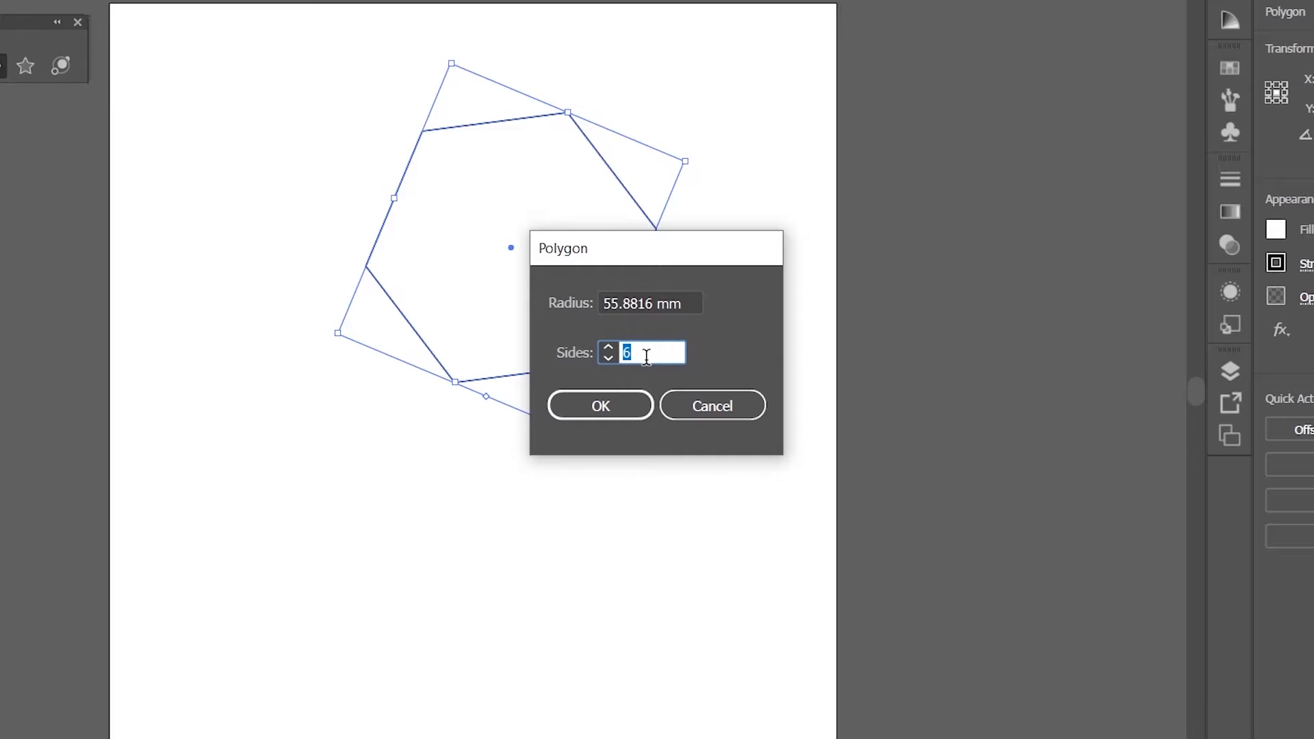
Create a five-sided polygon, then drag out another shape on the artboard.
text(5)
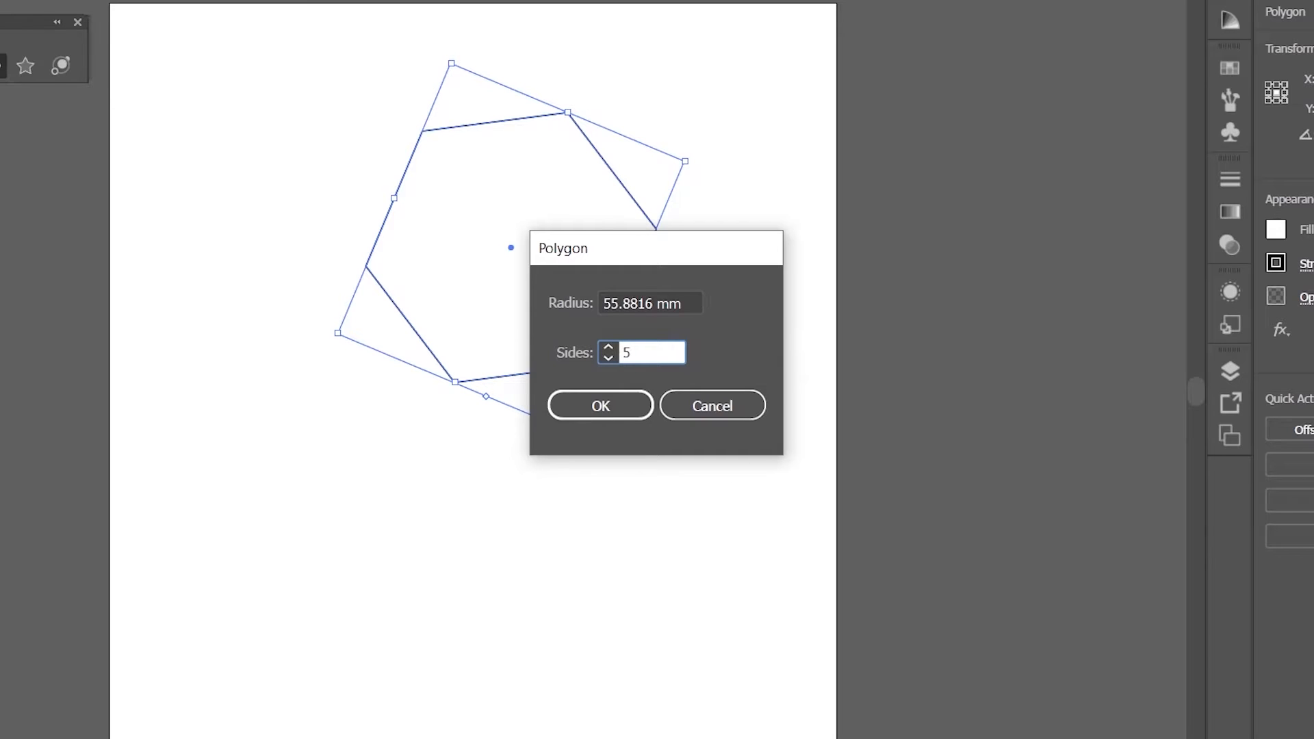
click(599, 404)
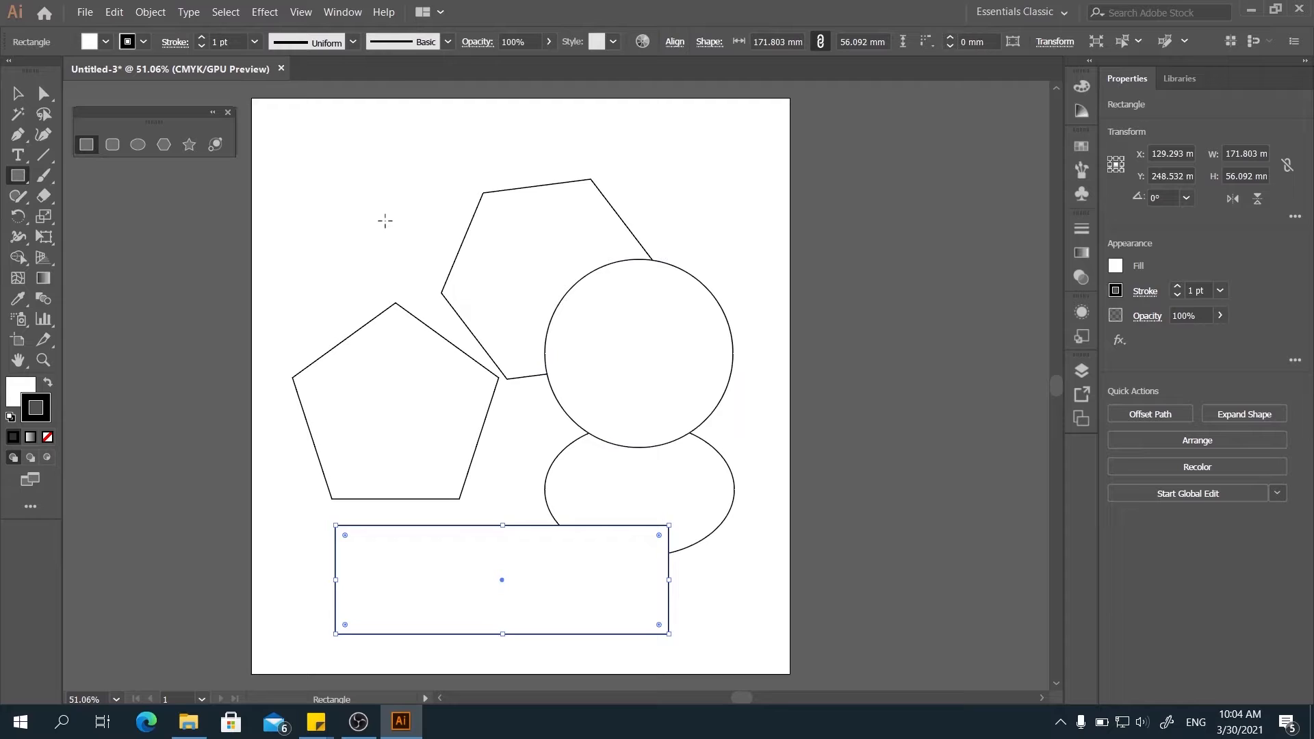
drag(335, 184, 377, 226)
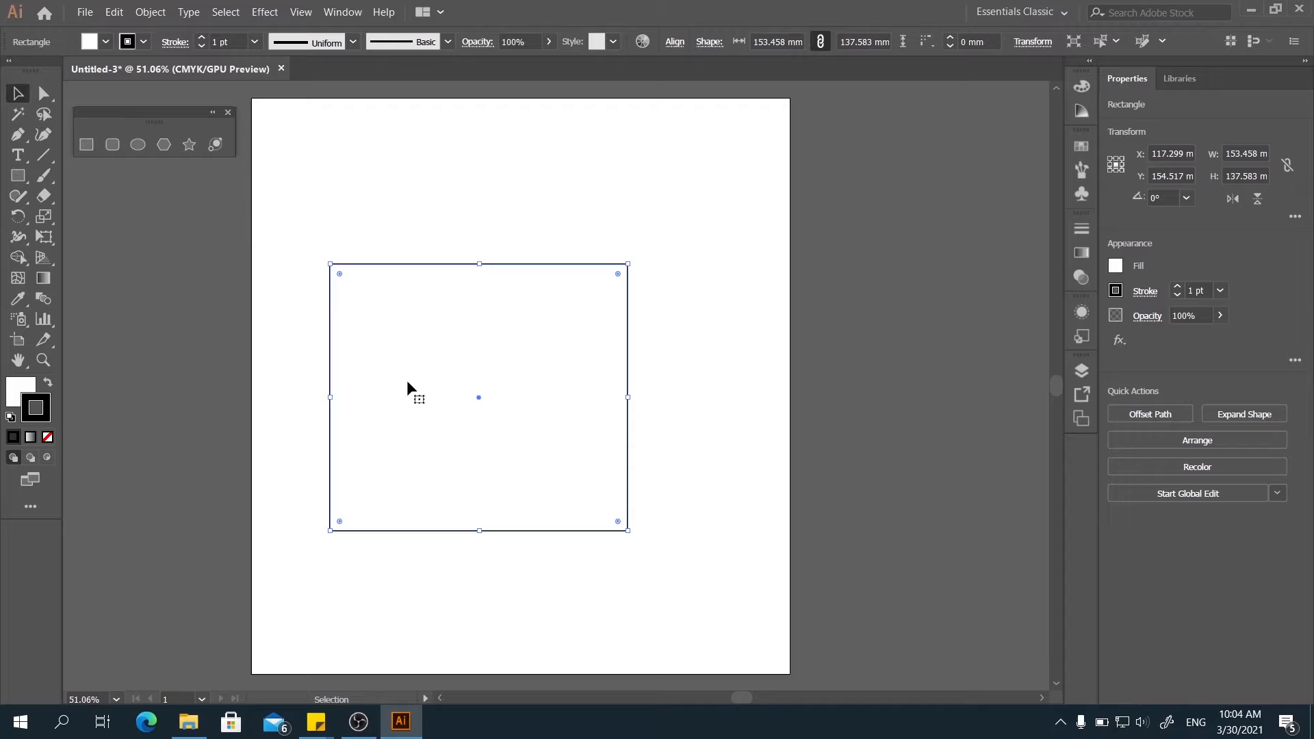
mouse_move(465, 330)
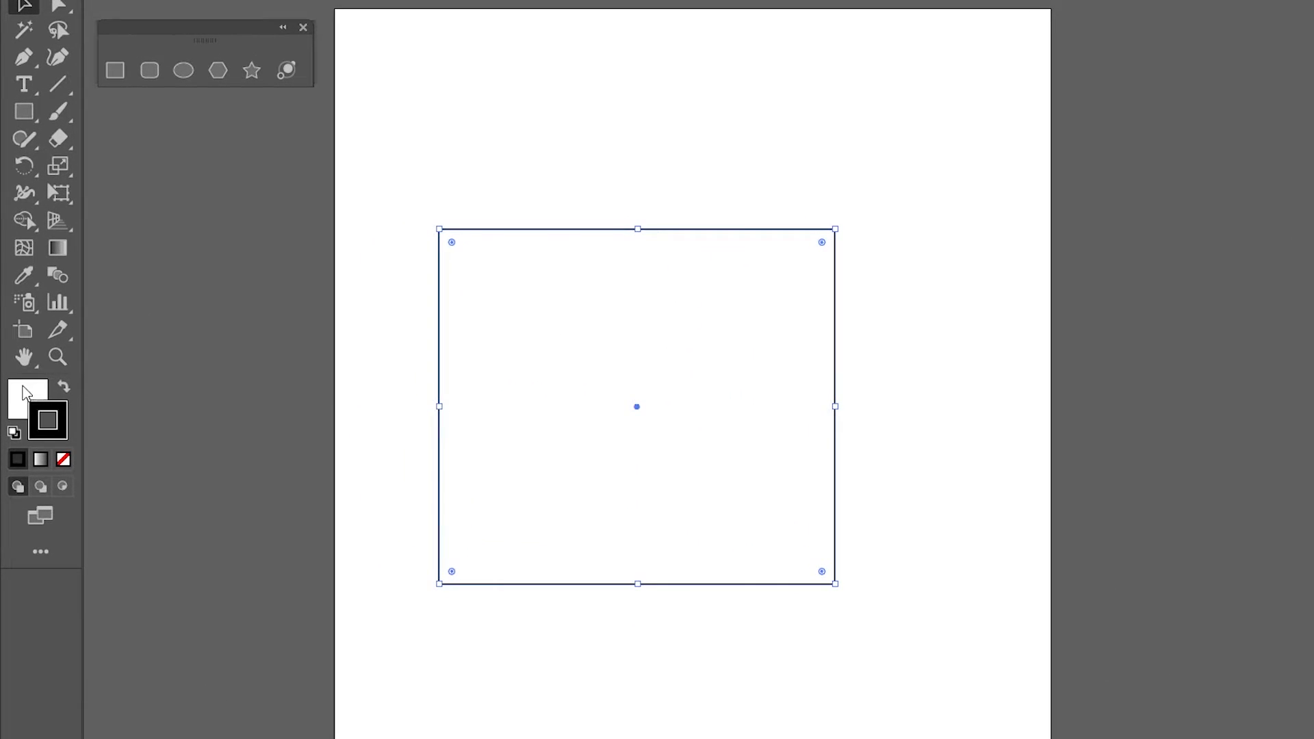
mouse_move(27, 398)
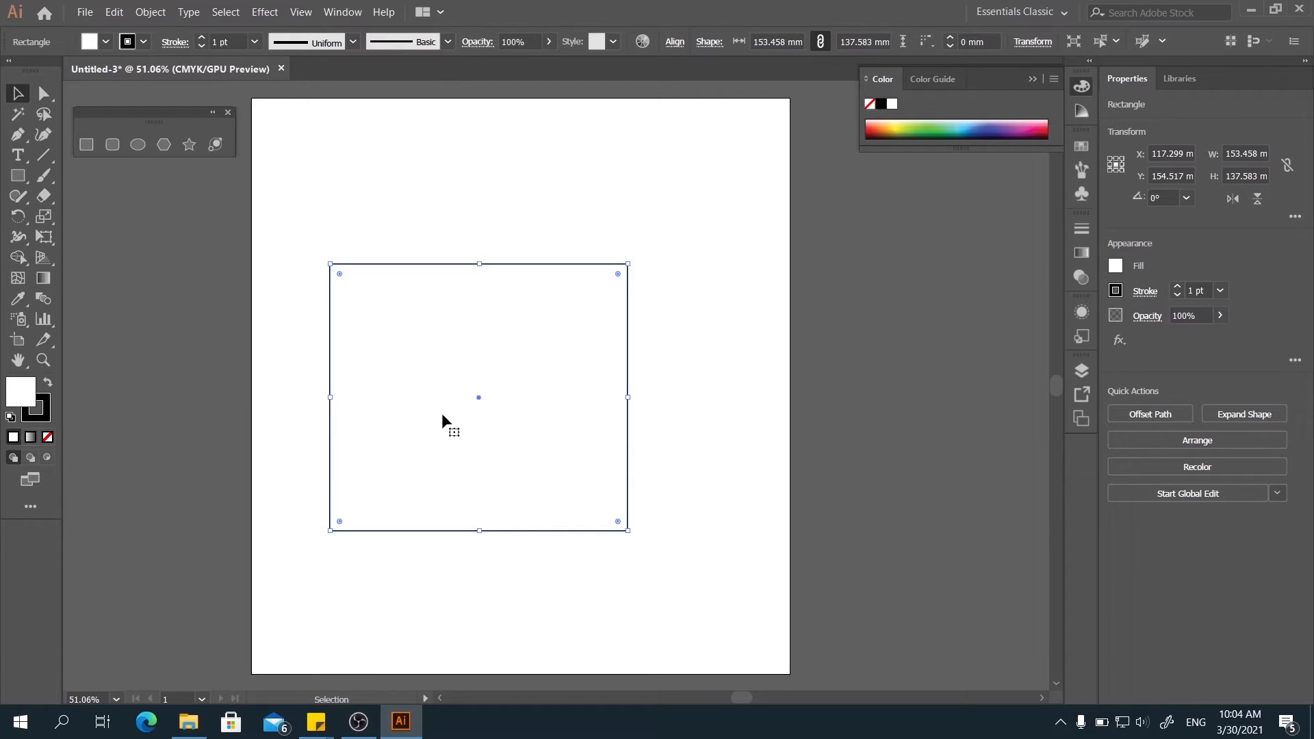
mouse_move(48, 425)
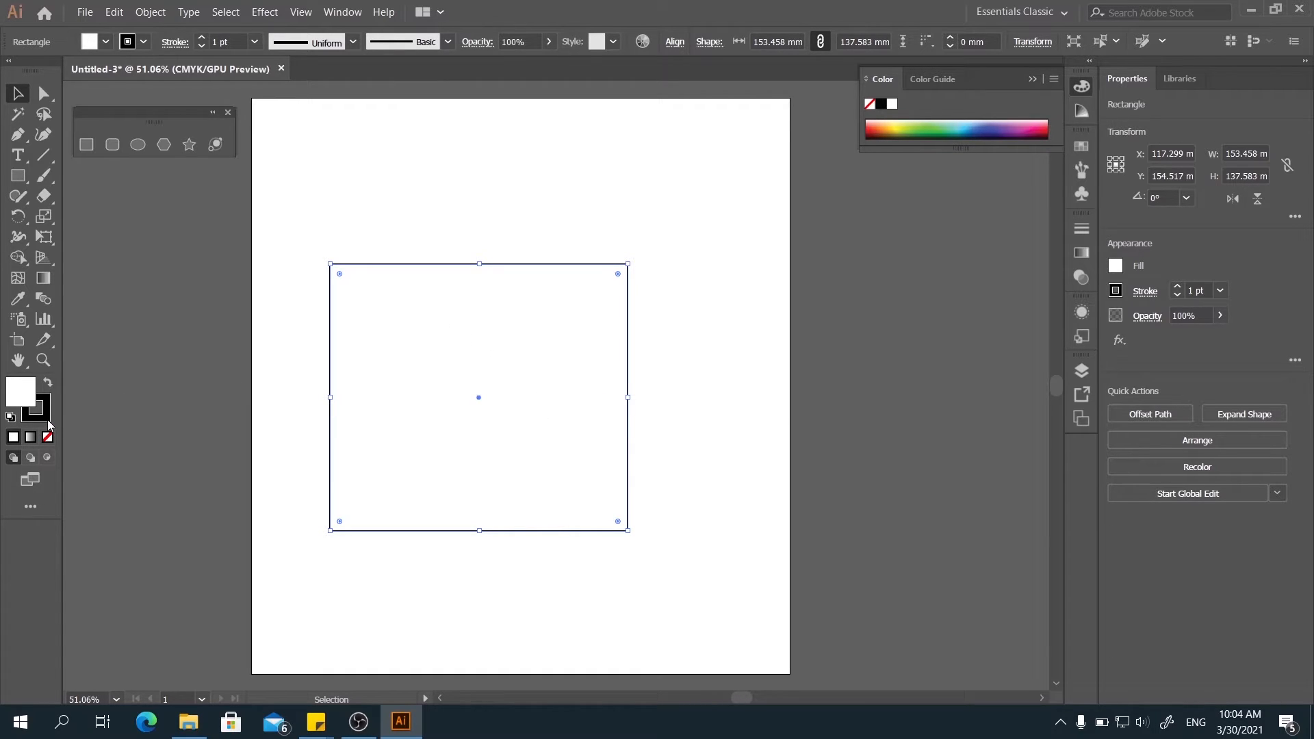
Make the stroke the active colour for the white rectangle.
click(46, 384)
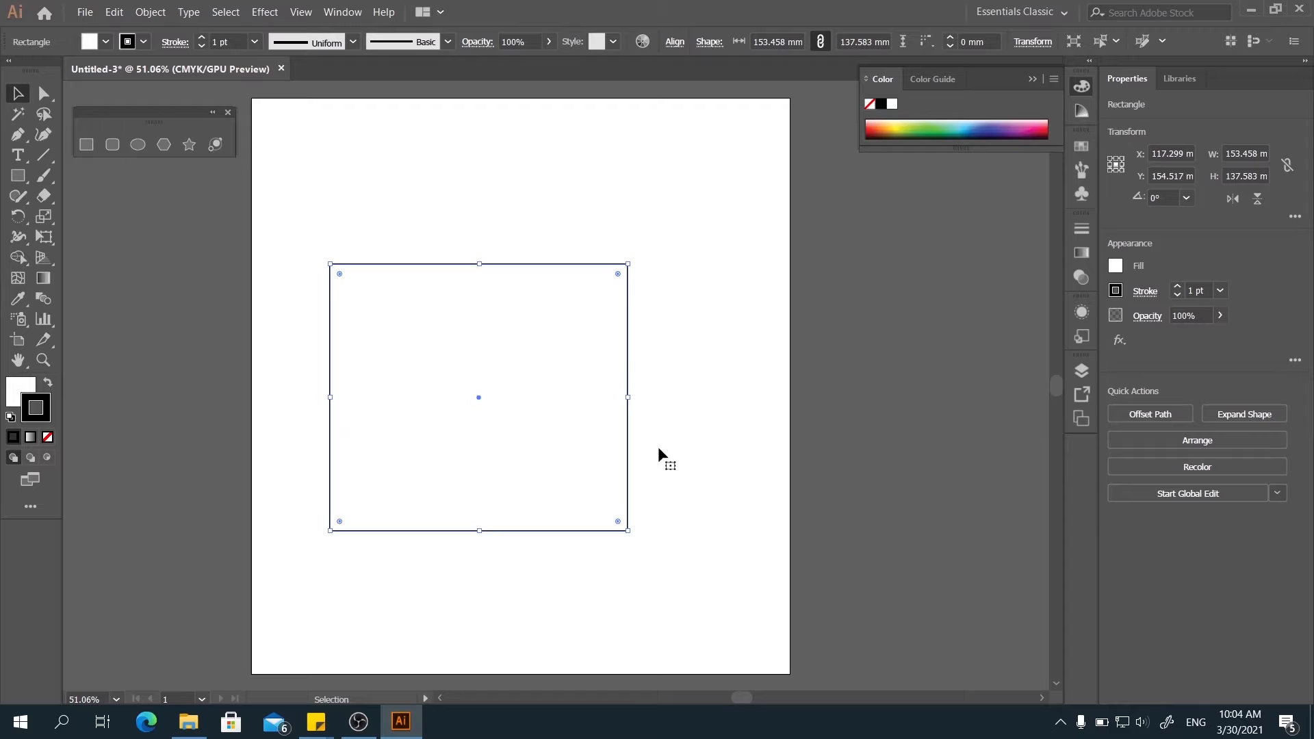
mouse_move(20, 389)
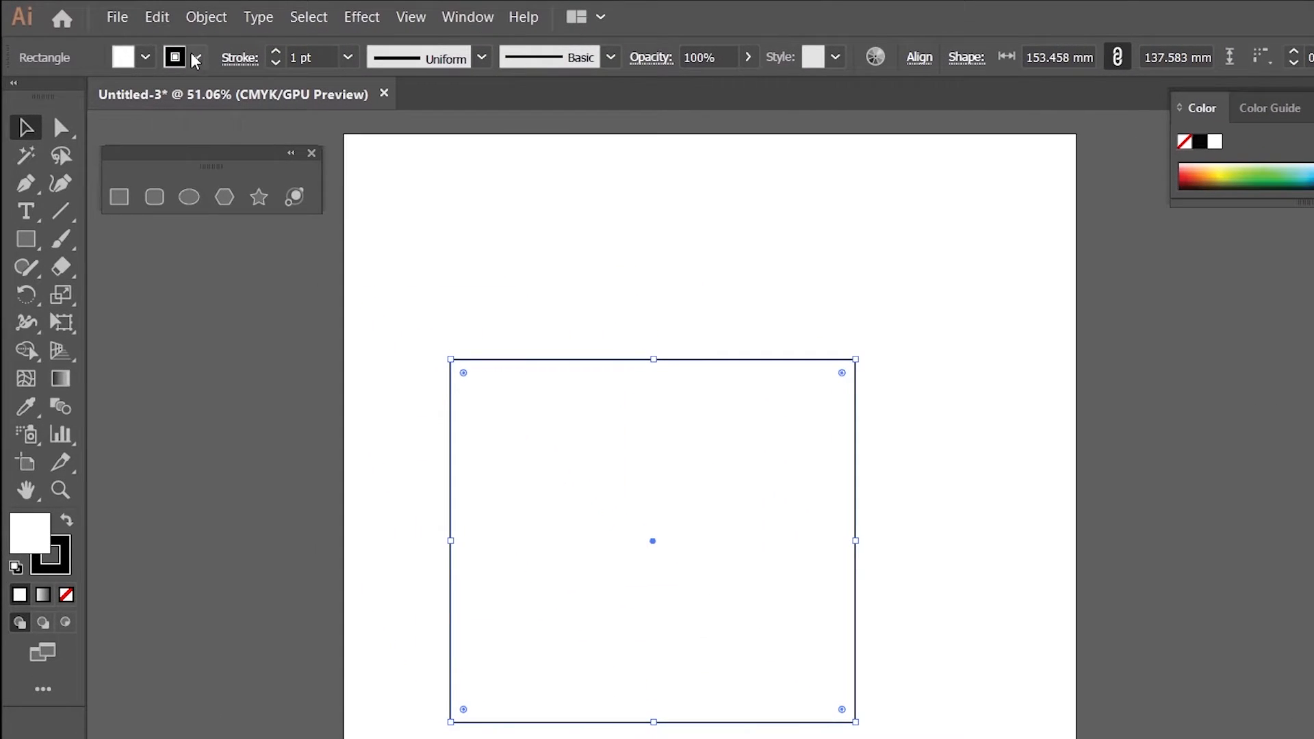
Fill the square with yellow, then replace it with a custom light blue fill.
click(145, 57)
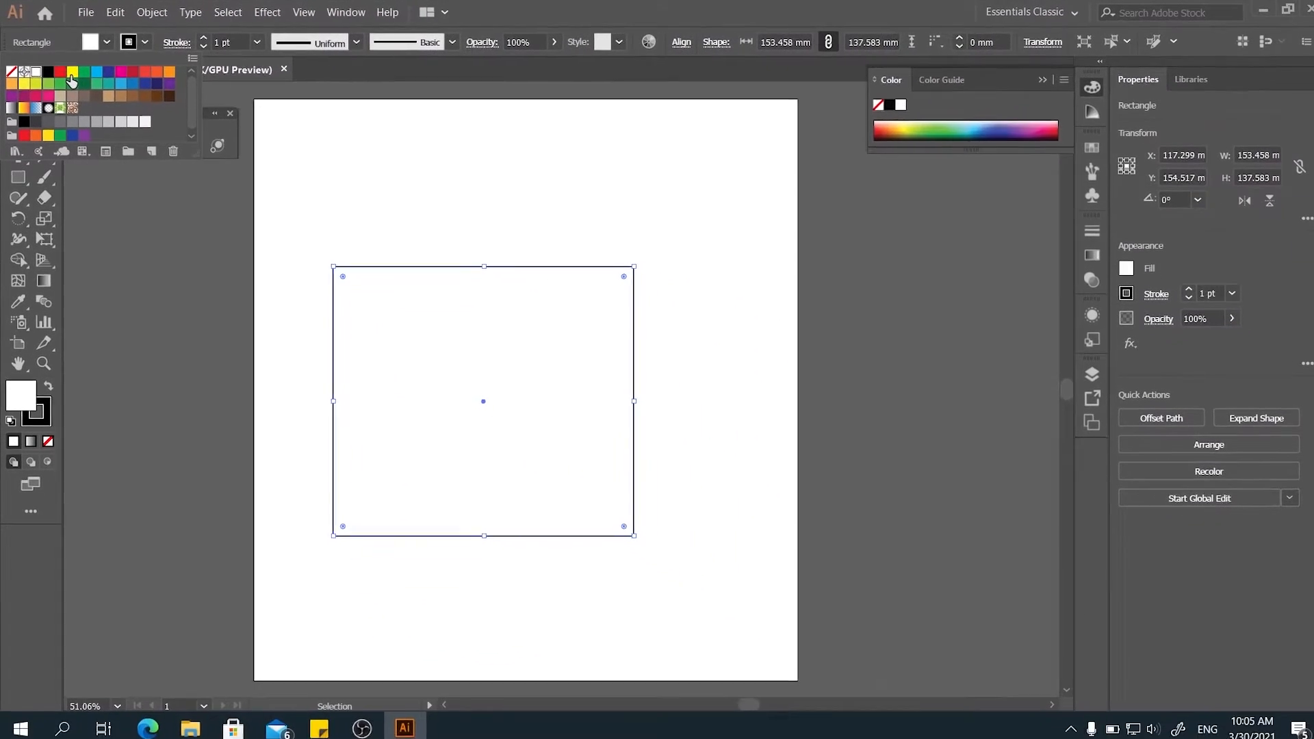
click(71, 72)
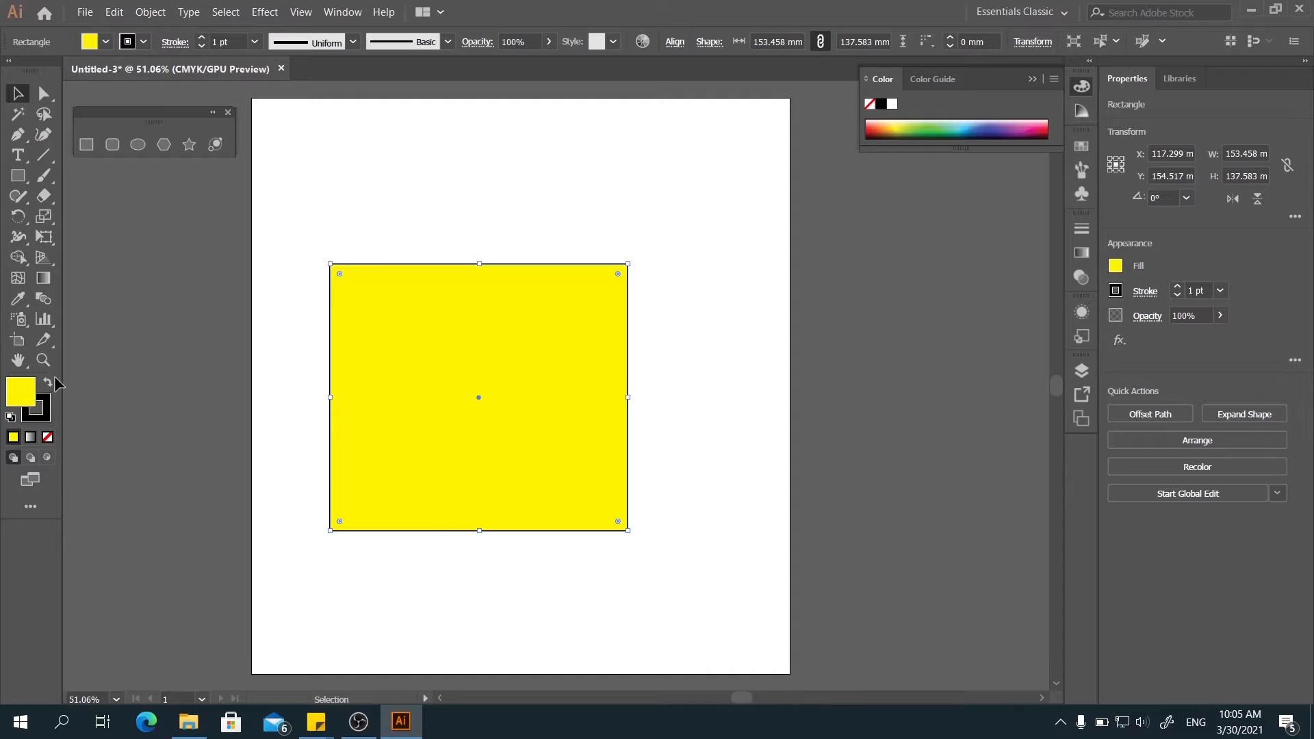
mouse_move(20, 284)
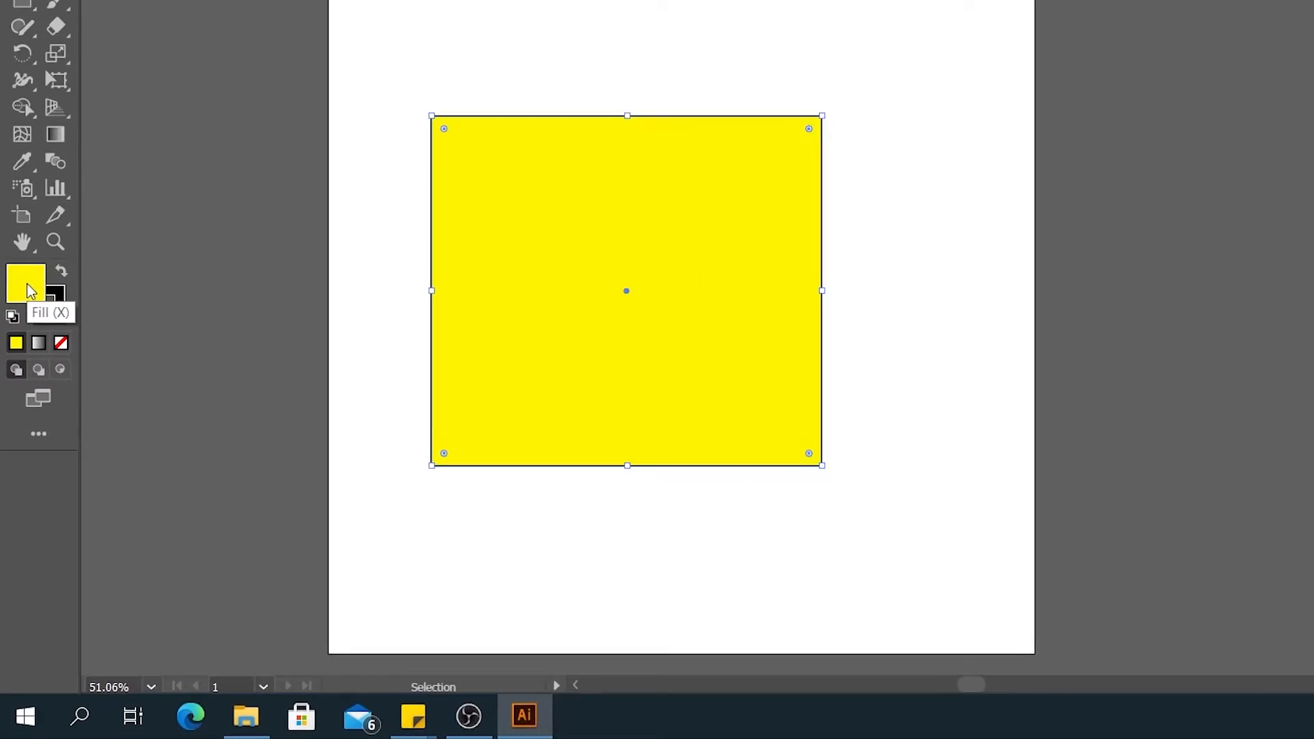
double_click(26, 283)
text(8F00FF)
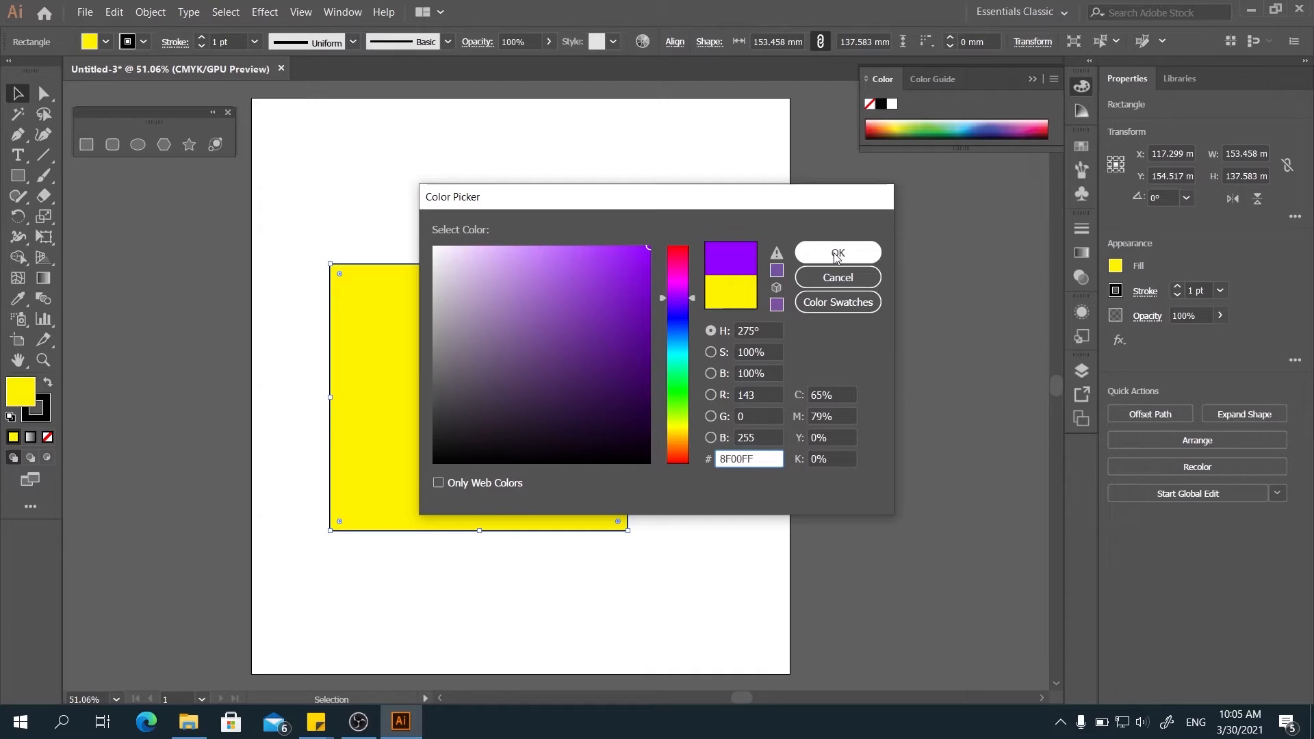
click(836, 253)
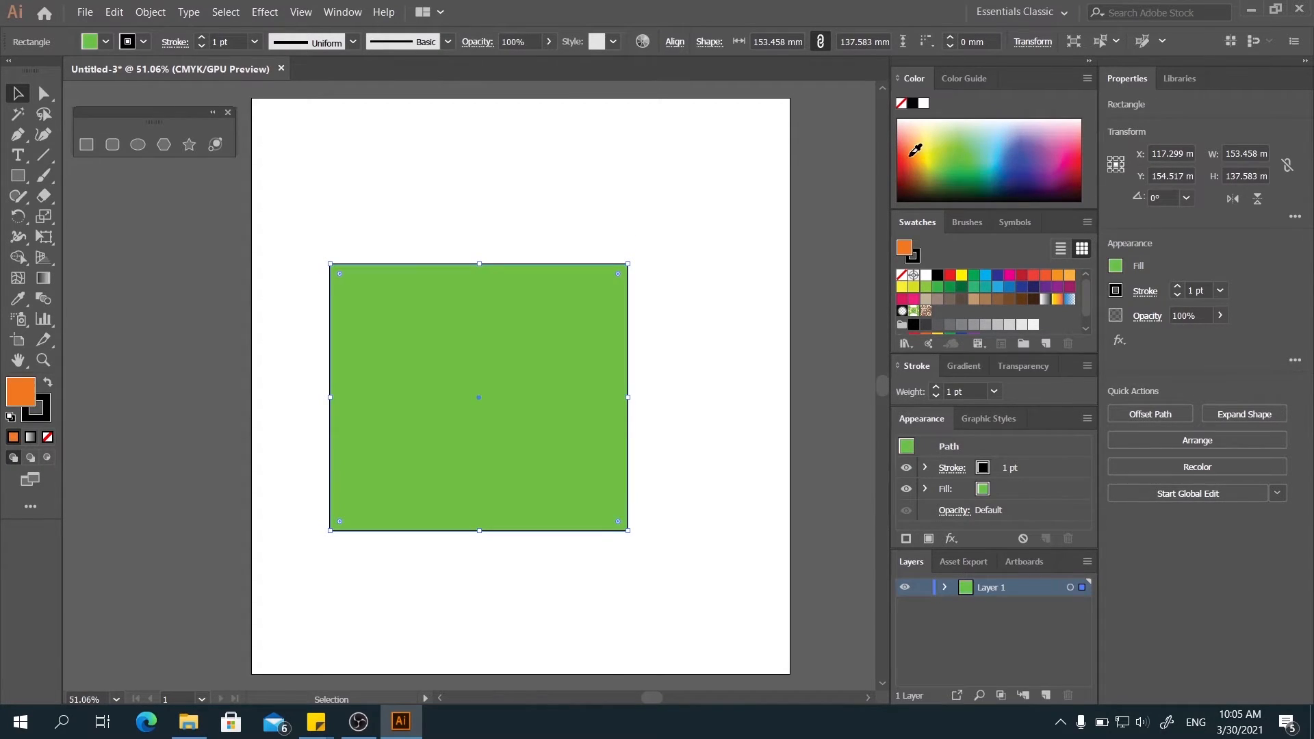
click(1000, 184)
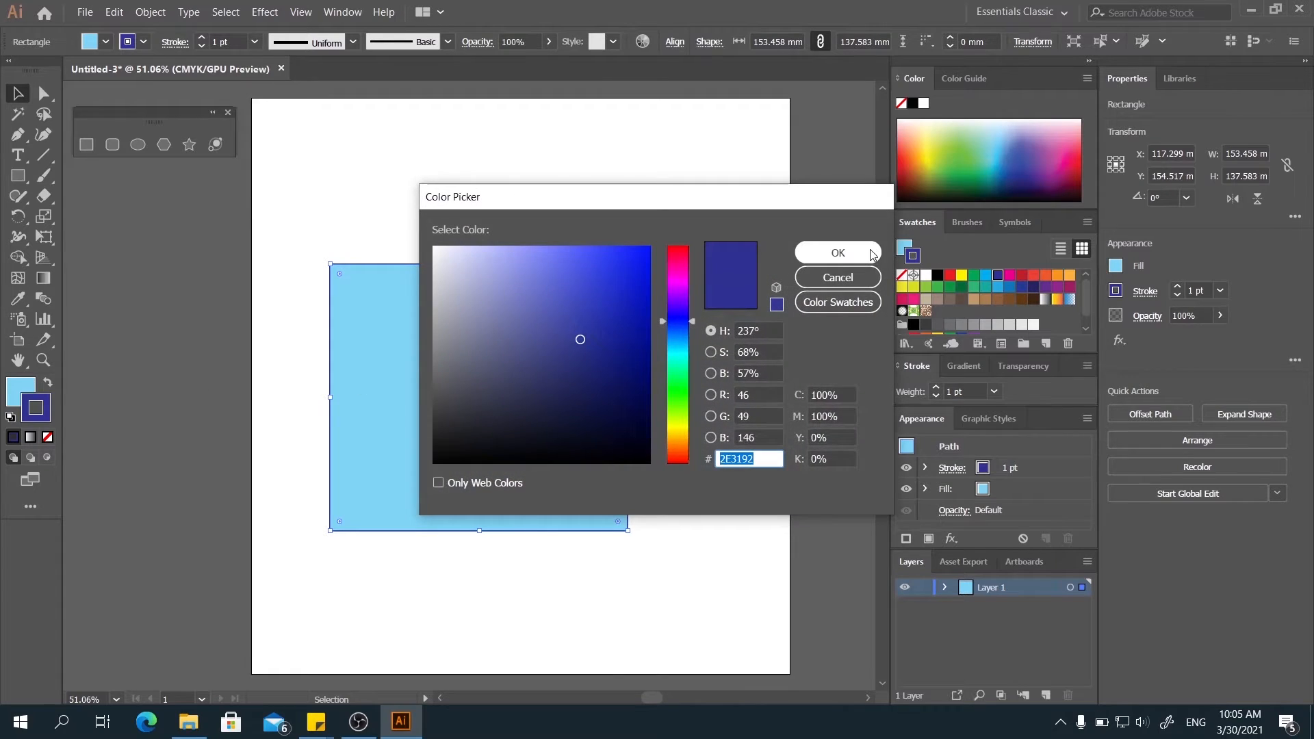
Confirm the new pink outline colour in the Color Picker.
click(836, 252)
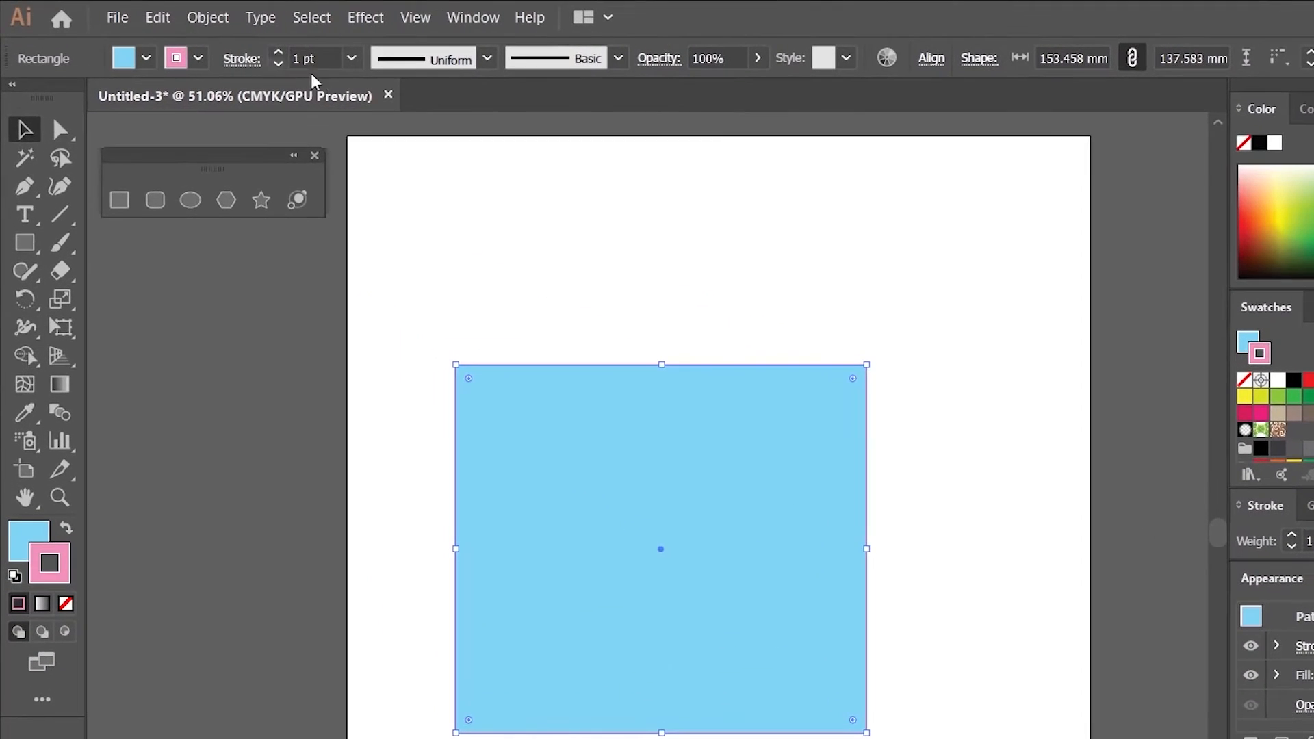
Set the pink stroke to 4 pt, apply a tapering width profile, then raise it to 8 pt.
click(351, 58)
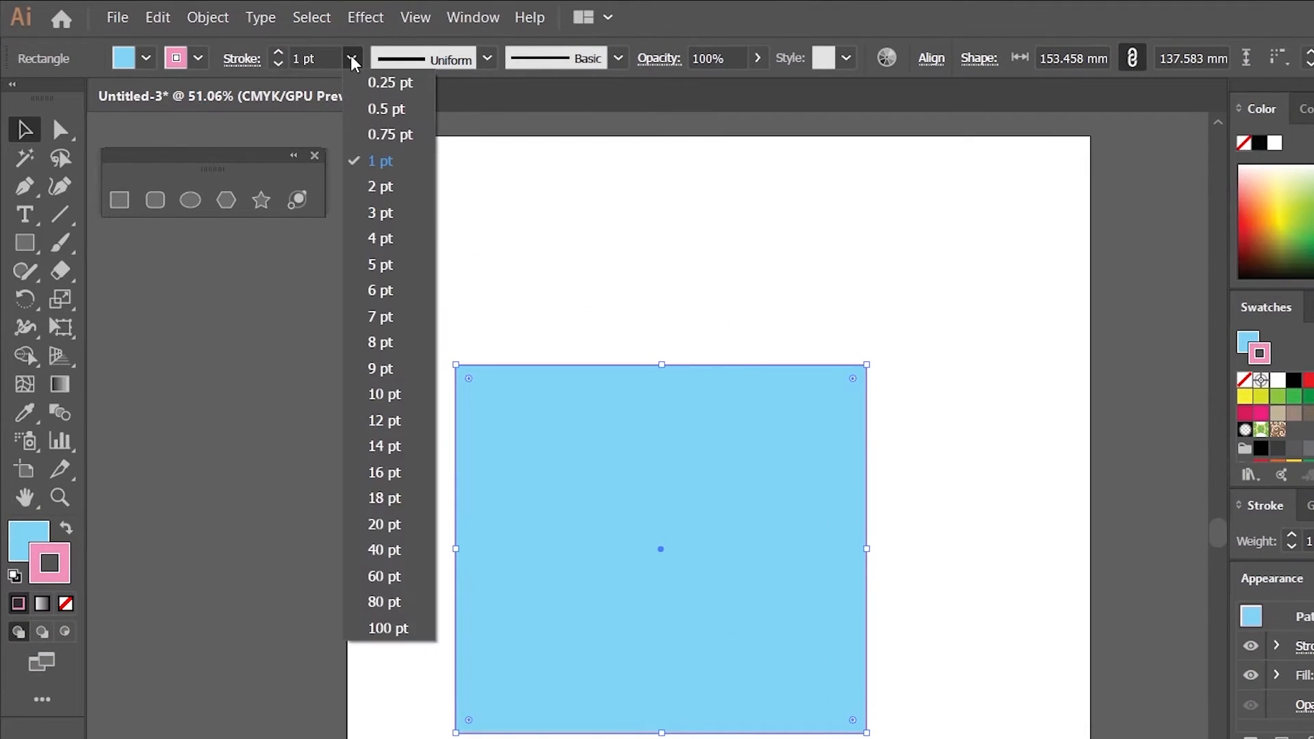
mouse_move(380, 238)
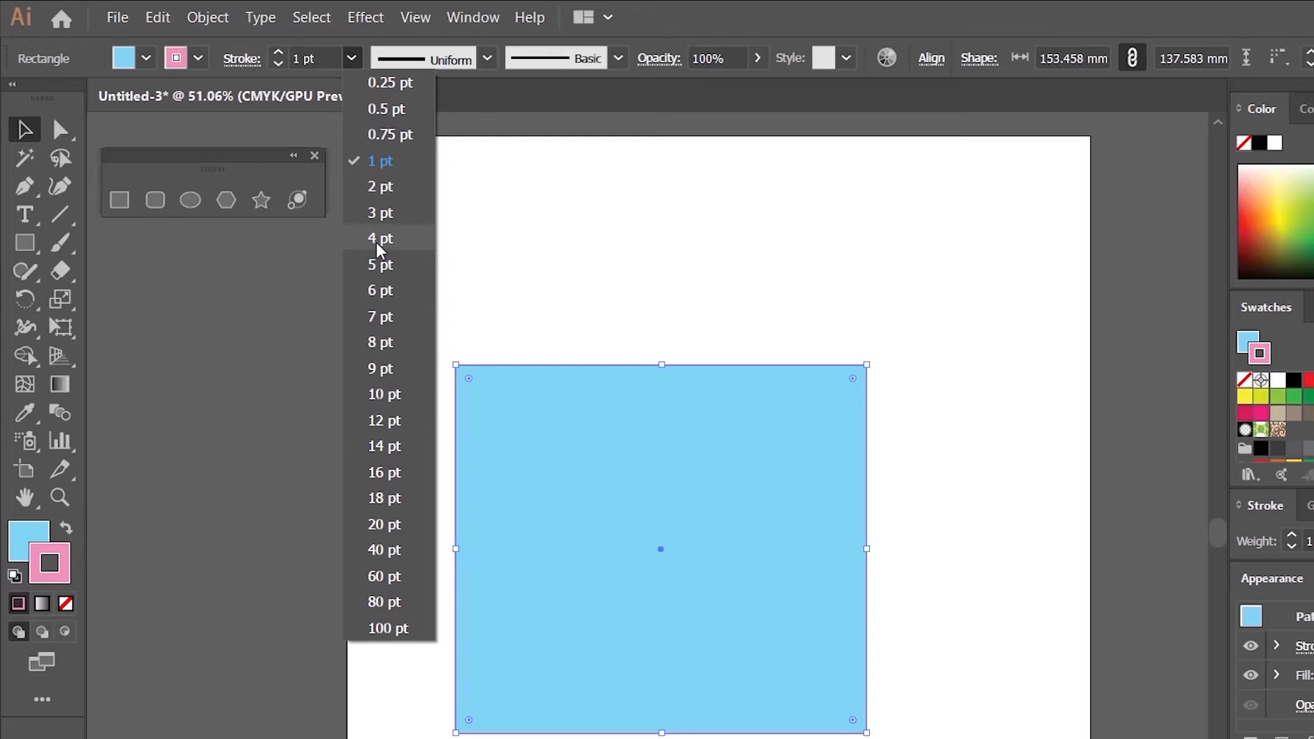
click(380, 238)
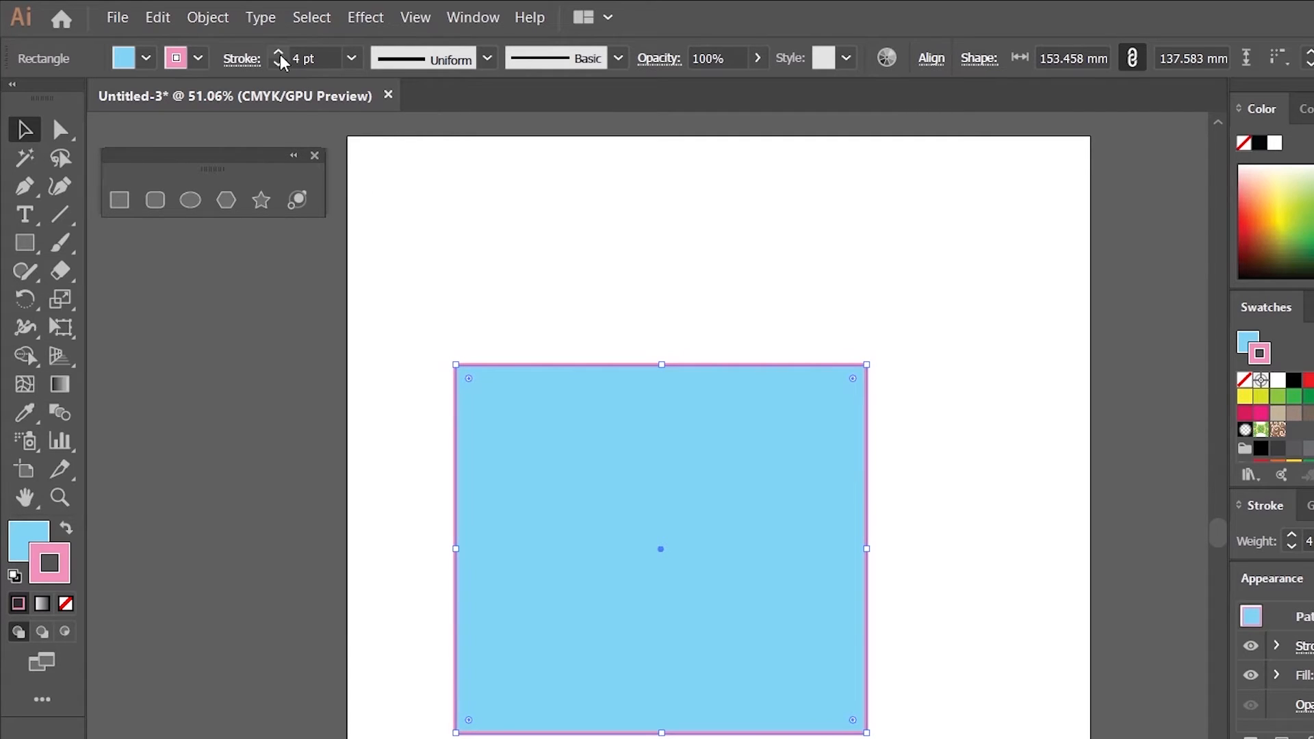
click(487, 57)
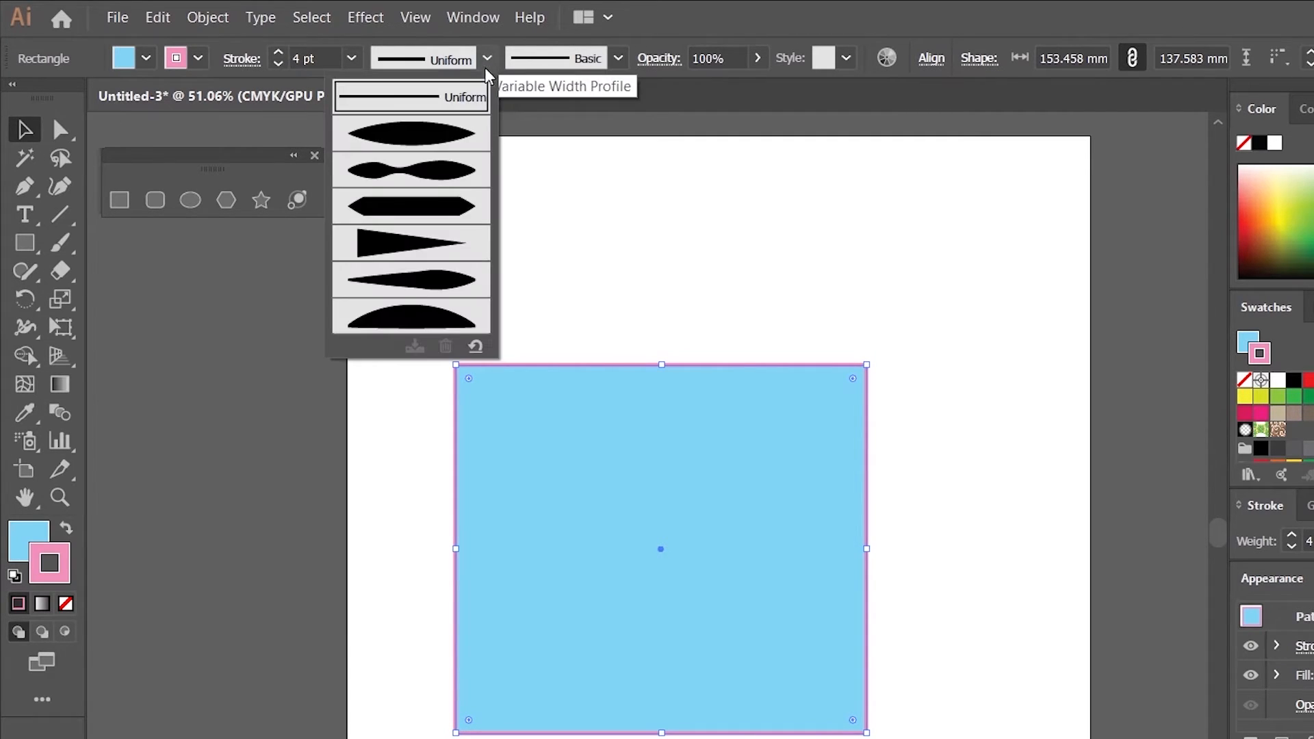
click(410, 132)
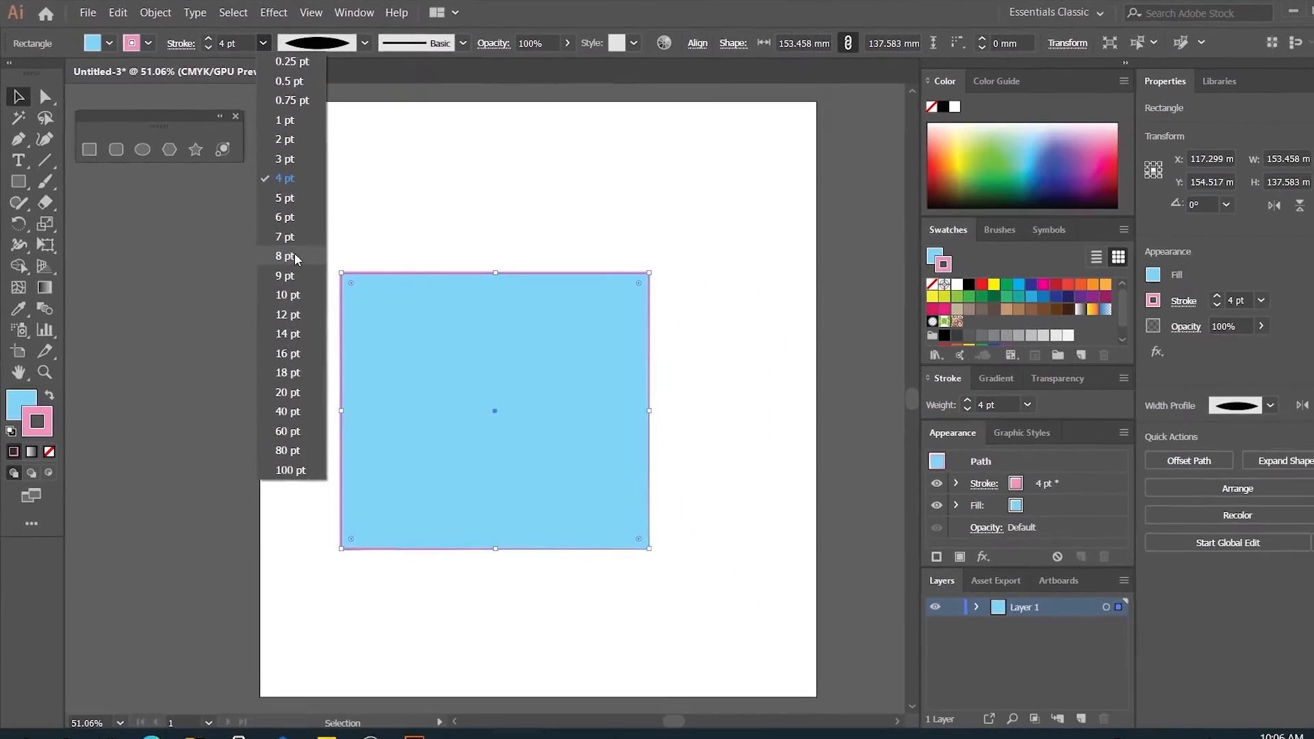
click(285, 255)
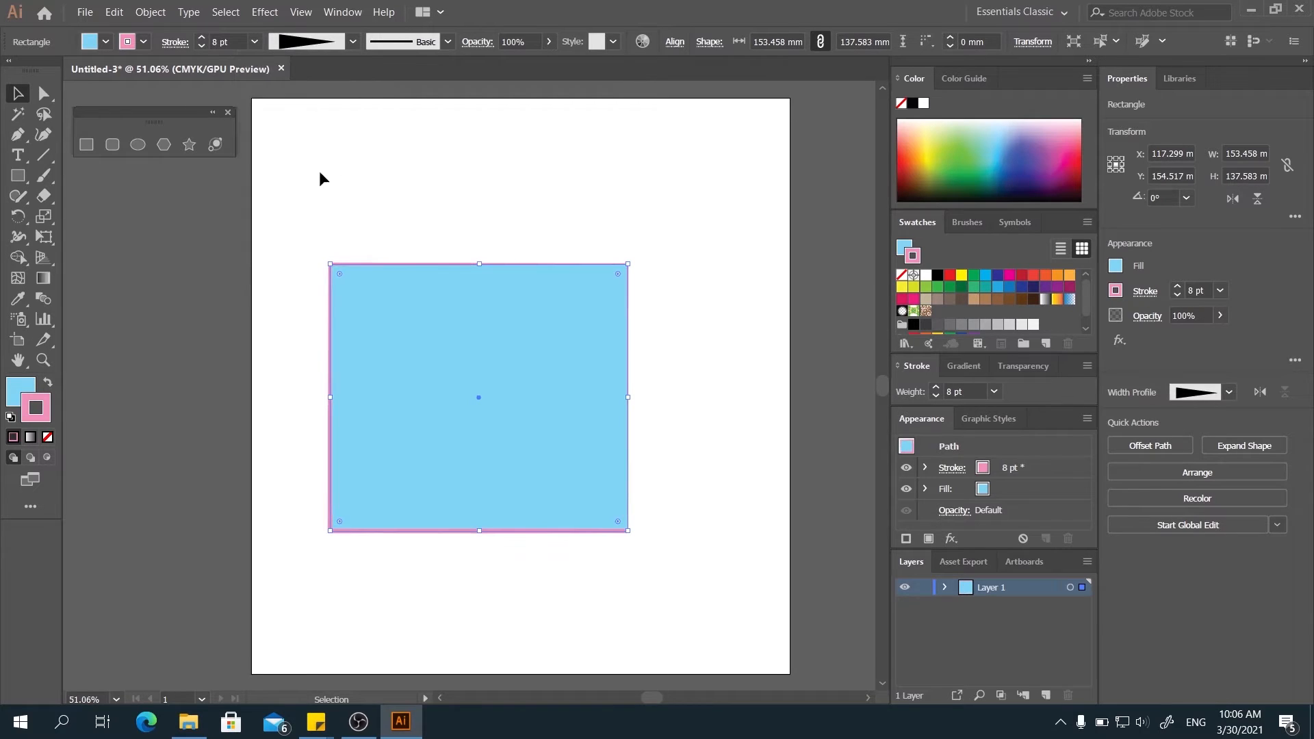
mouse_move(287, 210)
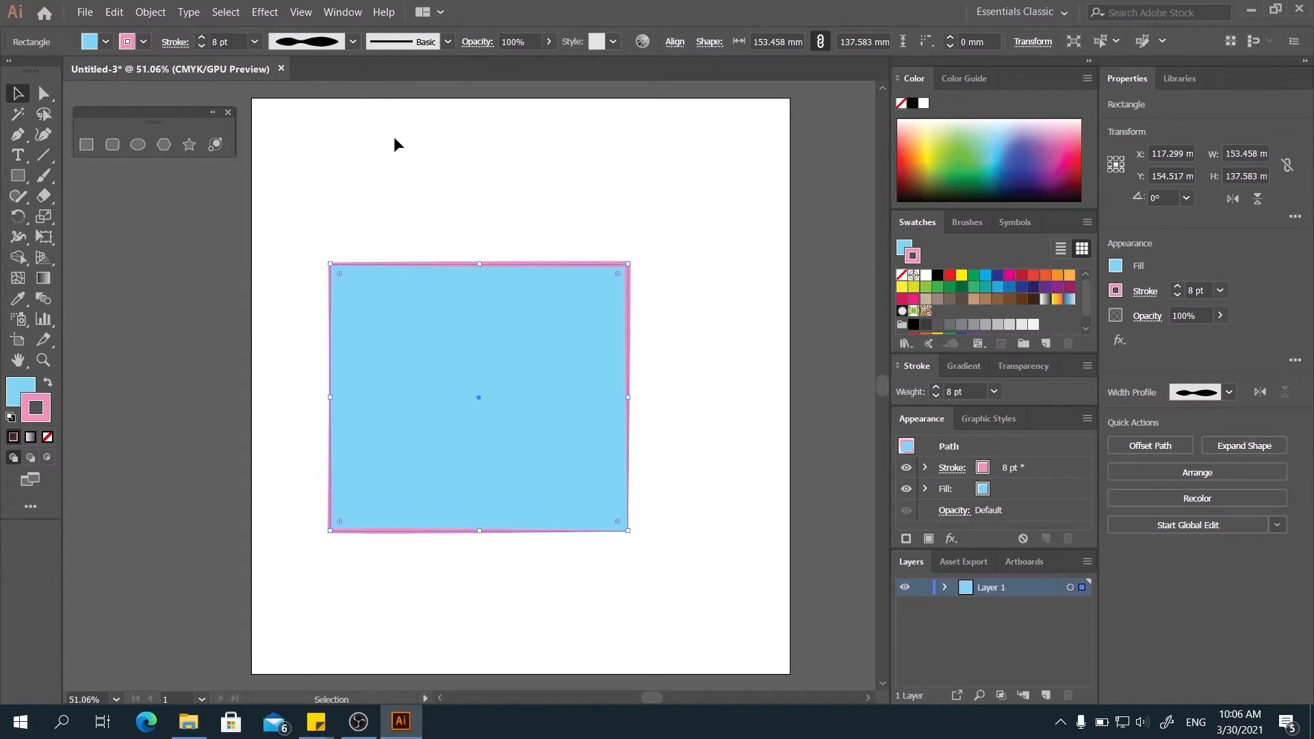
mouse_move(508, 106)
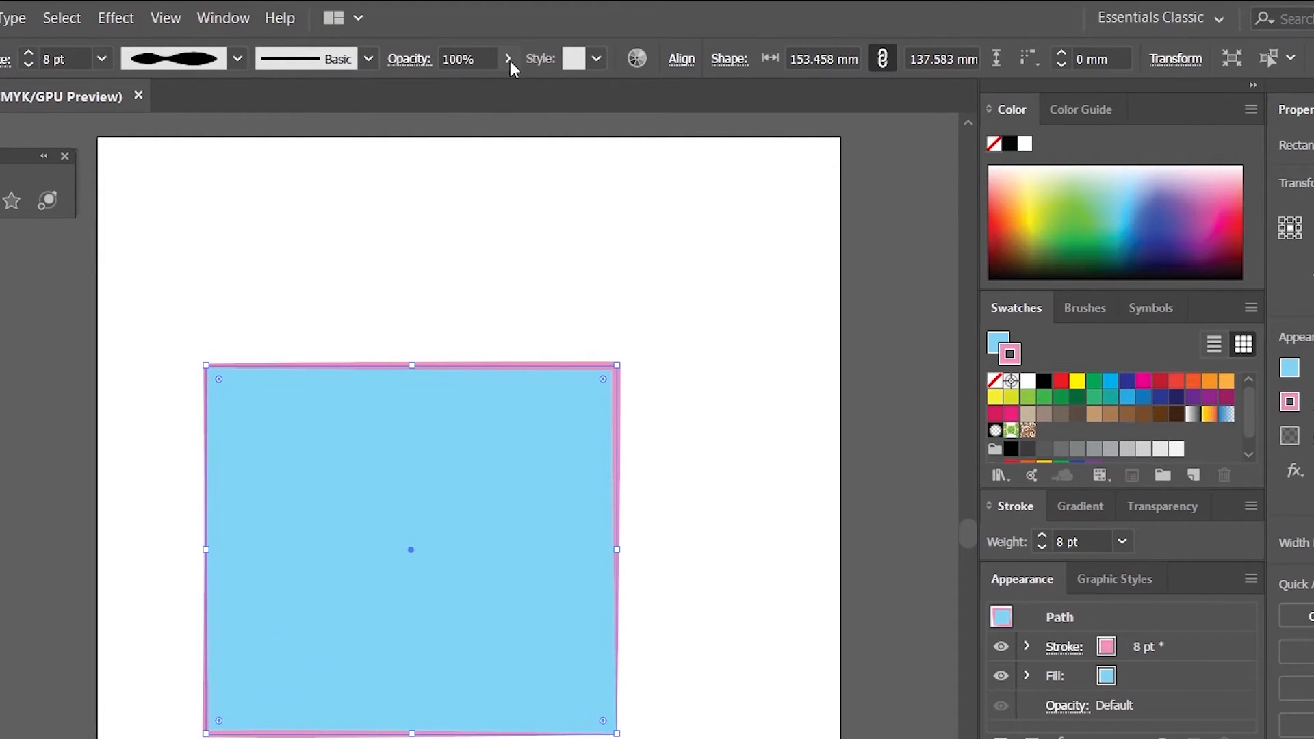
Set the square's opacity to 79% with the Control bar opacity slider.
click(507, 62)
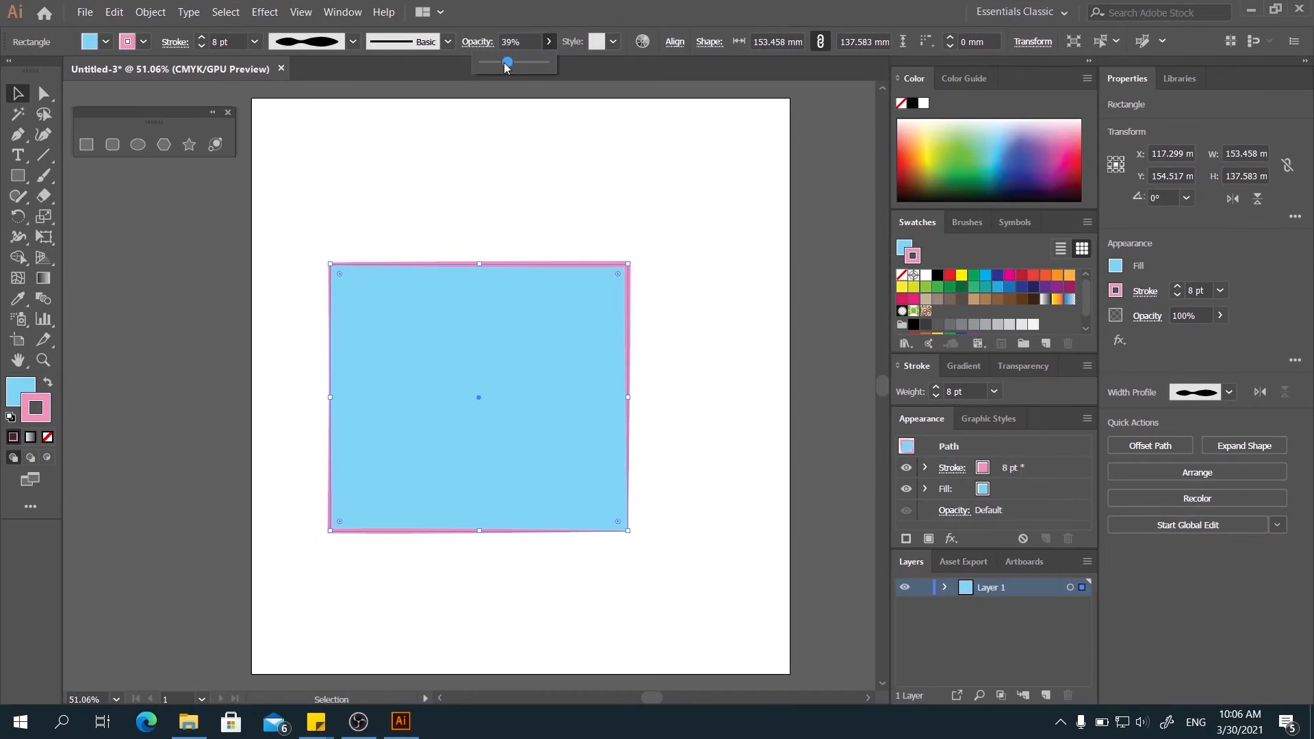
drag(506, 62, 531, 62)
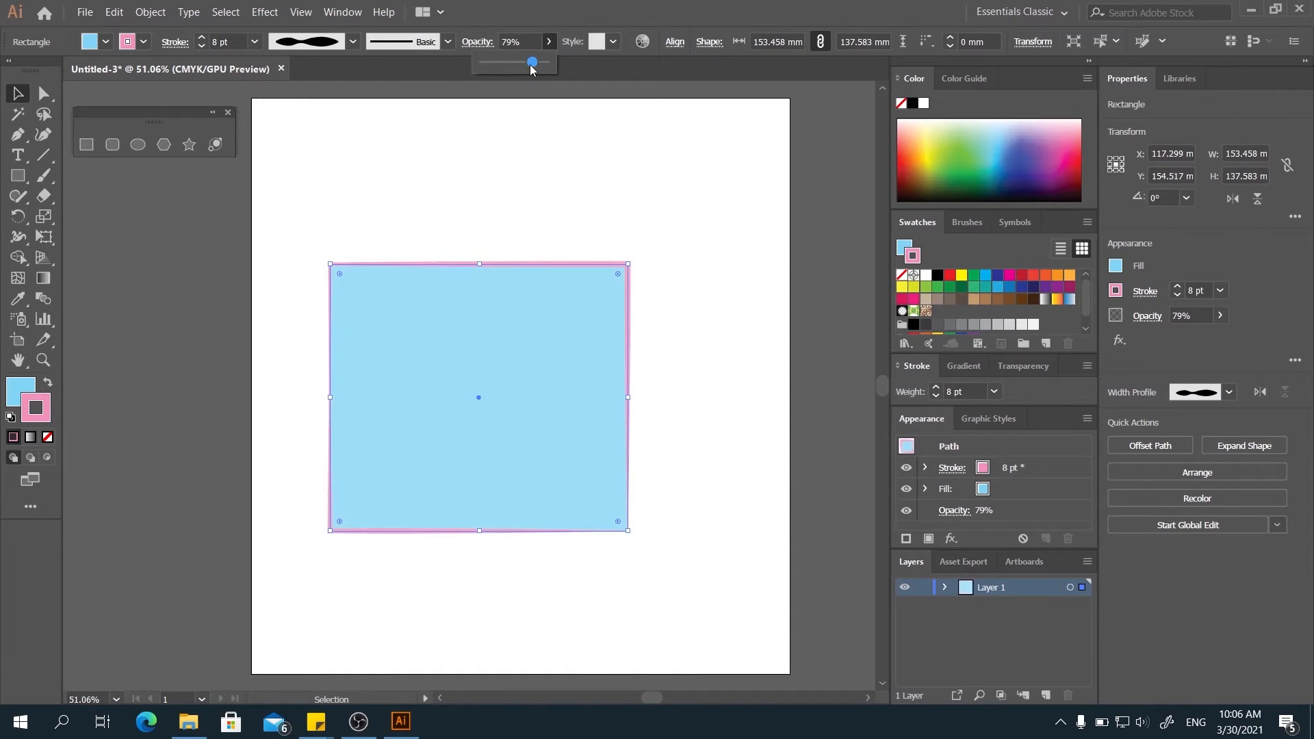
drag(531, 61, 545, 60)
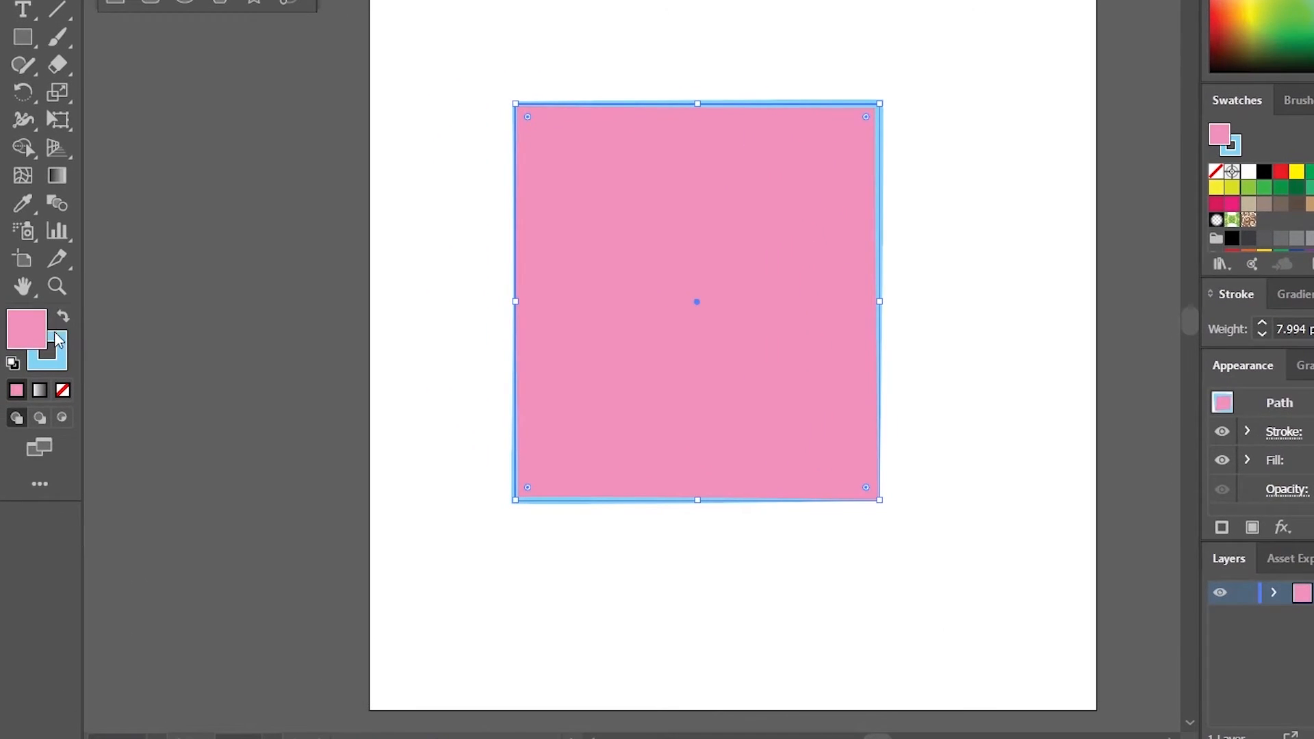
mouse_move(631, 385)
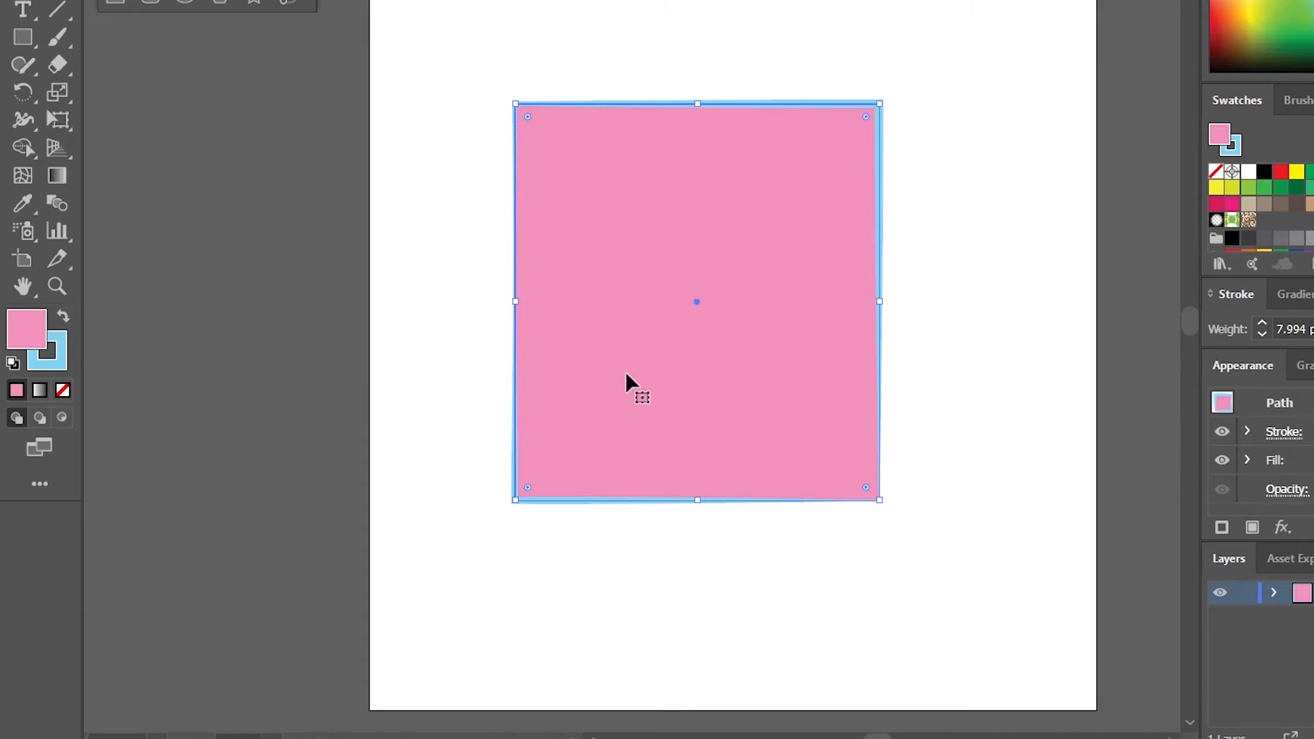
mouse_move(63, 327)
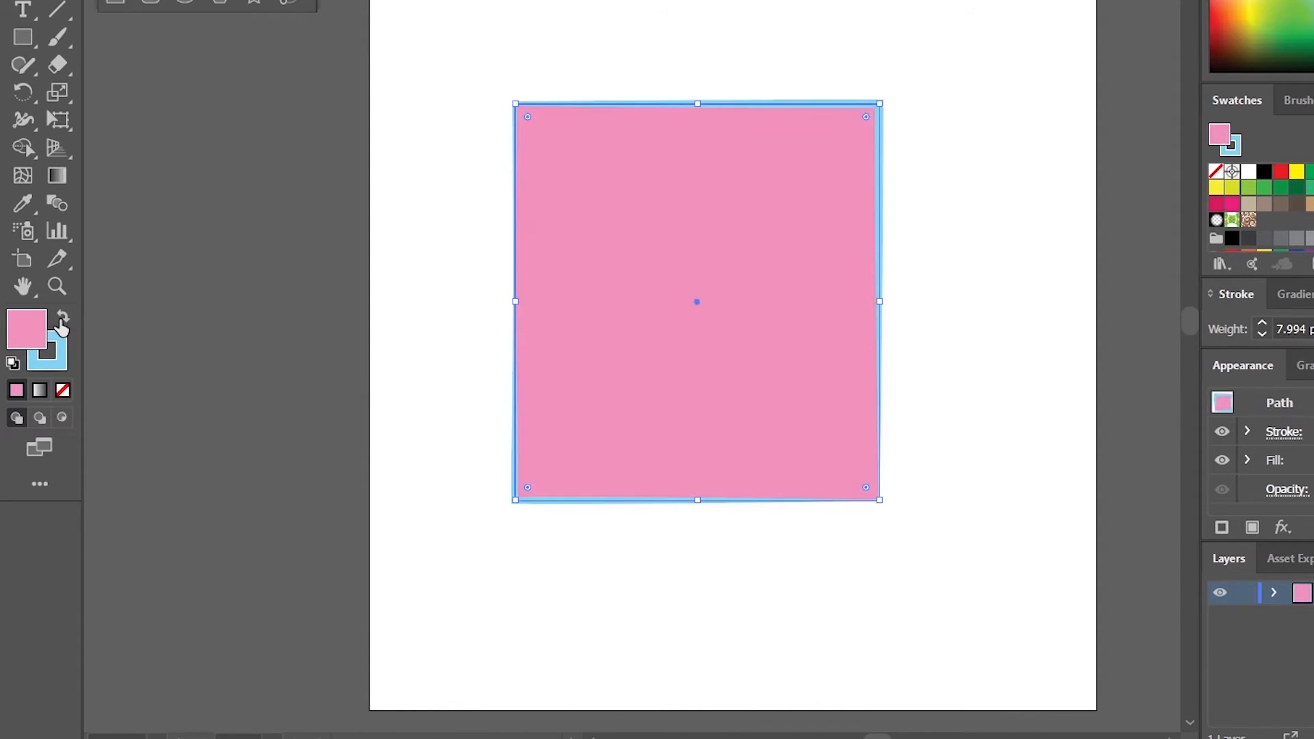
mouse_move(921, 291)
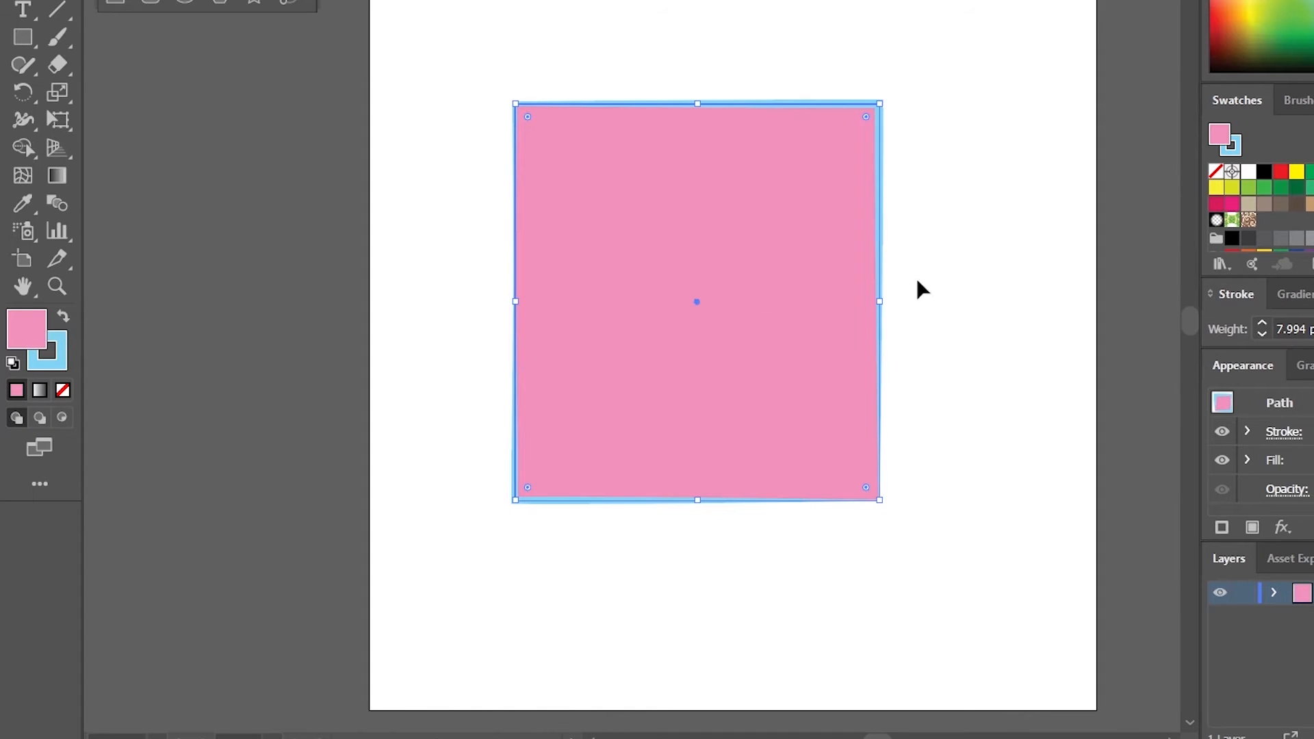
mouse_move(25, 377)
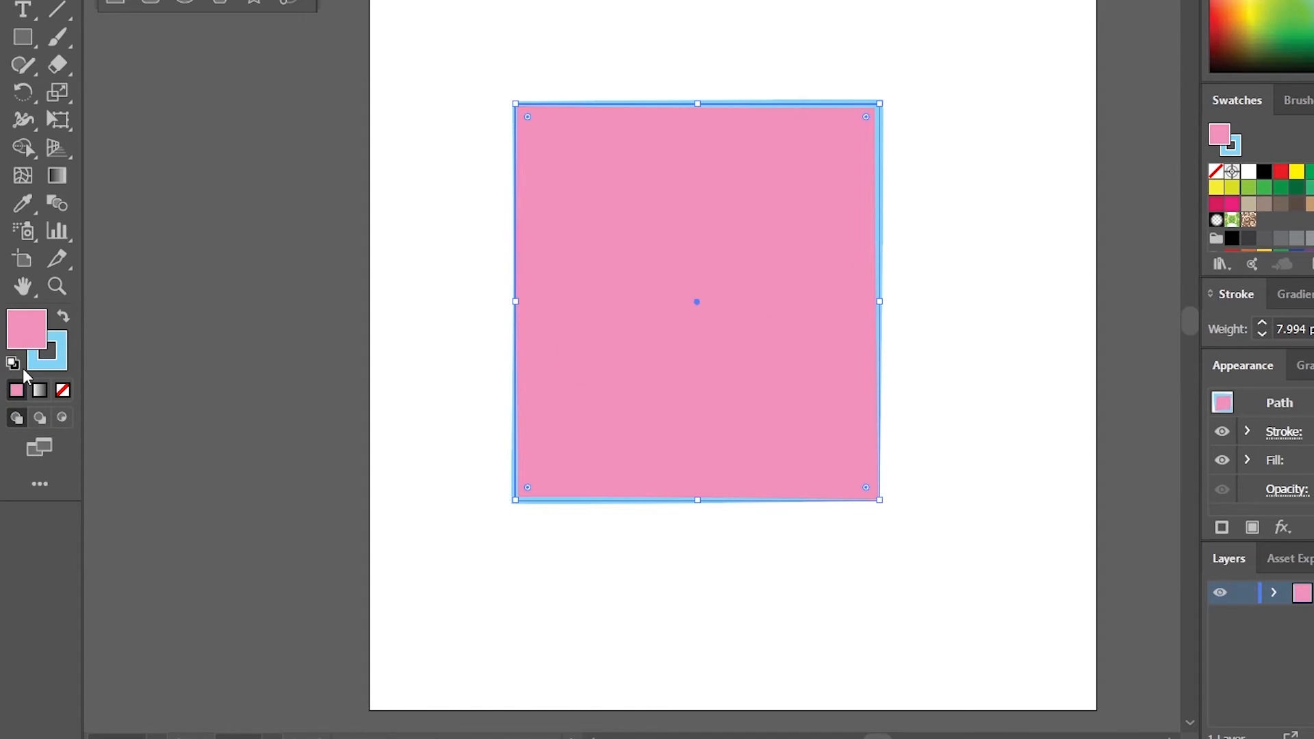
mouse_move(13, 368)
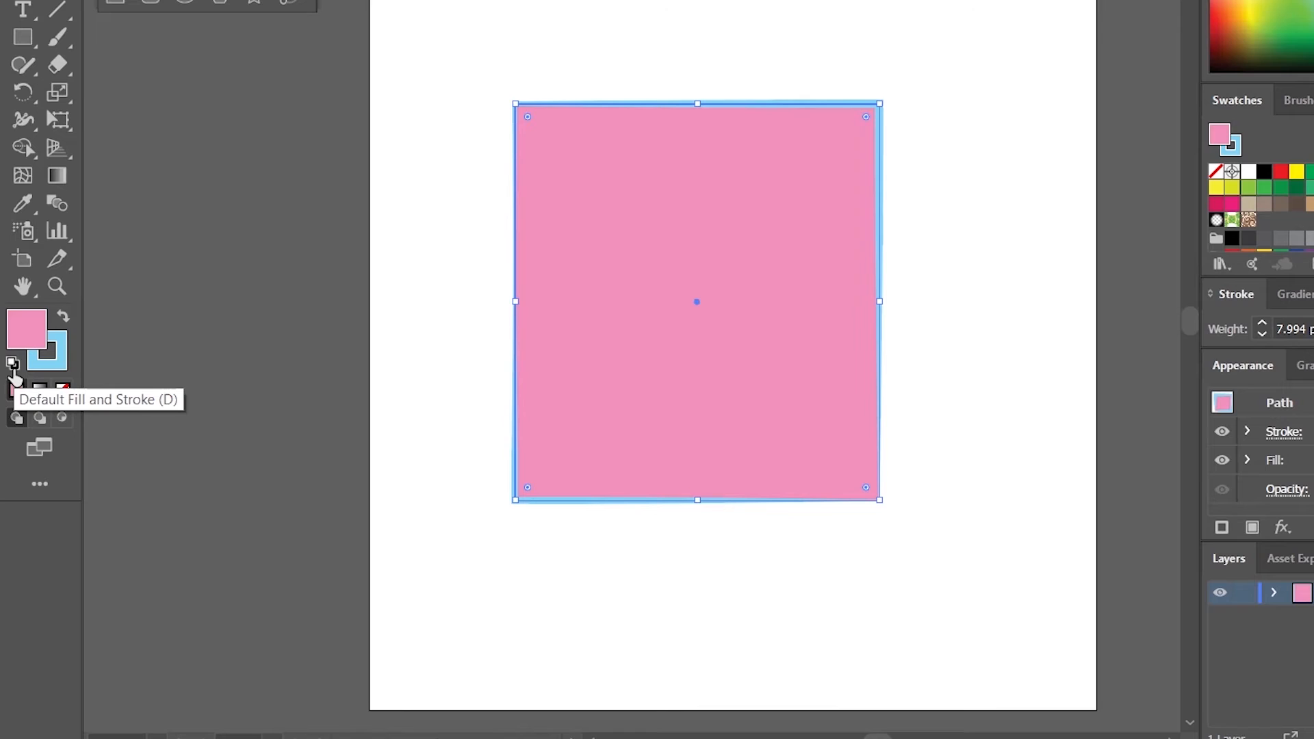
Reset the square to the default fill and stroke colours.
click(12, 362)
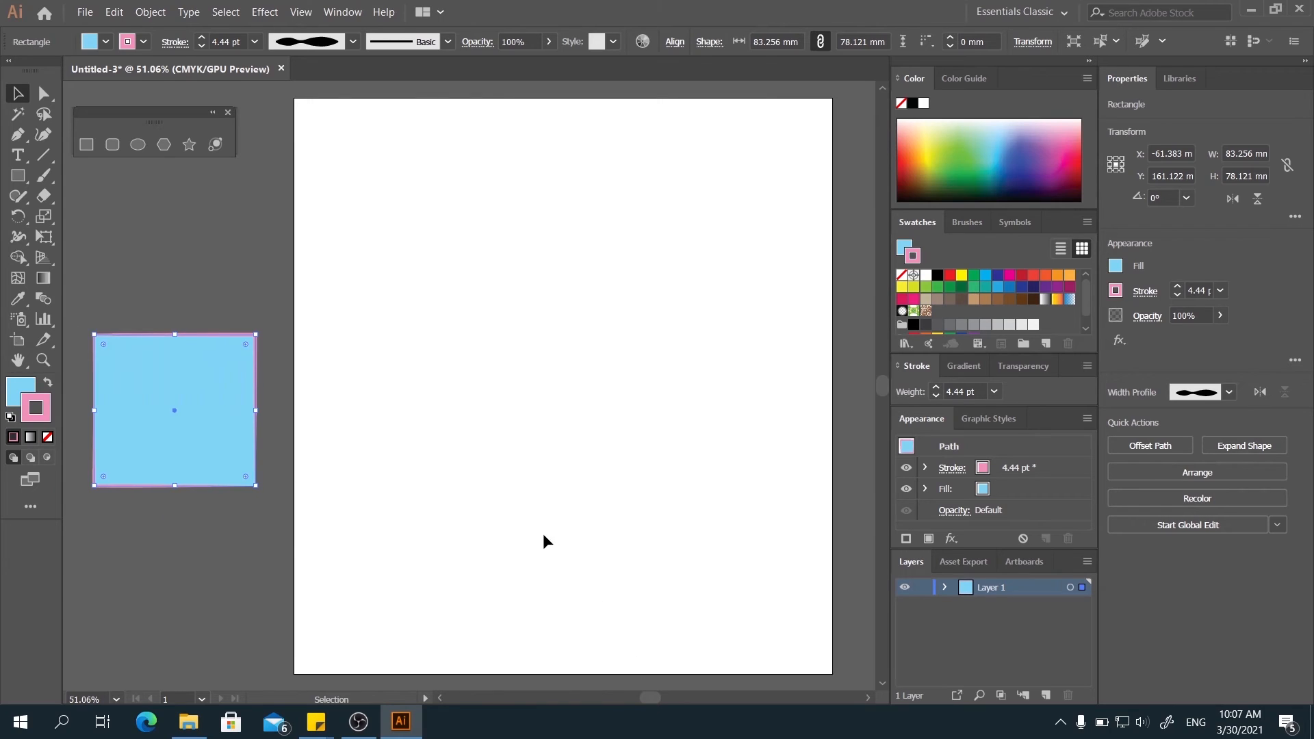
mouse_move(493, 436)
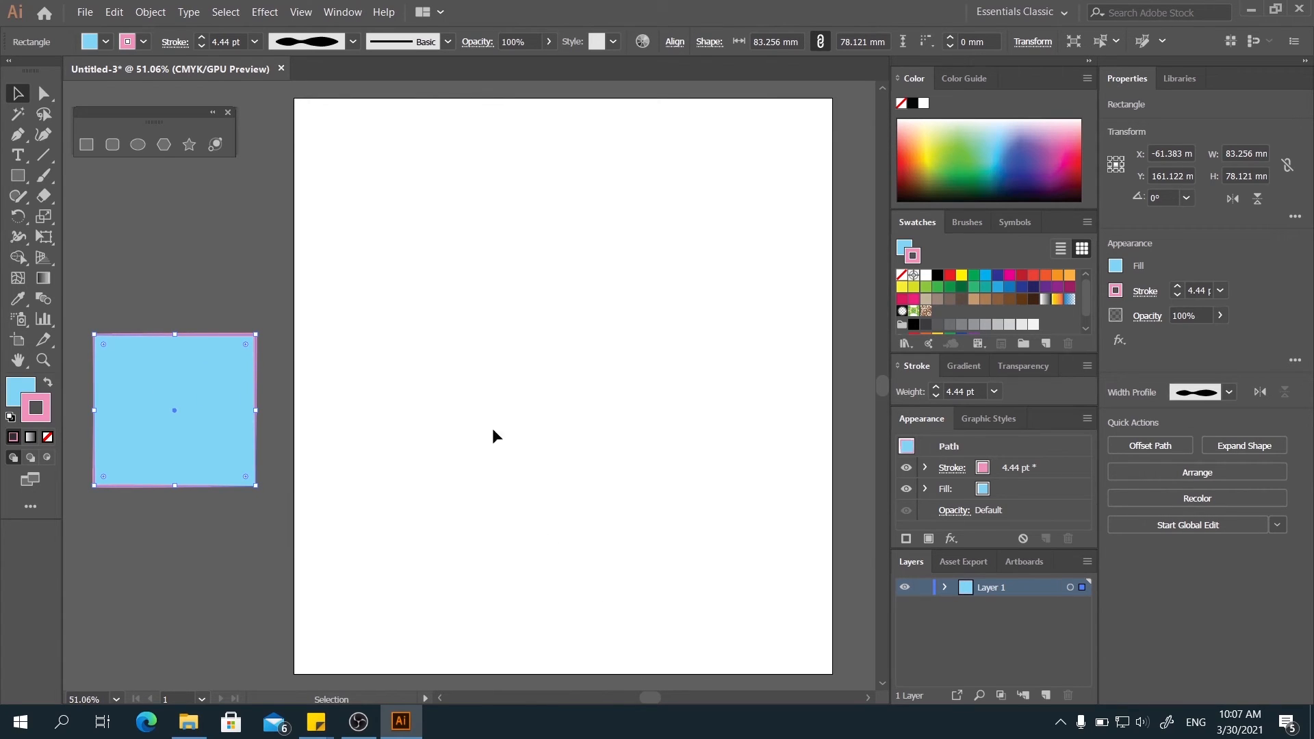
mouse_move(83, 11)
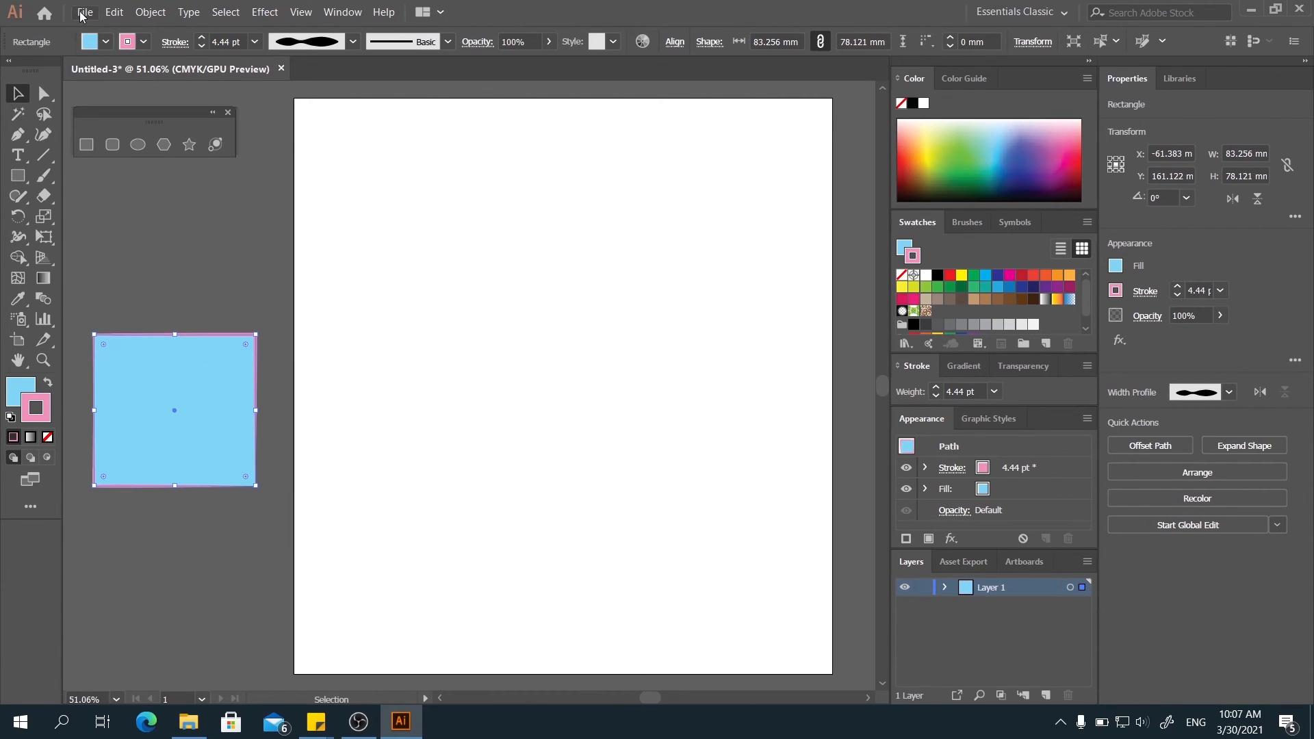
Save the document as 'new_ai' in Adobe Illustrator (.AI) format, accepting the Illustrator Options.
click(83, 12)
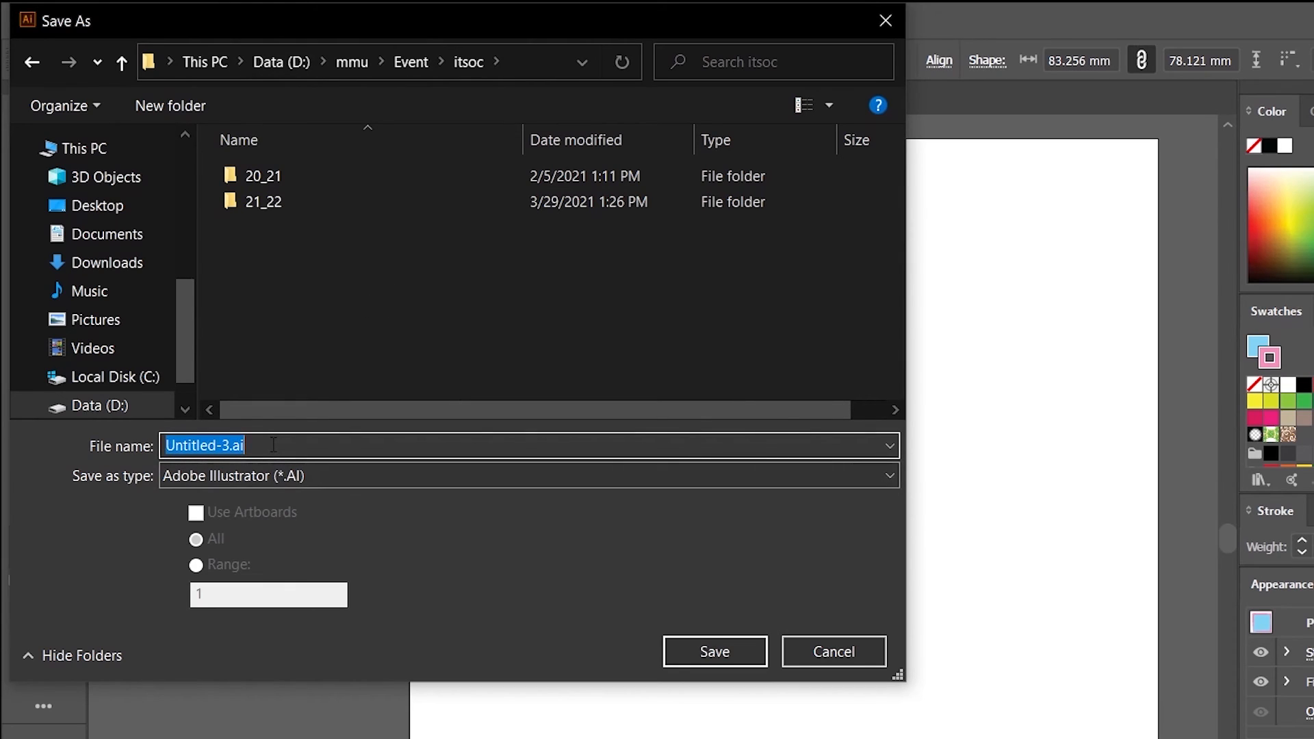
text(new-)
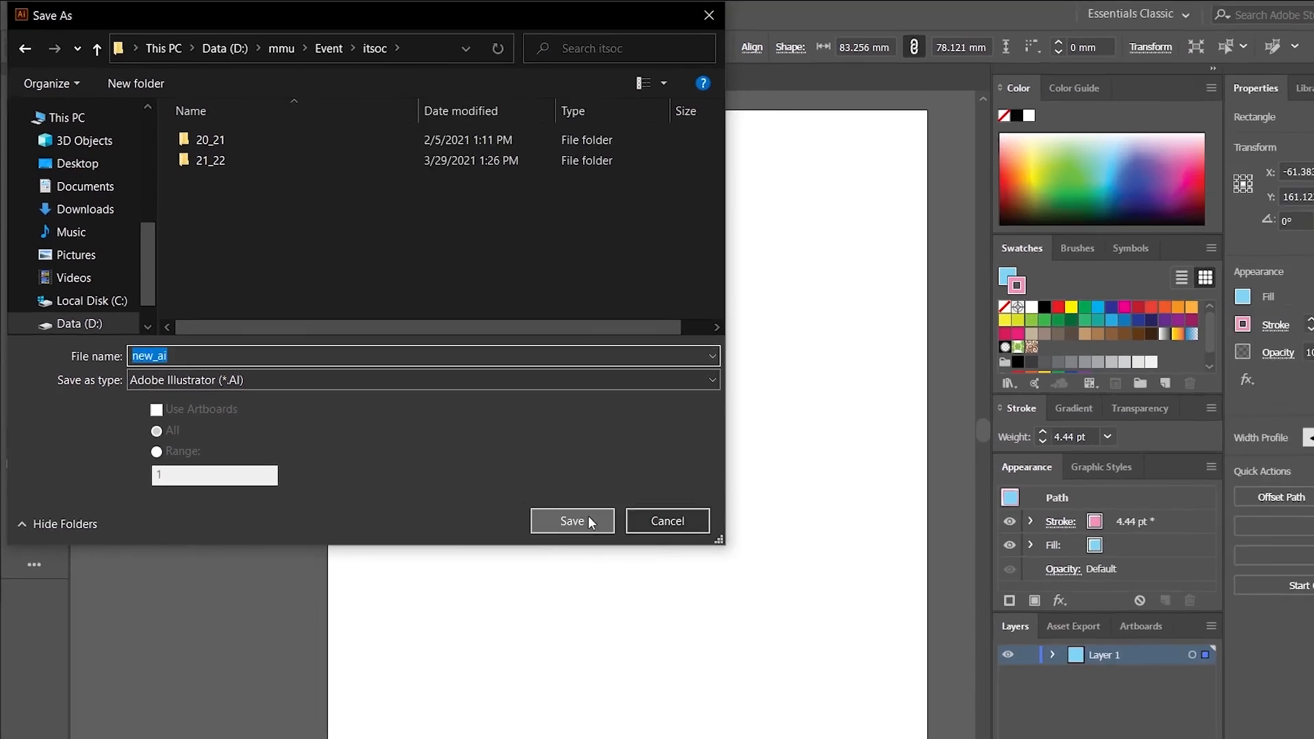
click(572, 520)
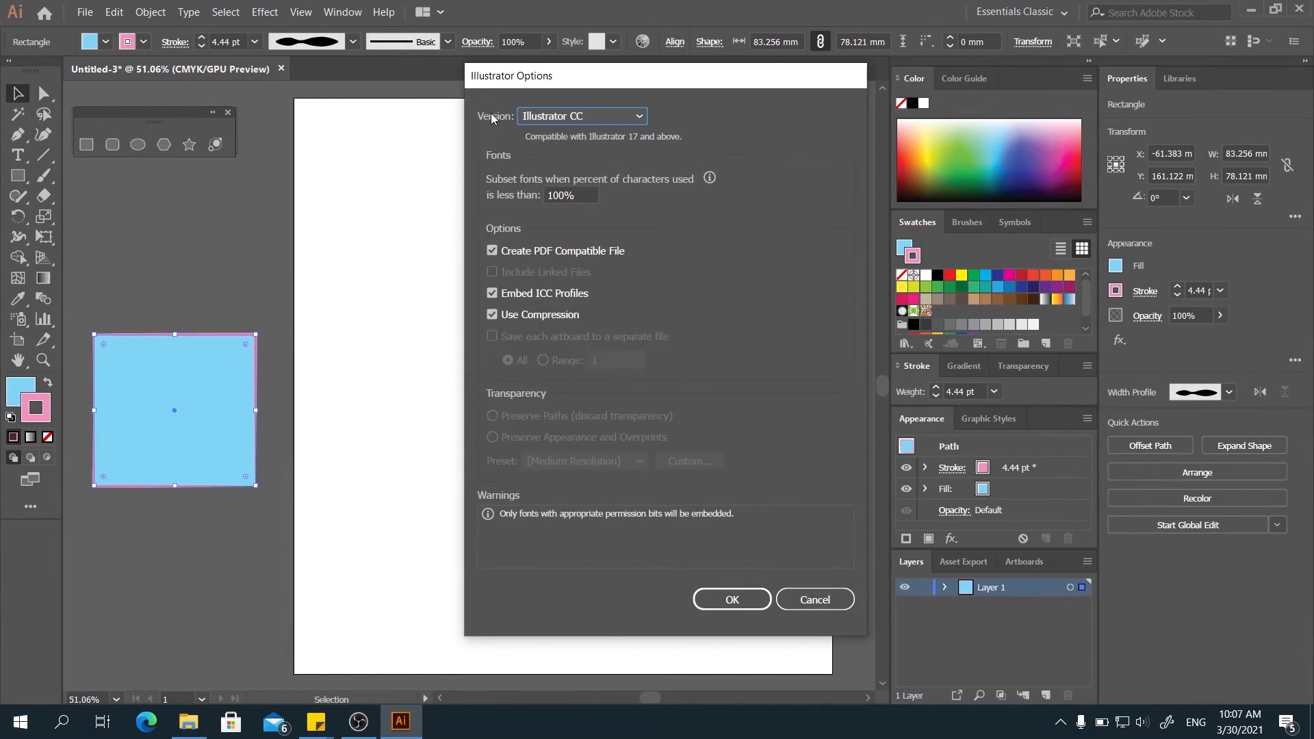
mouse_move(743, 317)
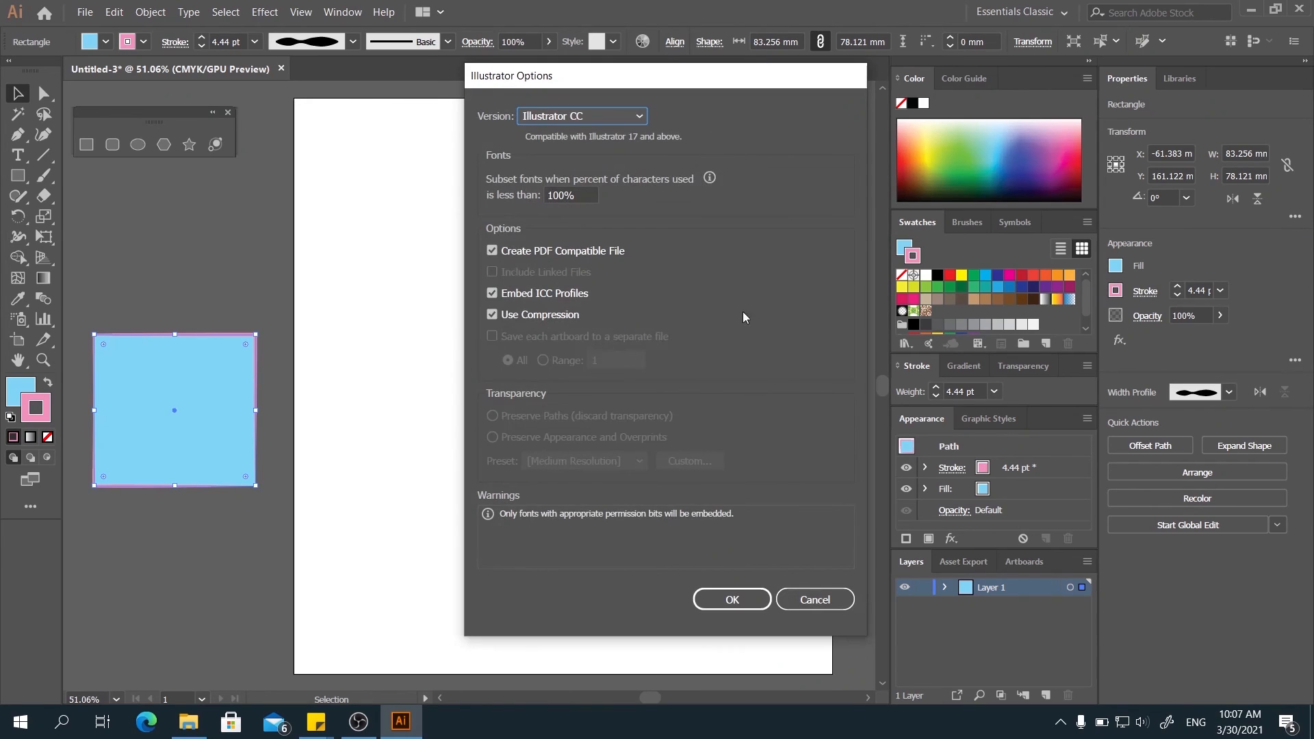
click(730, 599)
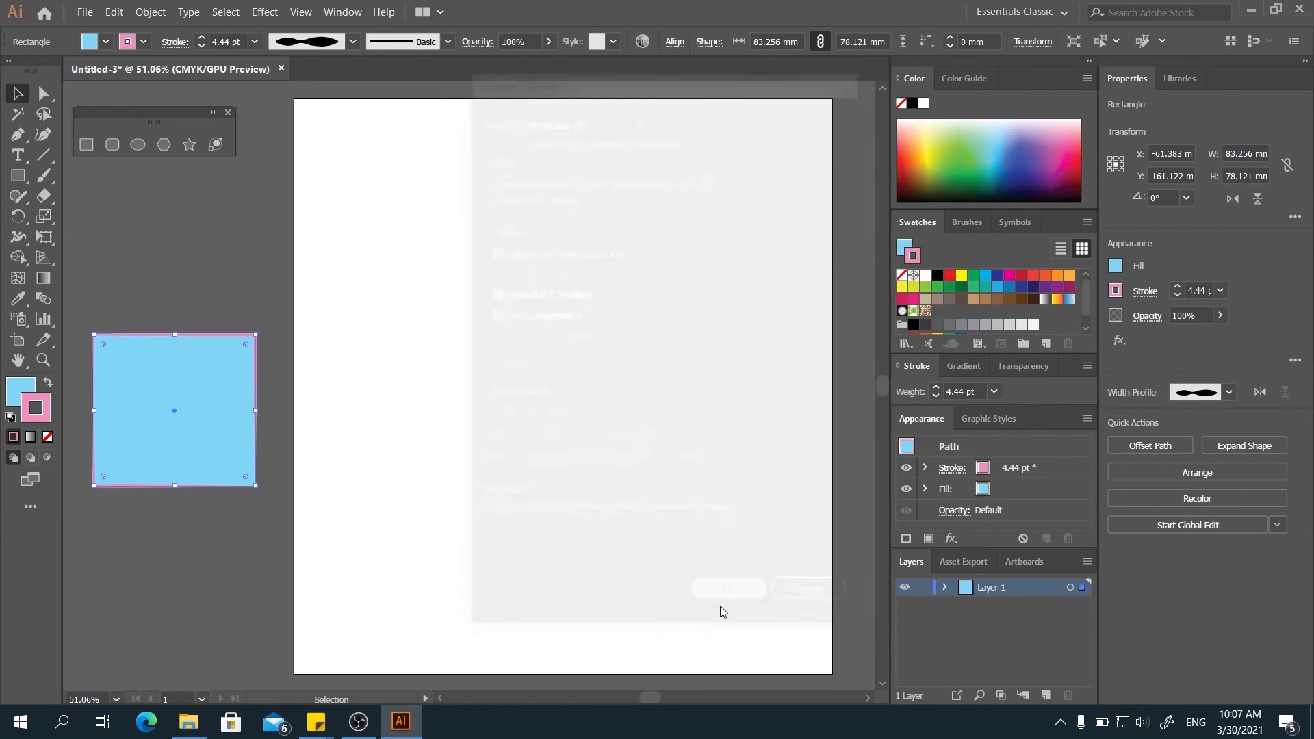